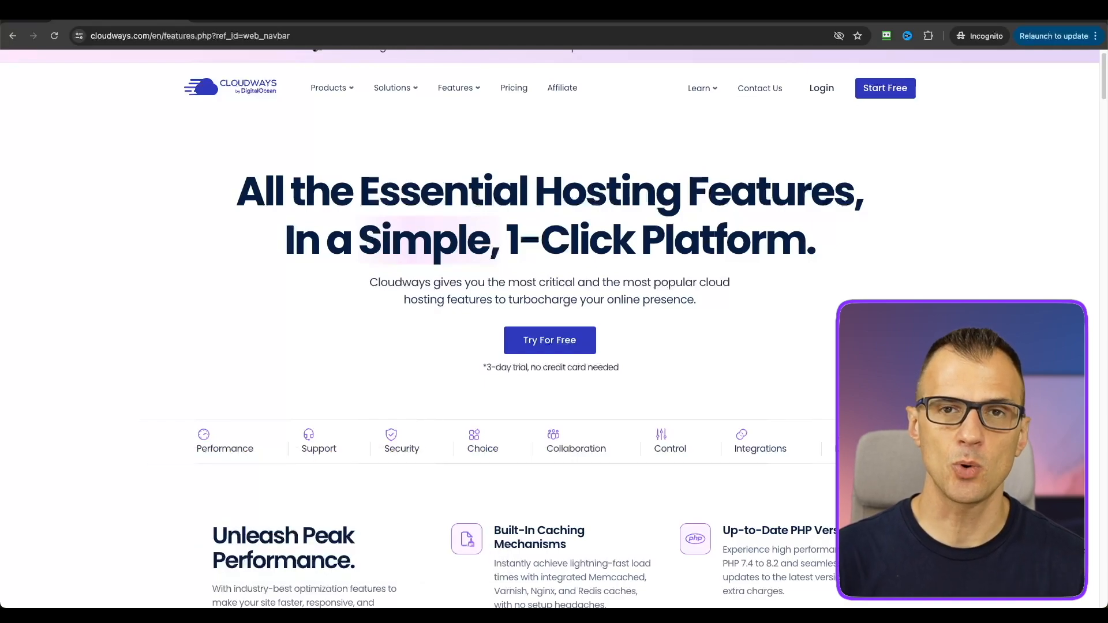
# Step: Review the Cloudways hosting features, then go to the plans and pricing page
pyautogui.scroll(-3)
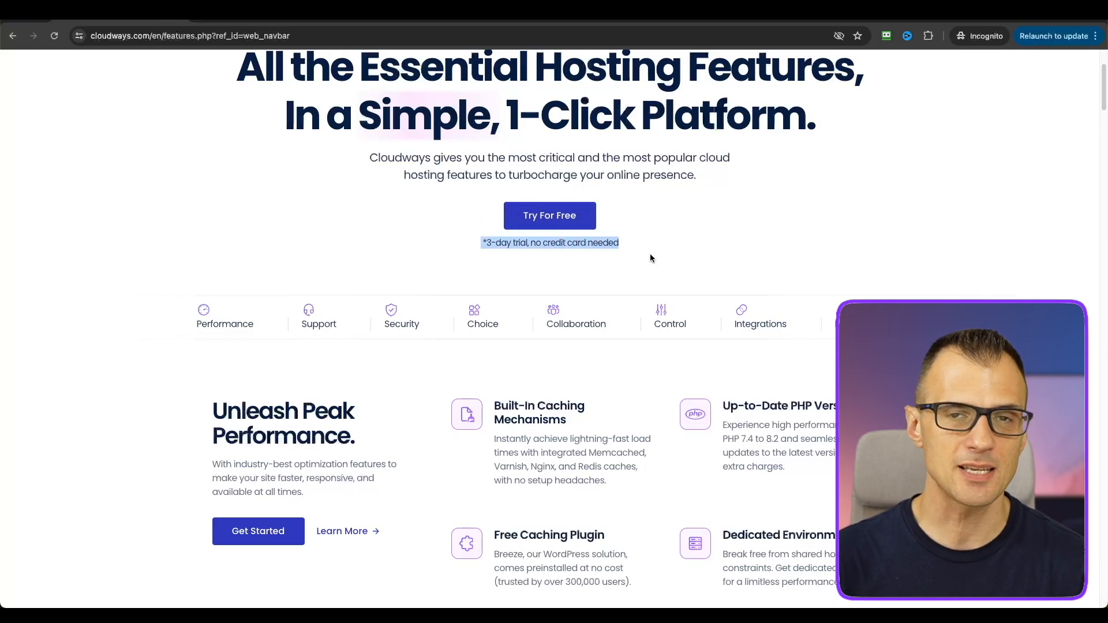
pyautogui.scroll(-3)
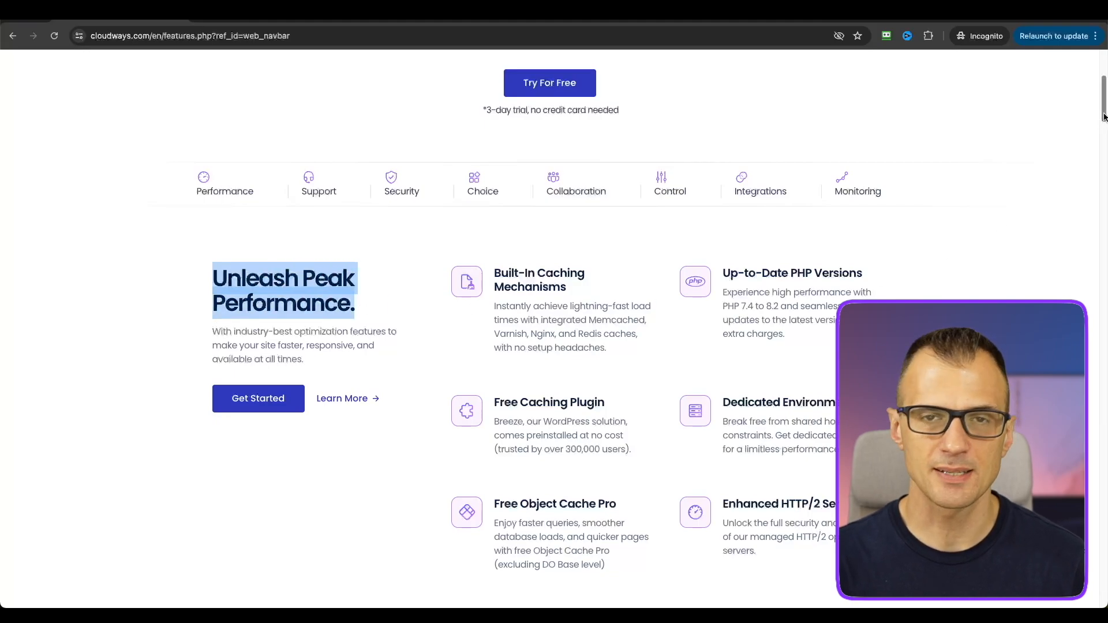
pyautogui.click(318, 184)
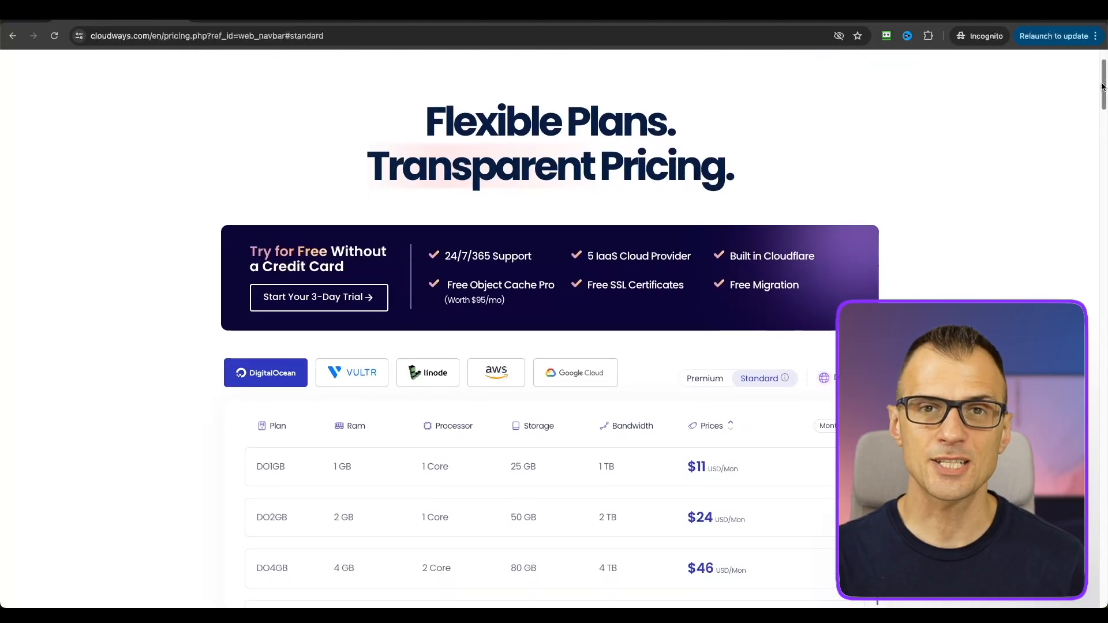
pyautogui.scroll(-3)
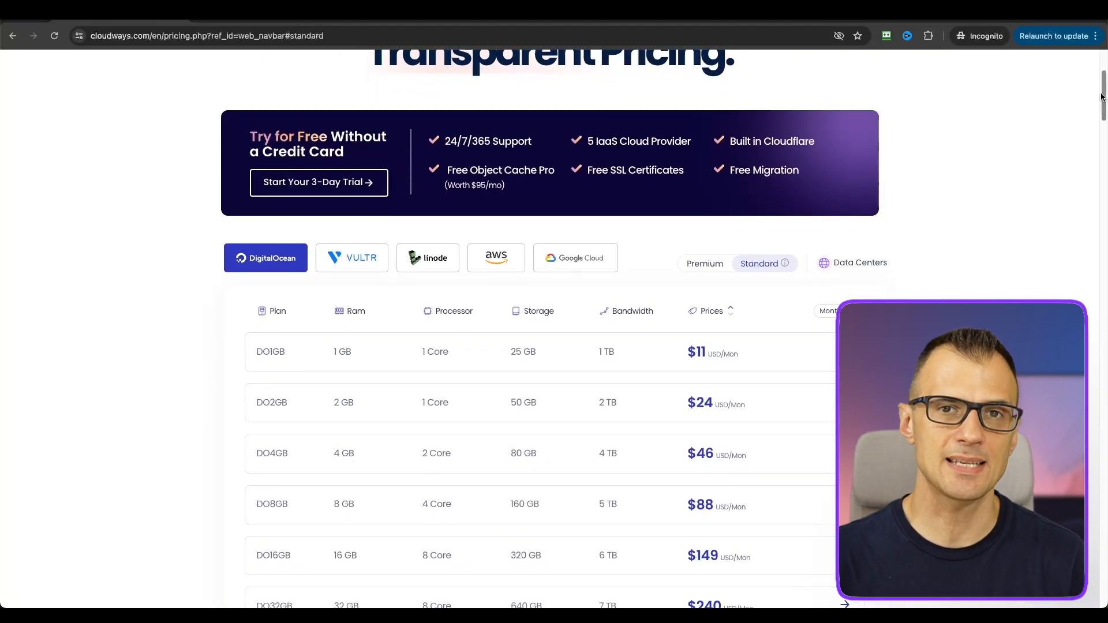
pyautogui.scroll(-3)
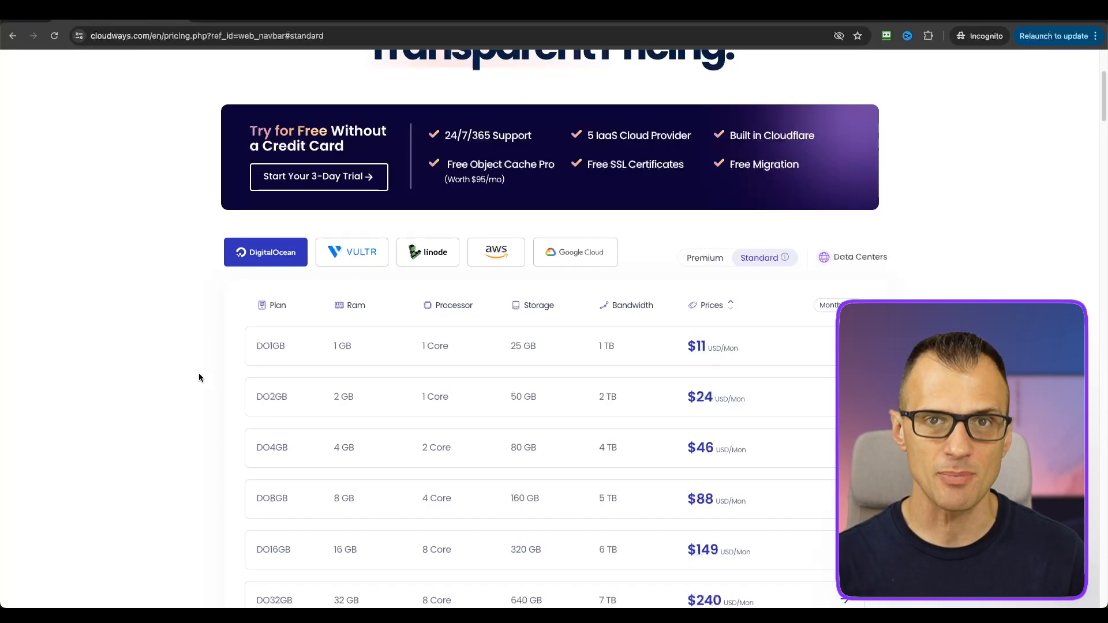
pyautogui.scroll(-3)
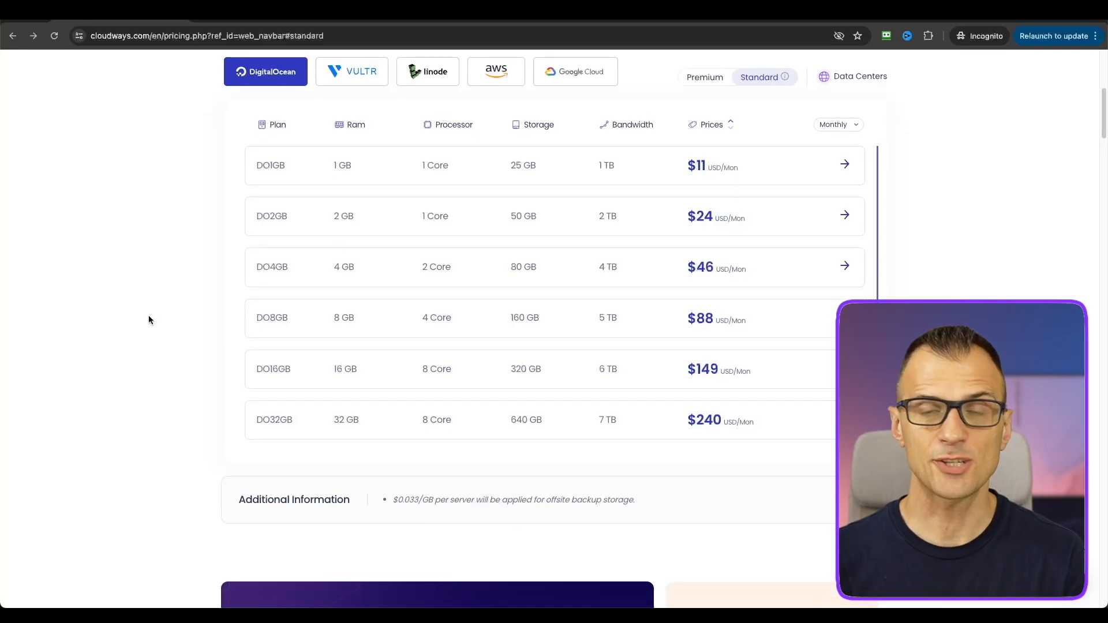
pyautogui.moveTo(919, 197)
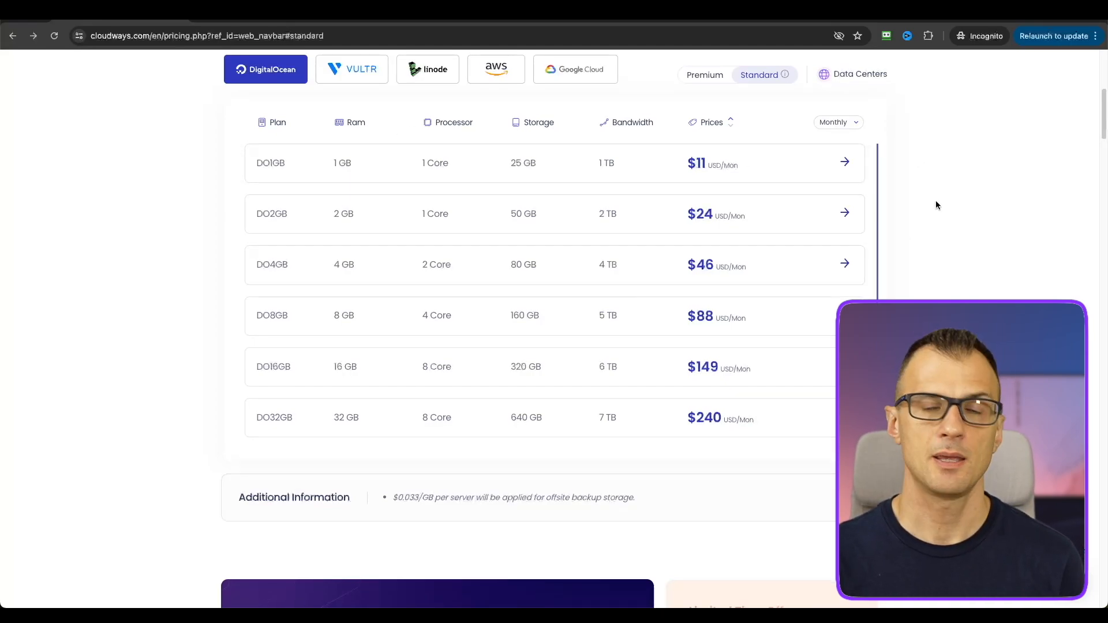
pyautogui.moveTo(843, 162)
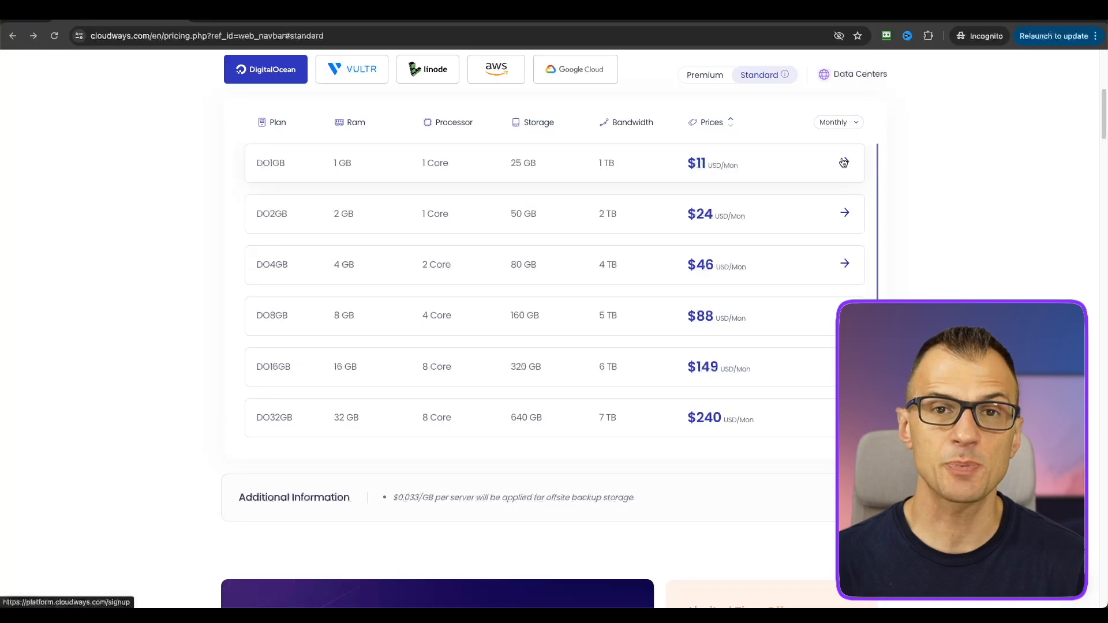
# Step: Choose the DO 1 GB plan, apply promo code CB25 and start the free trial
pyautogui.click(844, 163)
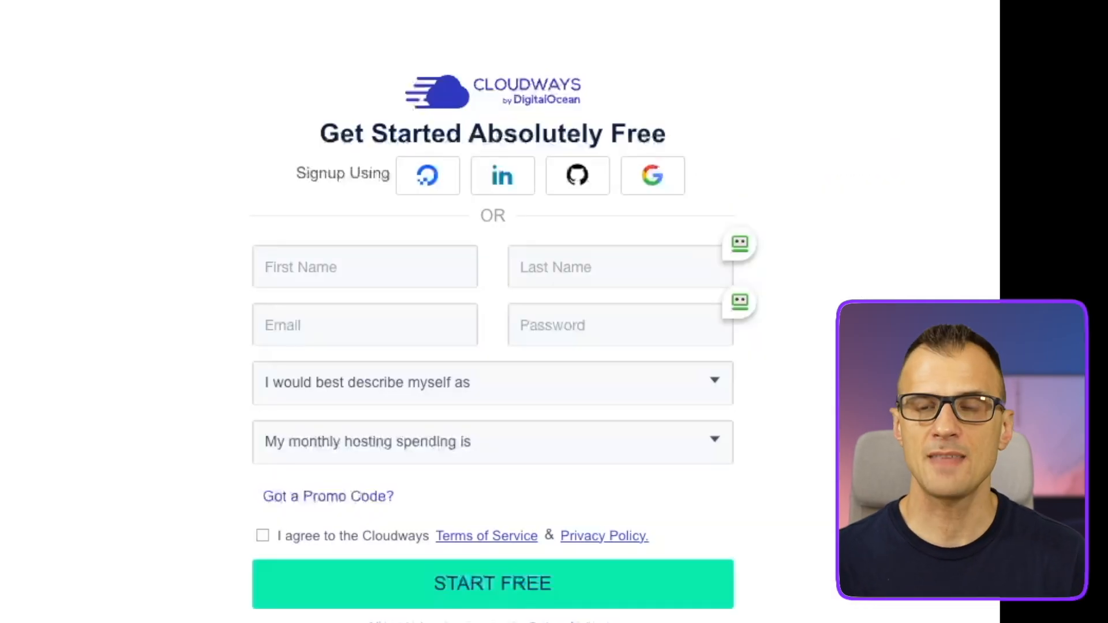
pyautogui.click(327, 496)
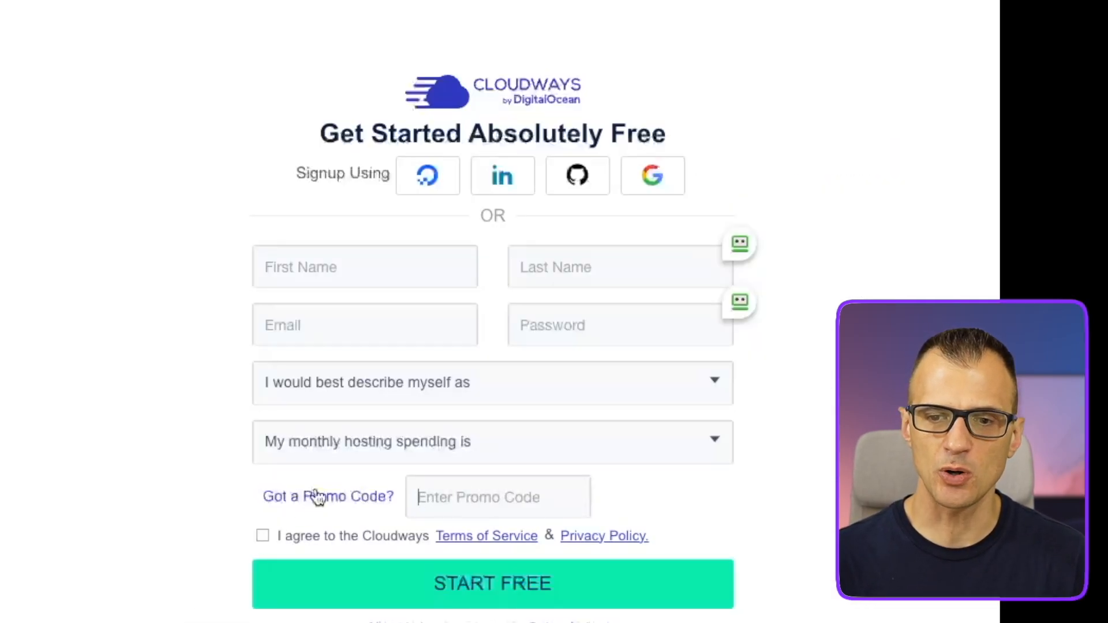
pyautogui.moveTo(249, 574)
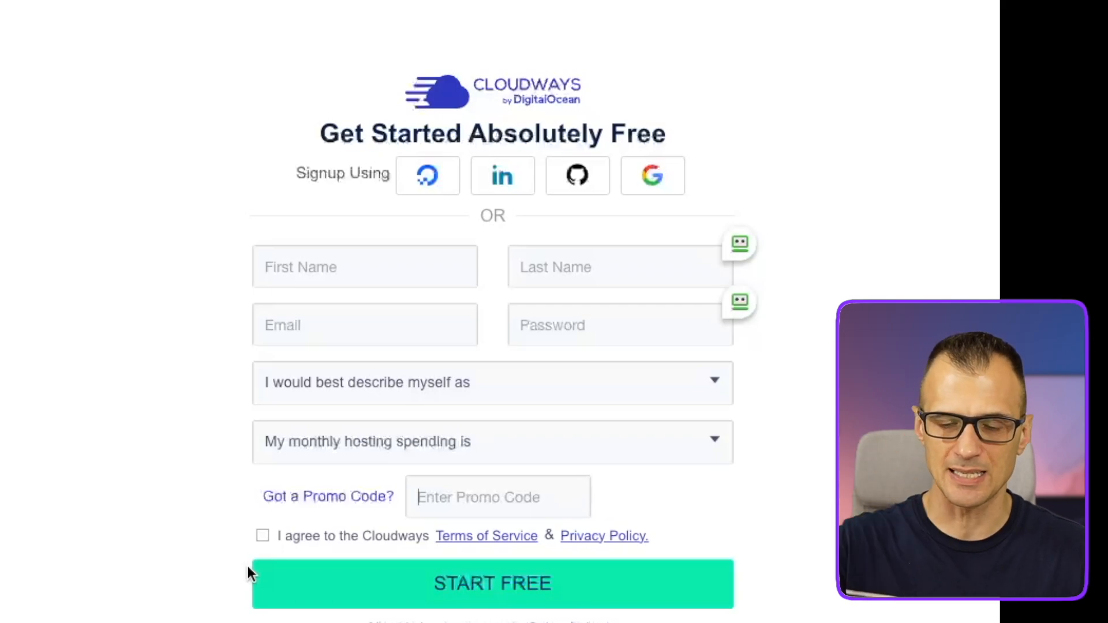
pyautogui.write('CB25')
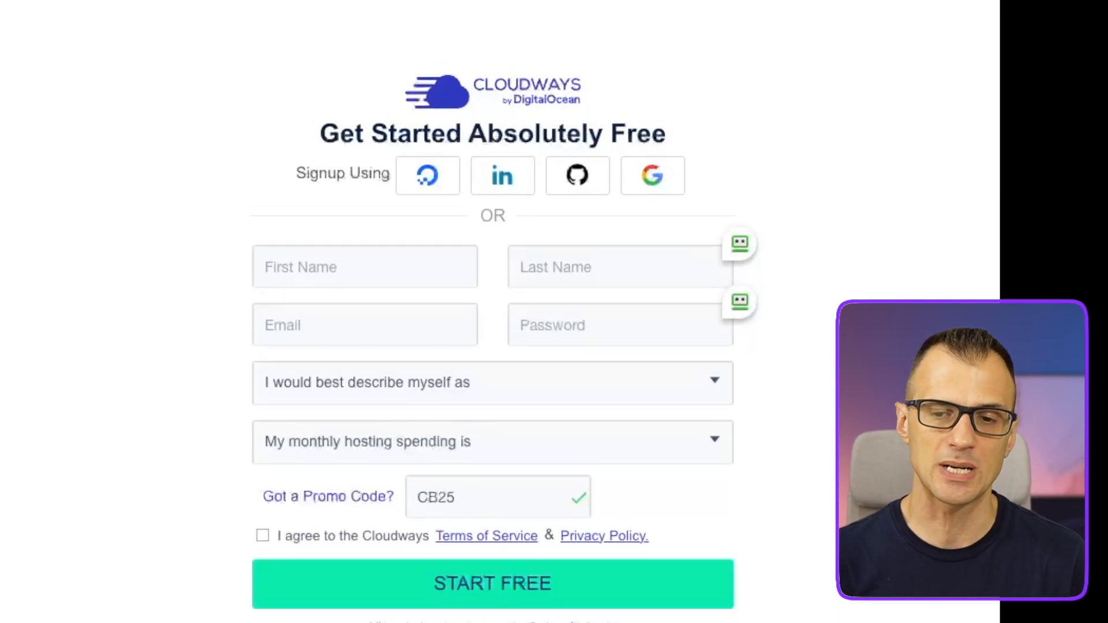
pyautogui.moveTo(104, 422)
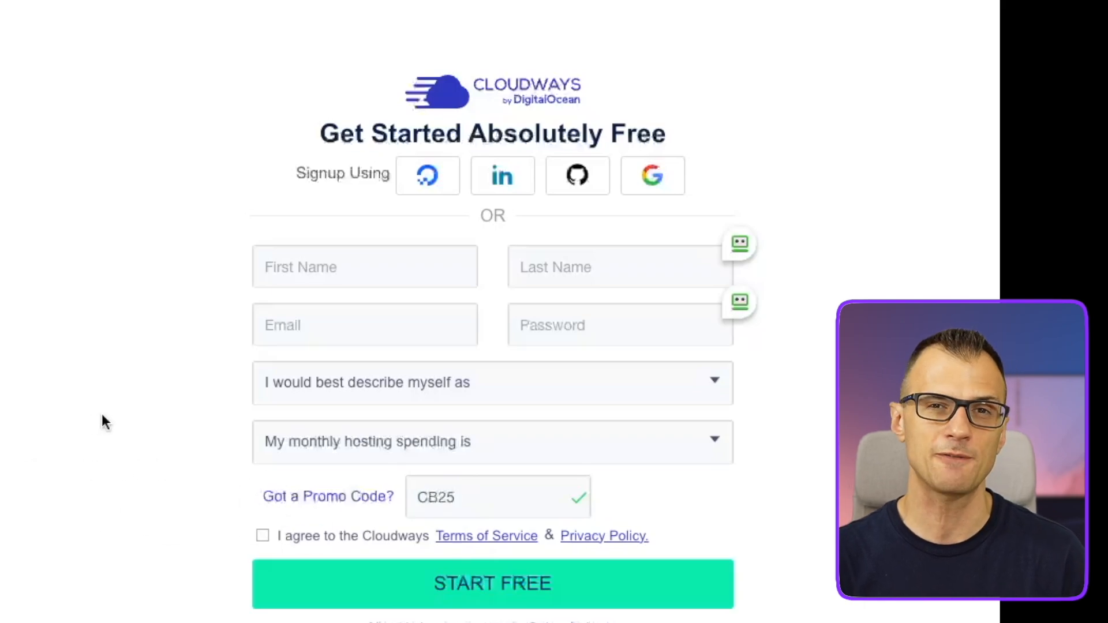
pyautogui.click(492, 584)
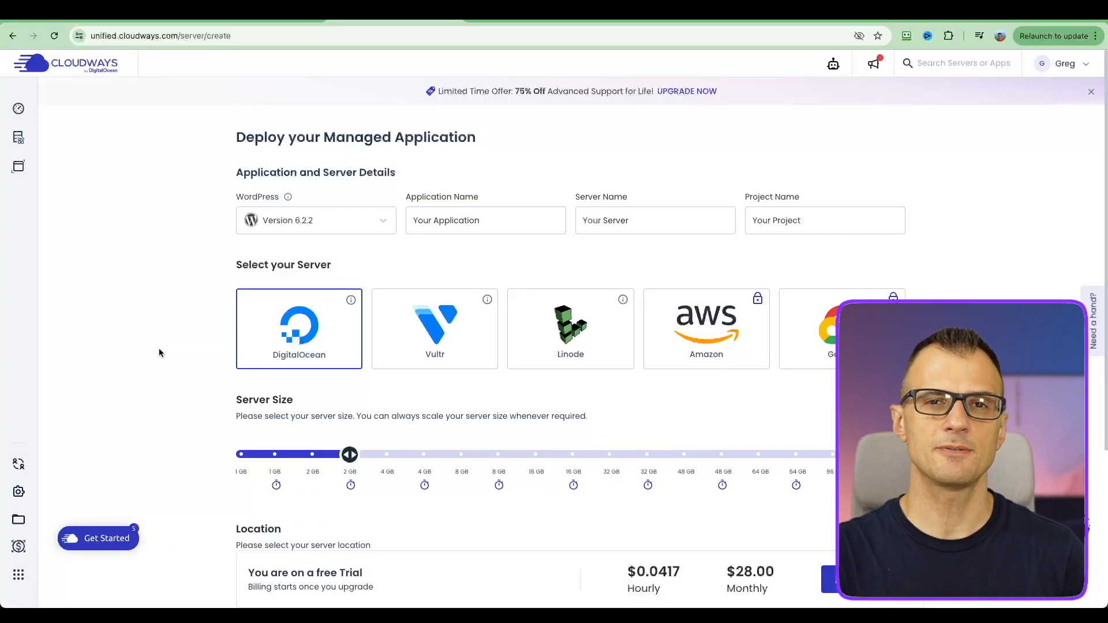
# Step: Keep DigitalOcean and reduce the server size to 1 GB at $11 monthly
pyautogui.click(486, 220)
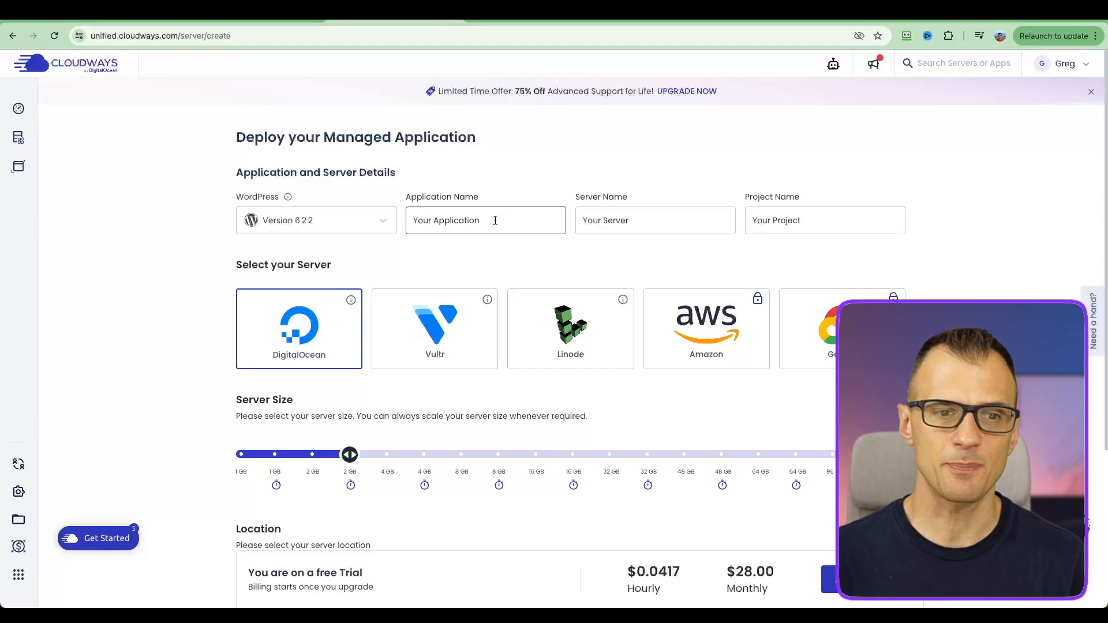
pyautogui.scroll(-3)
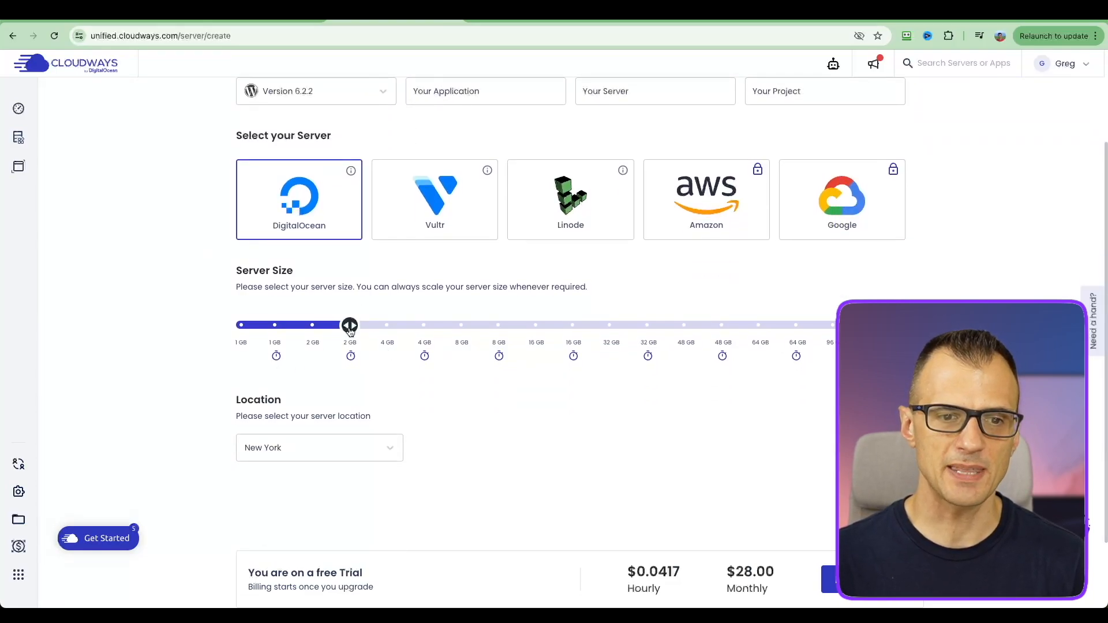
pyautogui.moveTo(350, 325); pyautogui.dragTo(239, 325)
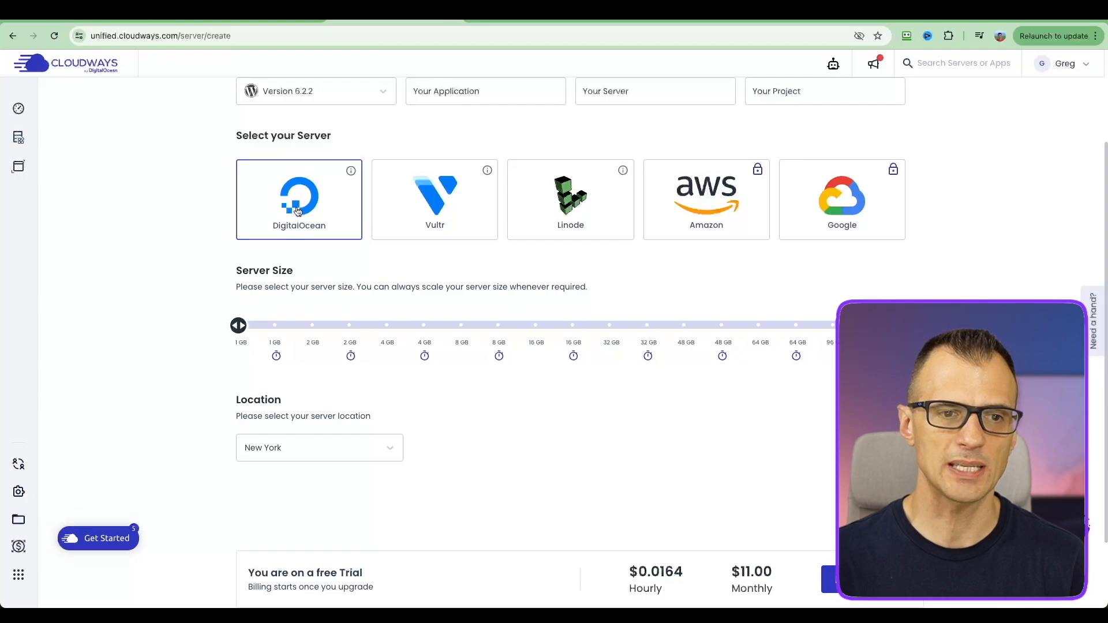
pyautogui.scroll(-3)
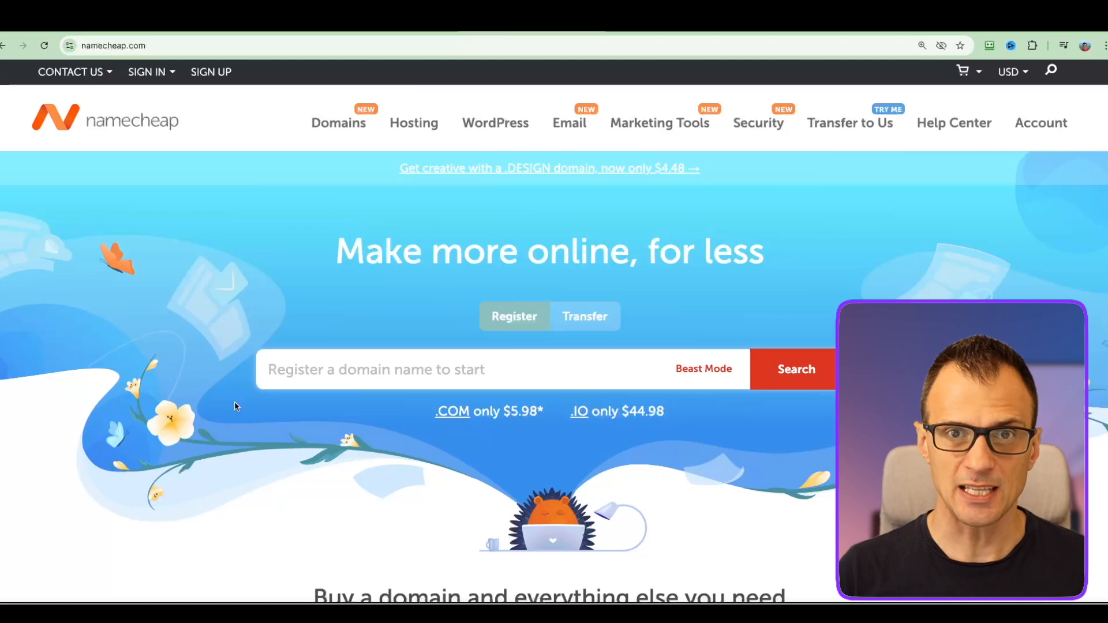
# Step: Search Namecheap for DadsCanDance.com and proceed to register it
pyautogui.write('DadsCanDance.com')
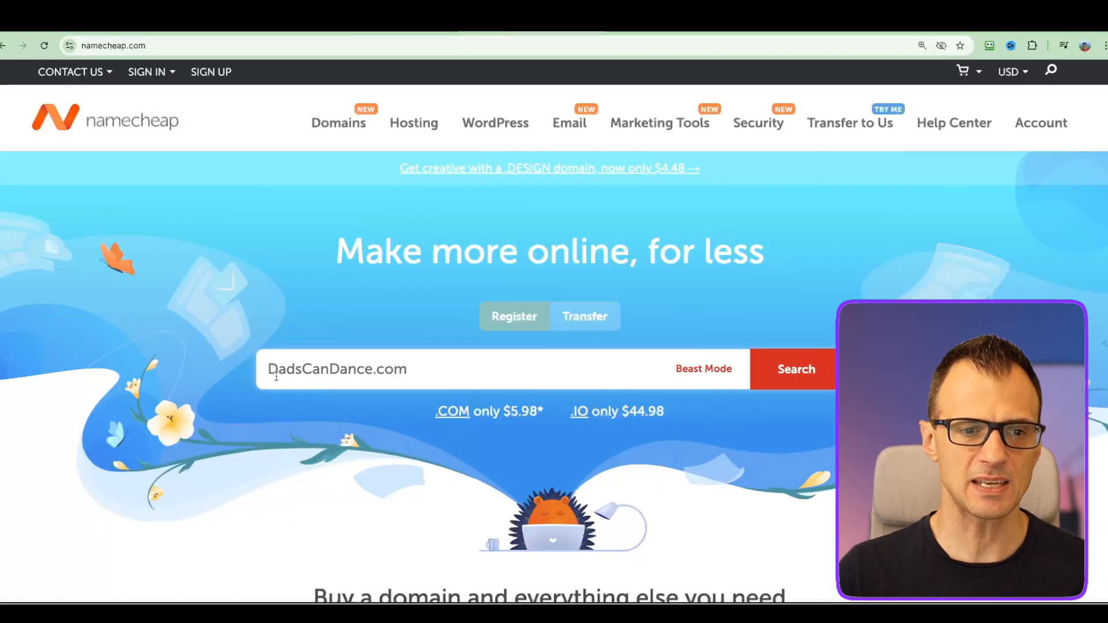
pyautogui.click(796, 369)
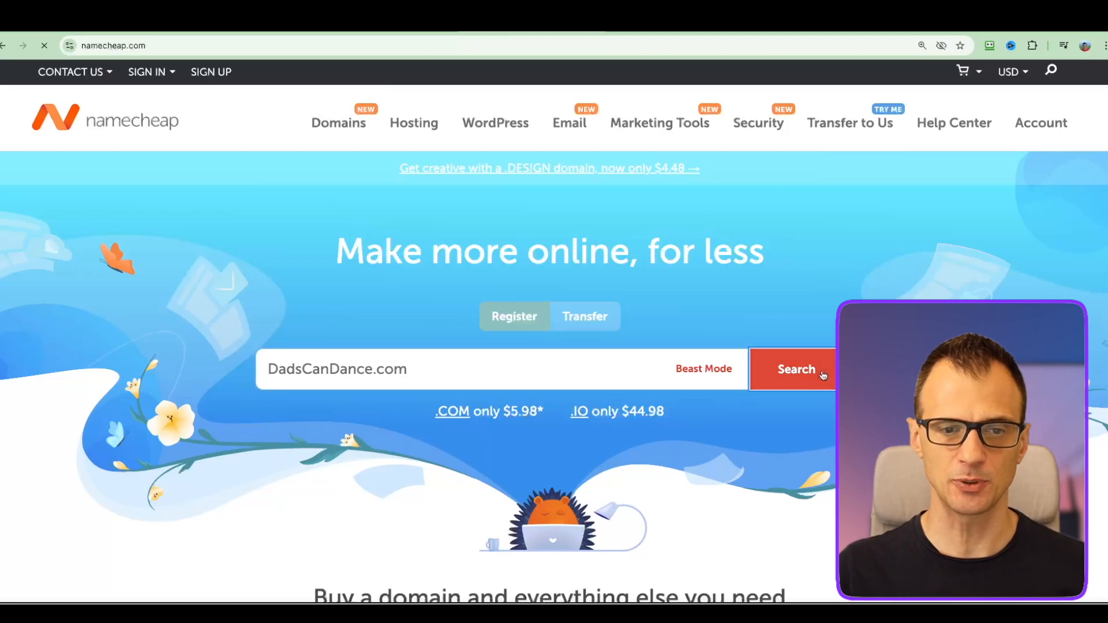
pyautogui.click(796, 368)
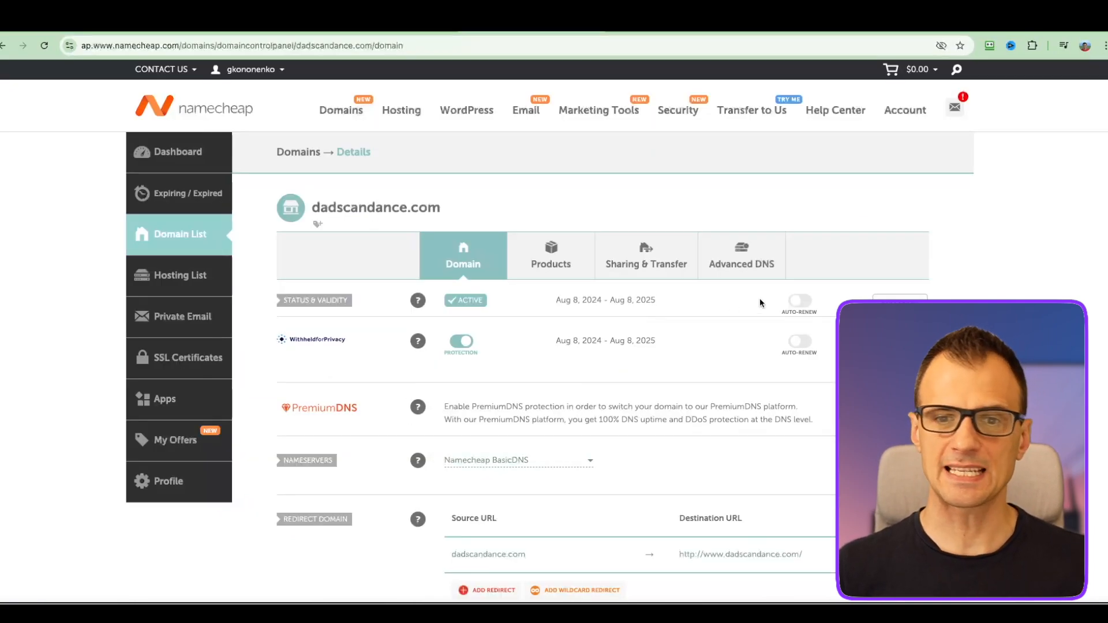
# Step: In Advanced DNS, replace the parking record with a www CNAME pointing to dadscandance.com
pyautogui.click(740, 255)
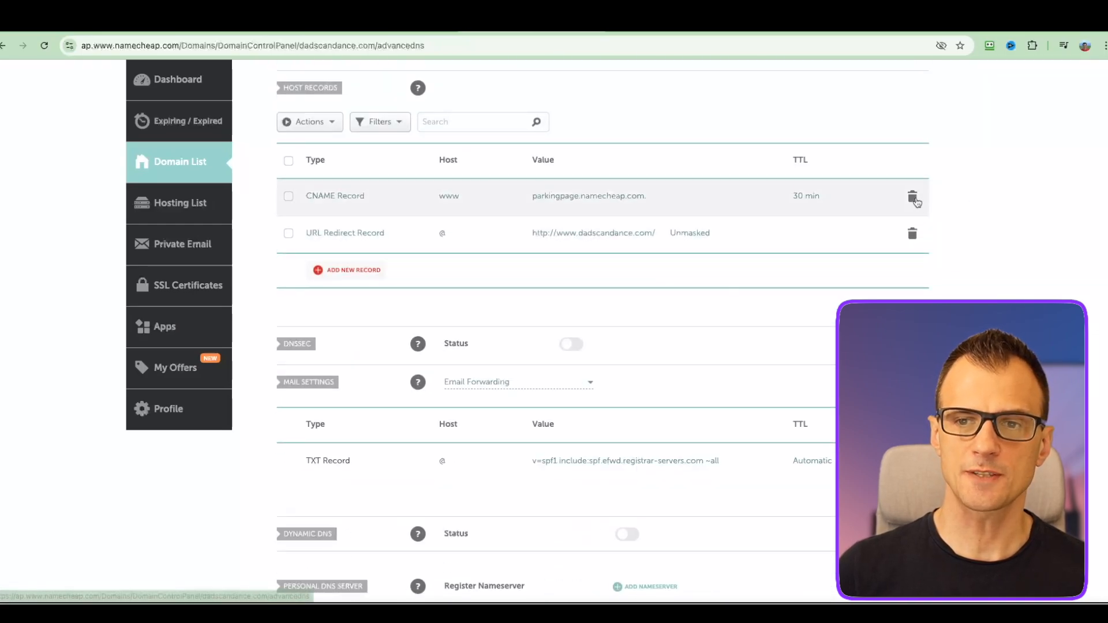
pyautogui.click(913, 198)
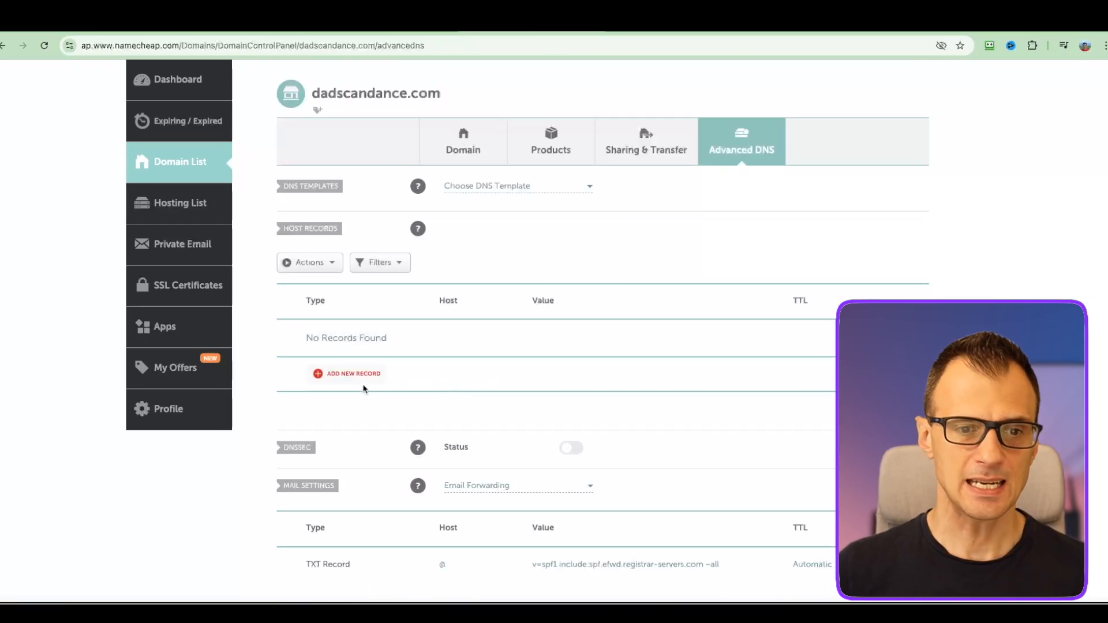
pyautogui.click(353, 373)
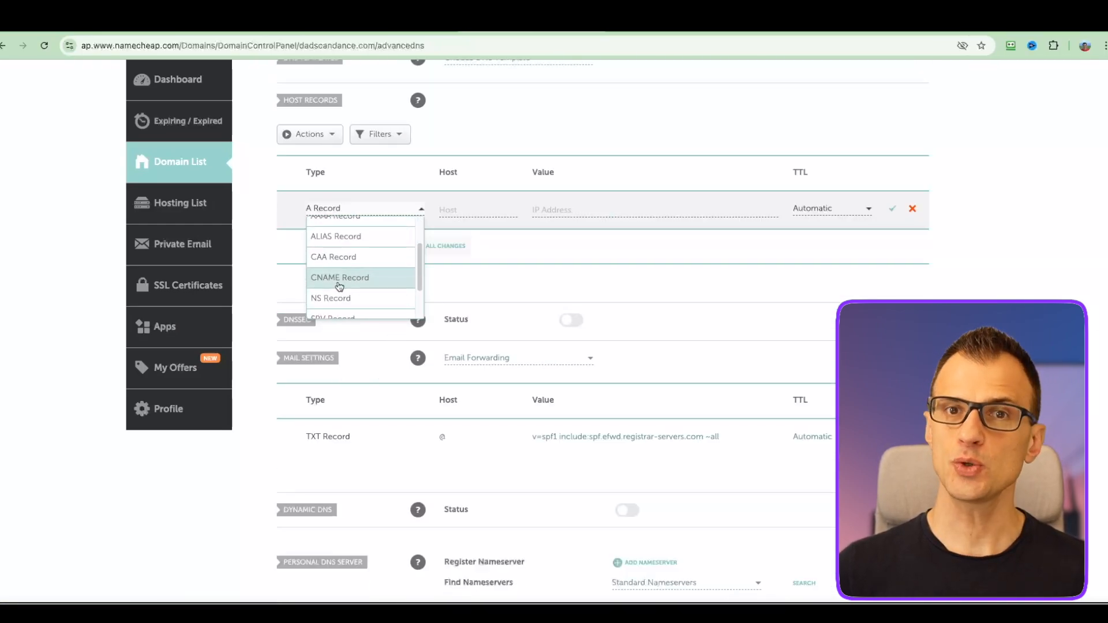
pyautogui.click(340, 277)
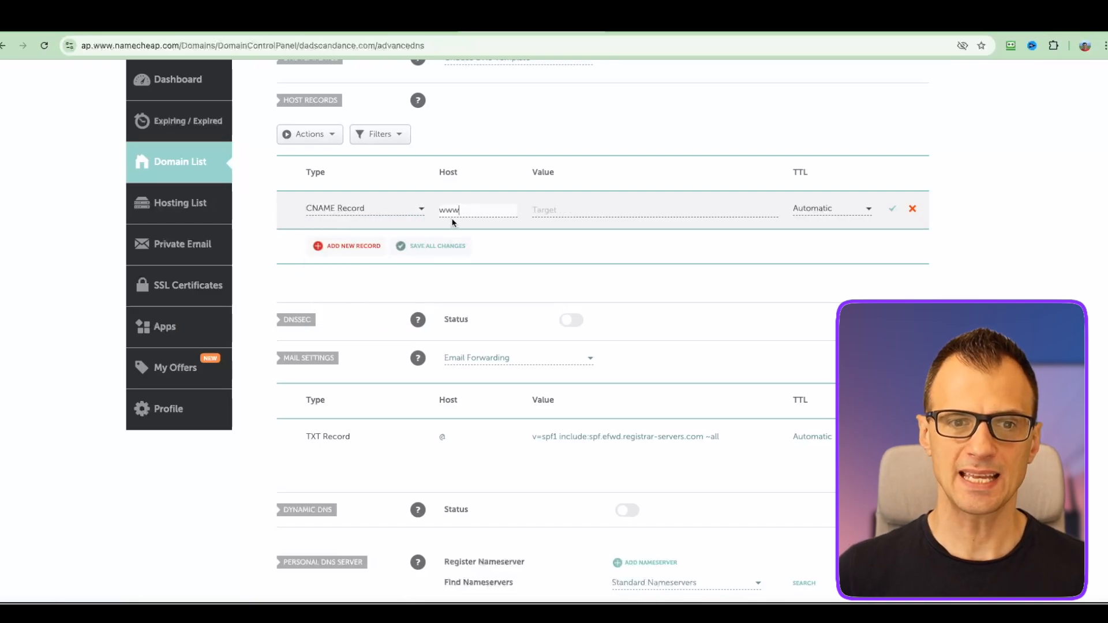
pyautogui.write('dadscandance.com')
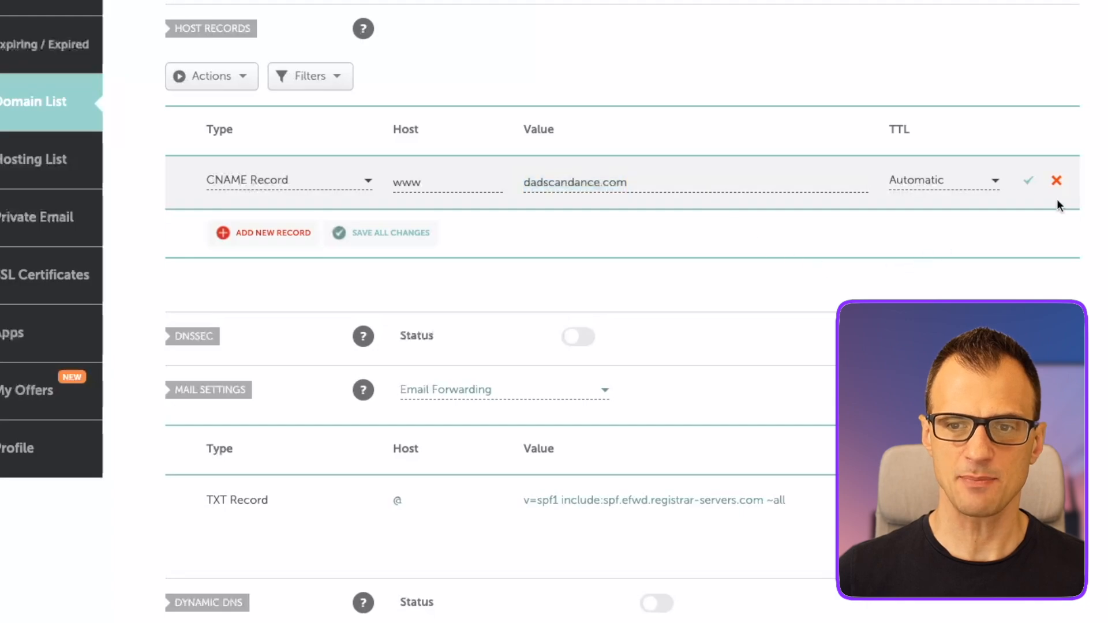
pyautogui.click(1028, 180)
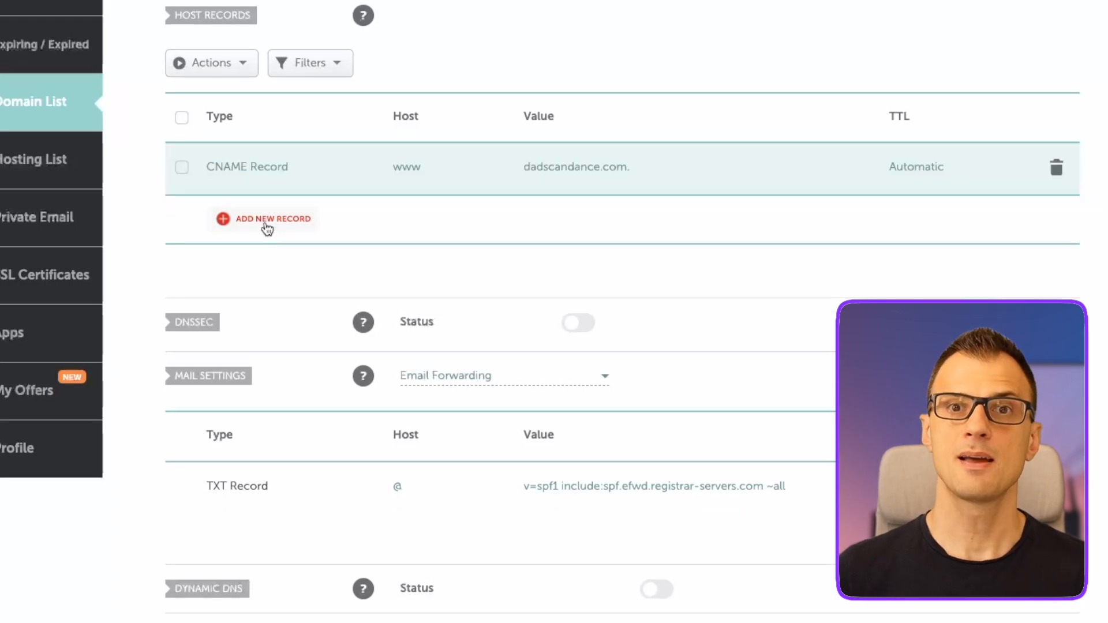
# Step: Start a new A record with @ as its host
pyautogui.click(272, 218)
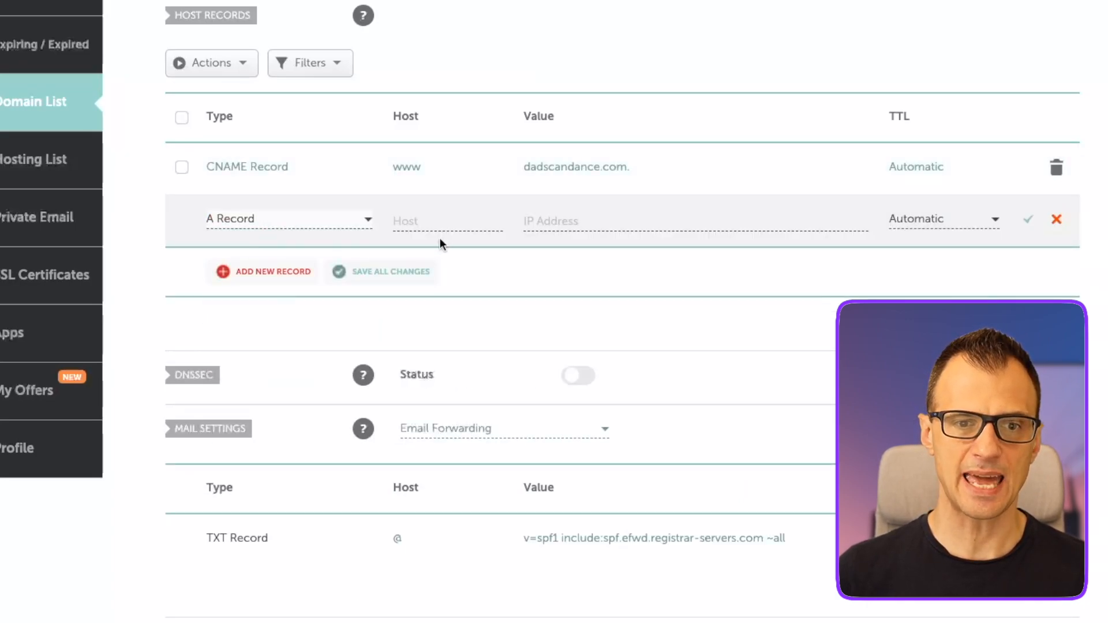
pyautogui.click(447, 220)
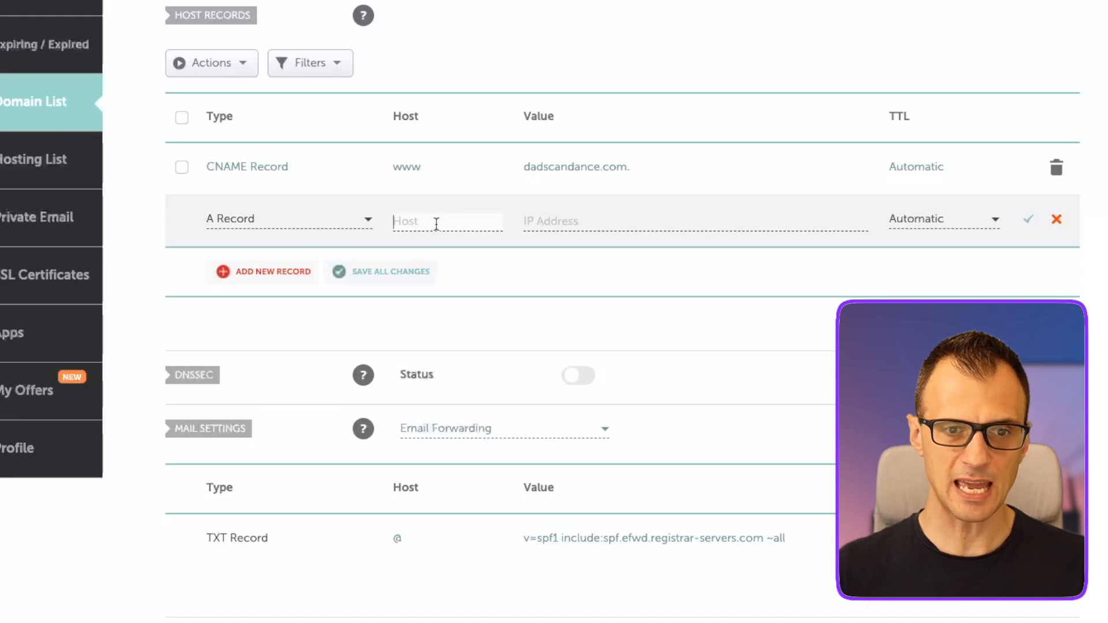
pyautogui.write('@')
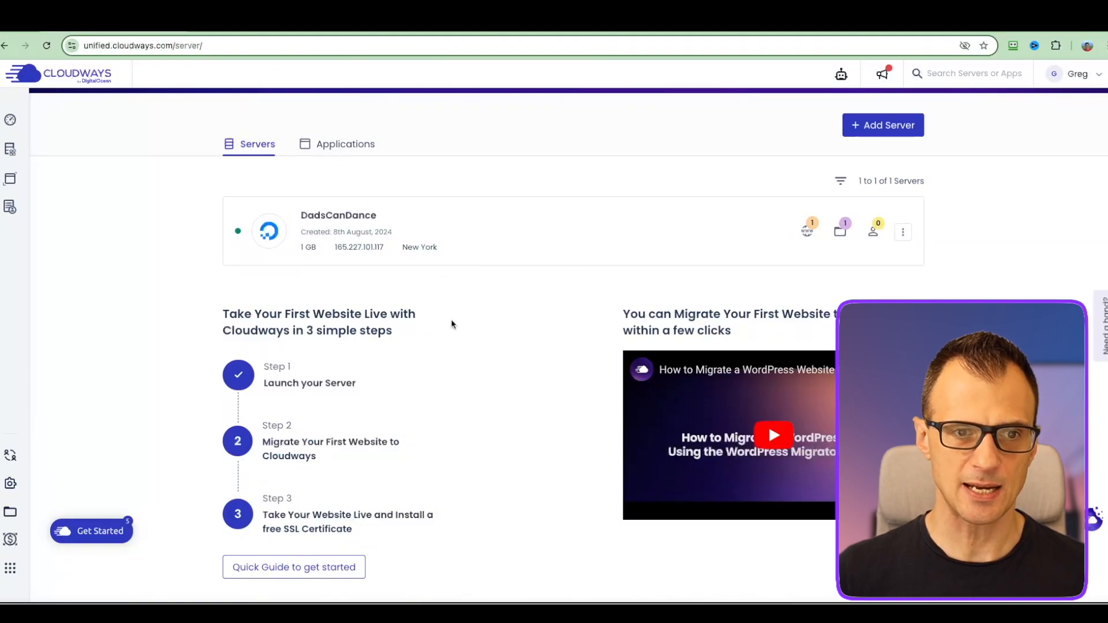
# Step: Copy the DadsCanDance server's public IP 165.227.101.117 into the @ A record and save it
pyautogui.click(338, 215)
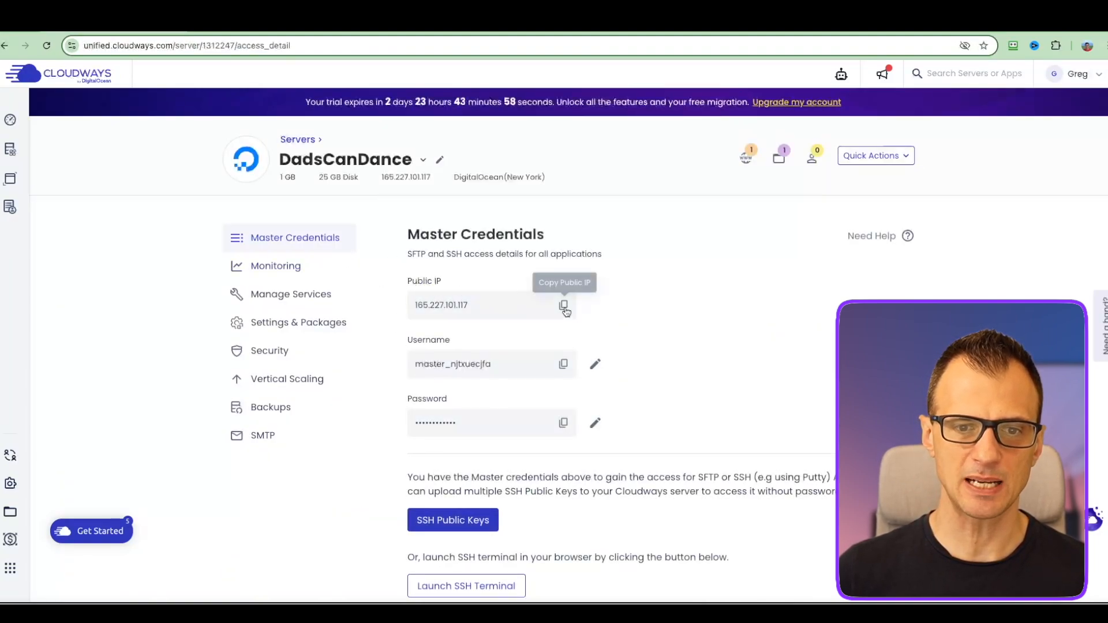
pyautogui.click(563, 304)
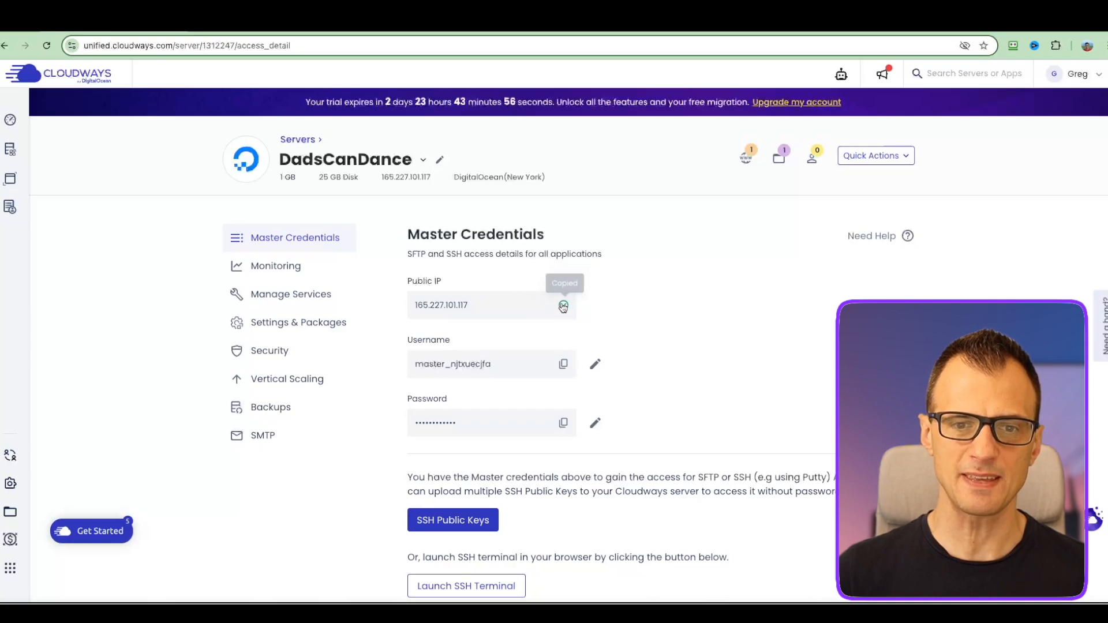
pyautogui.click(563, 305)
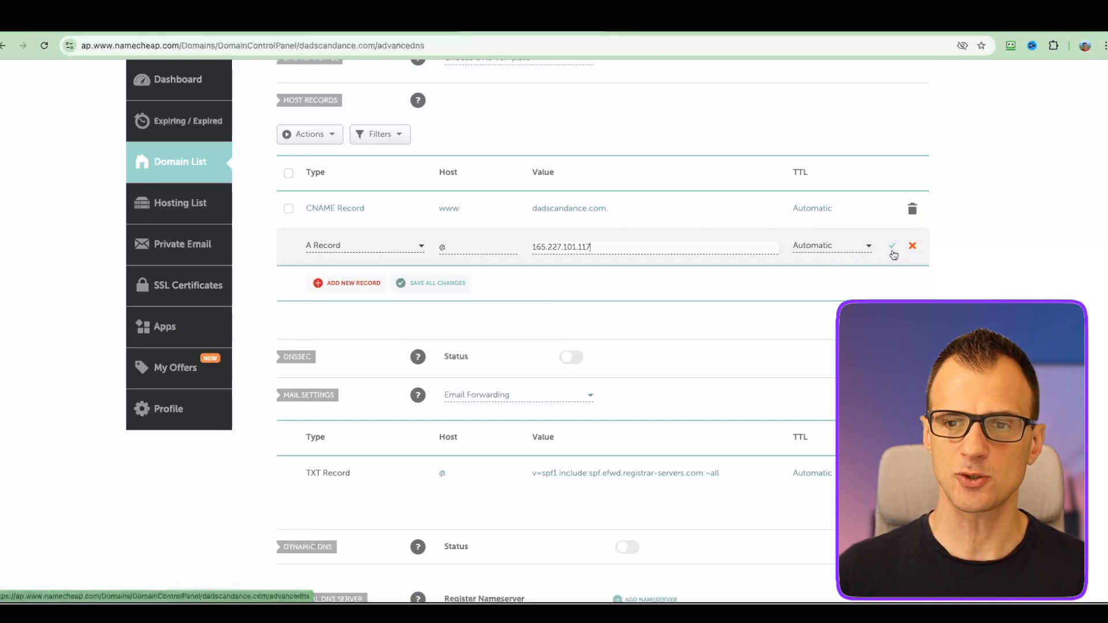
pyautogui.click(892, 246)
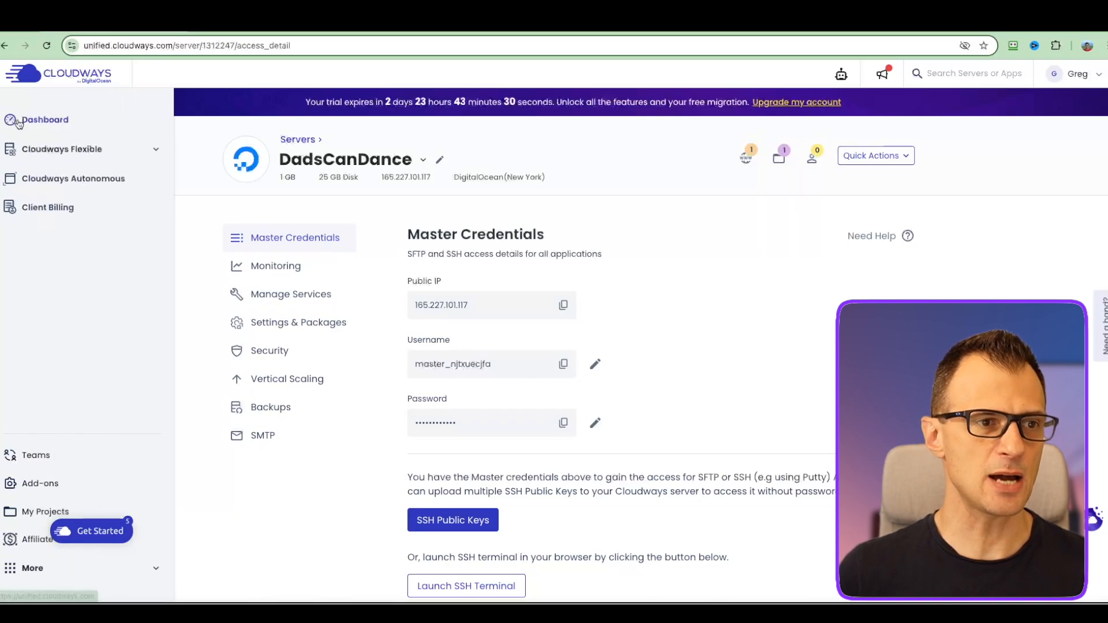
# Step: From the dashboard's application list, open the DadsCanDance WordPress application
pyautogui.click(45, 120)
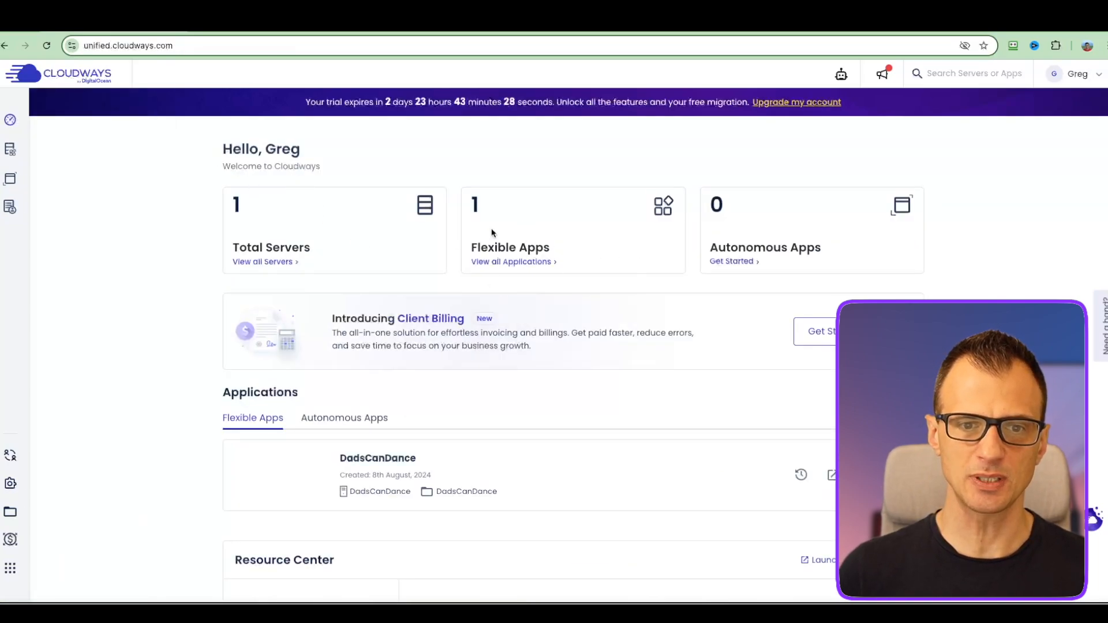
pyautogui.click(511, 262)
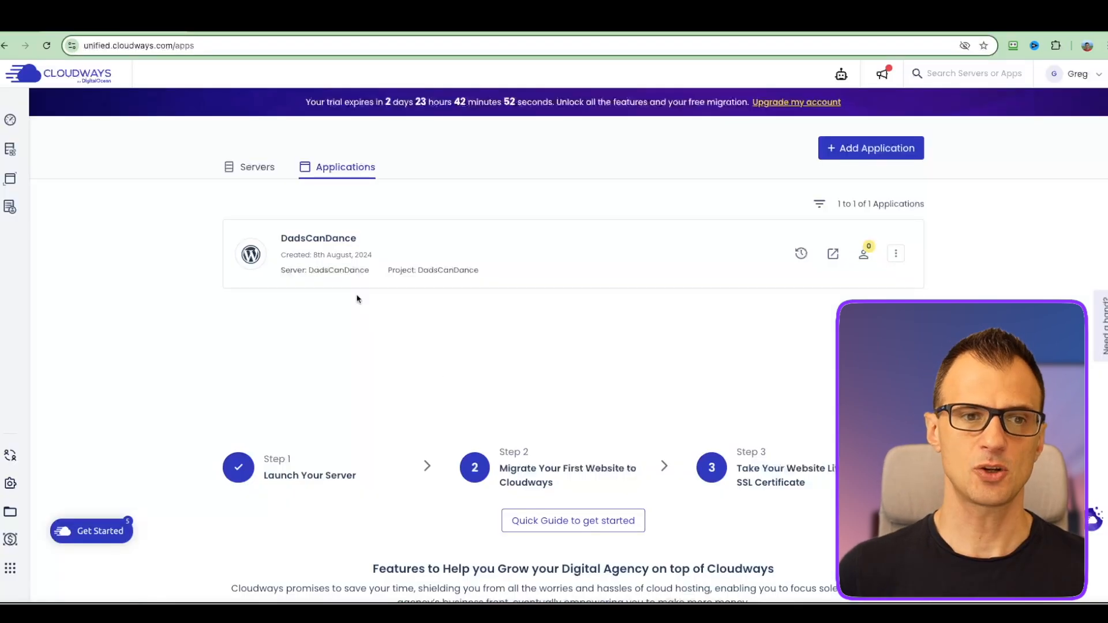
pyautogui.click(257, 166)
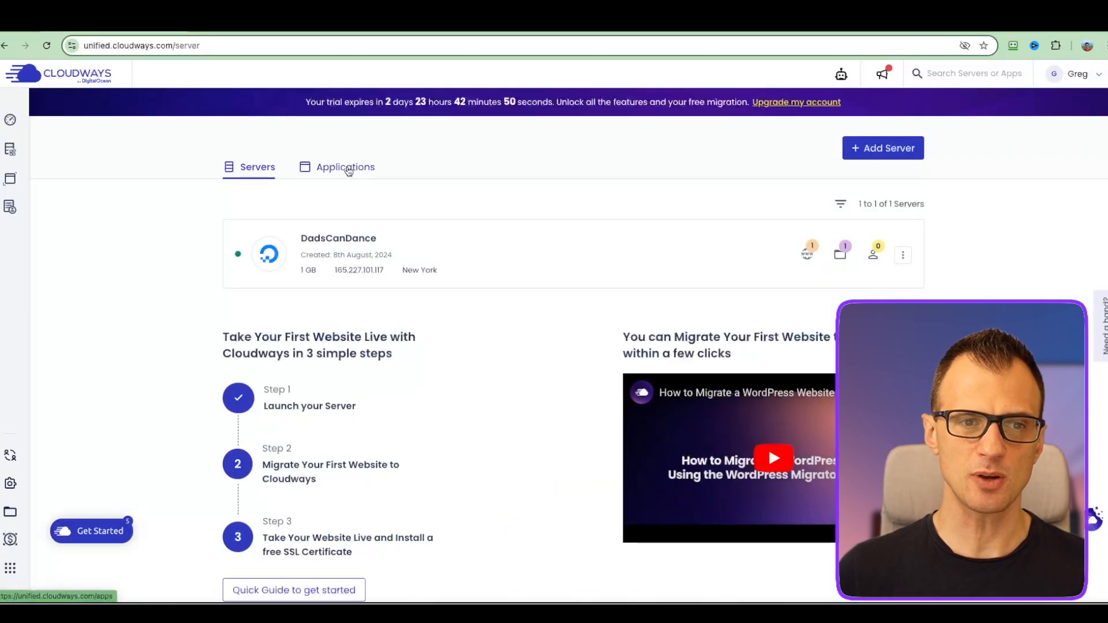
pyautogui.click(345, 166)
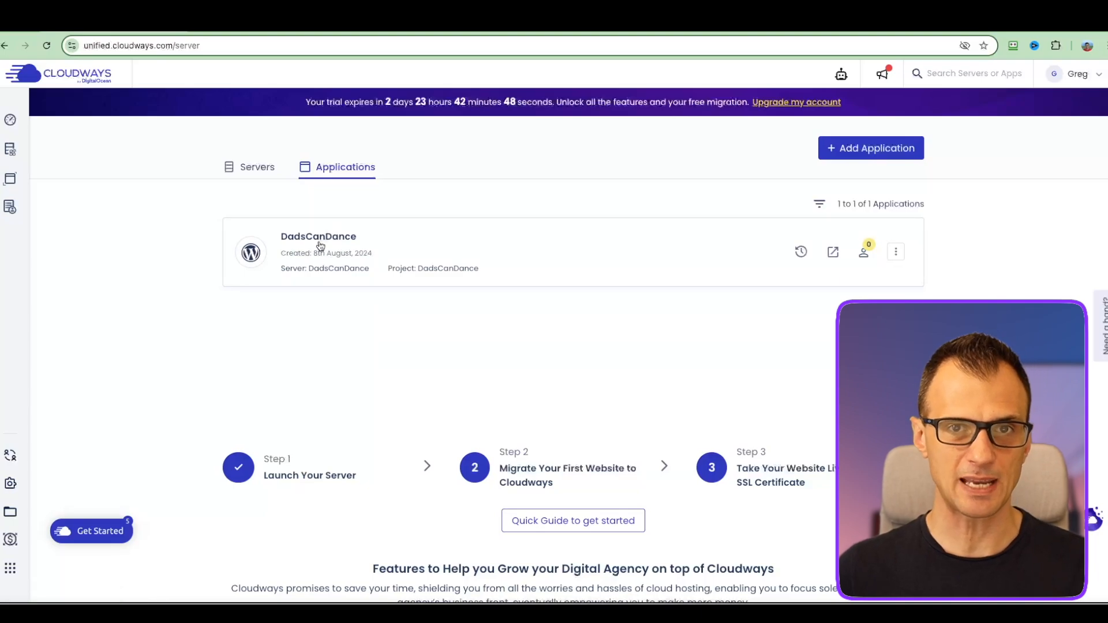
pyautogui.click(318, 252)
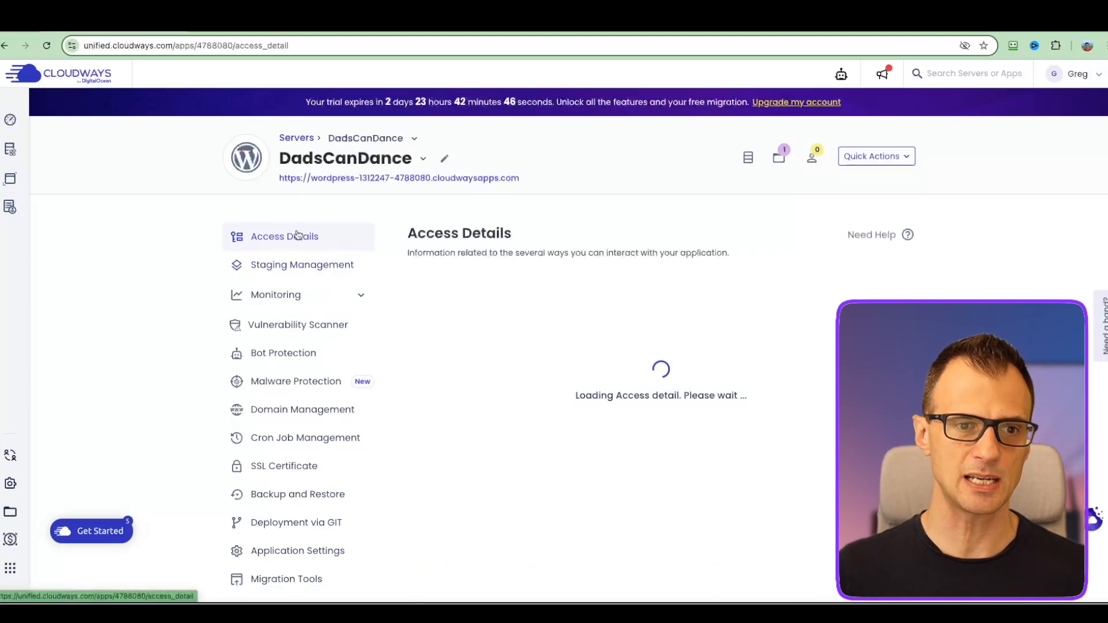
pyautogui.click(301, 409)
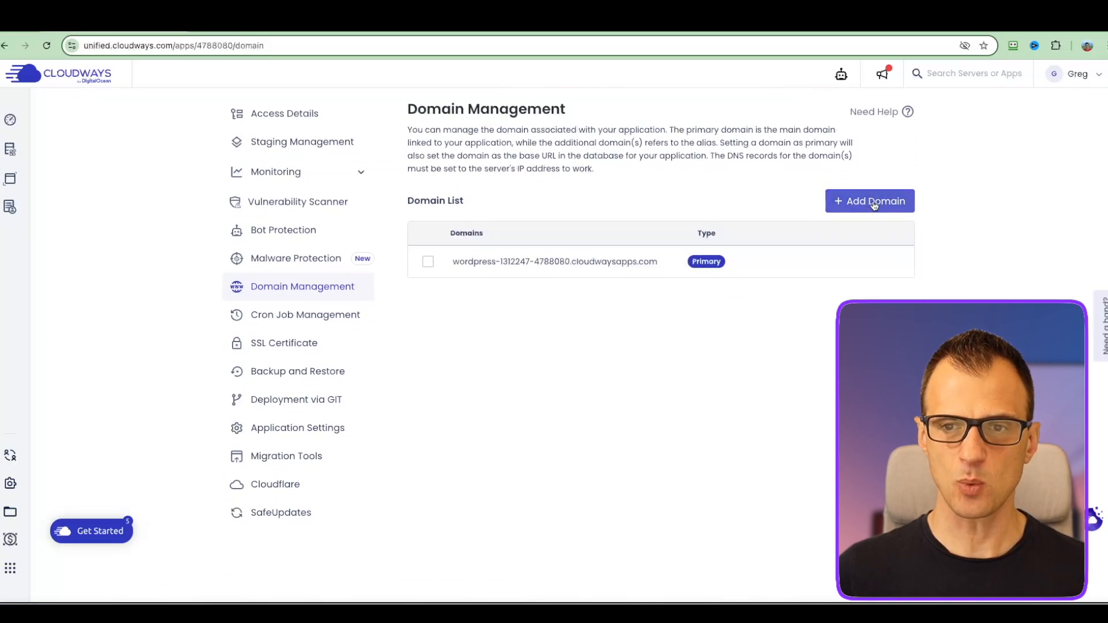
pyautogui.click(869, 202)
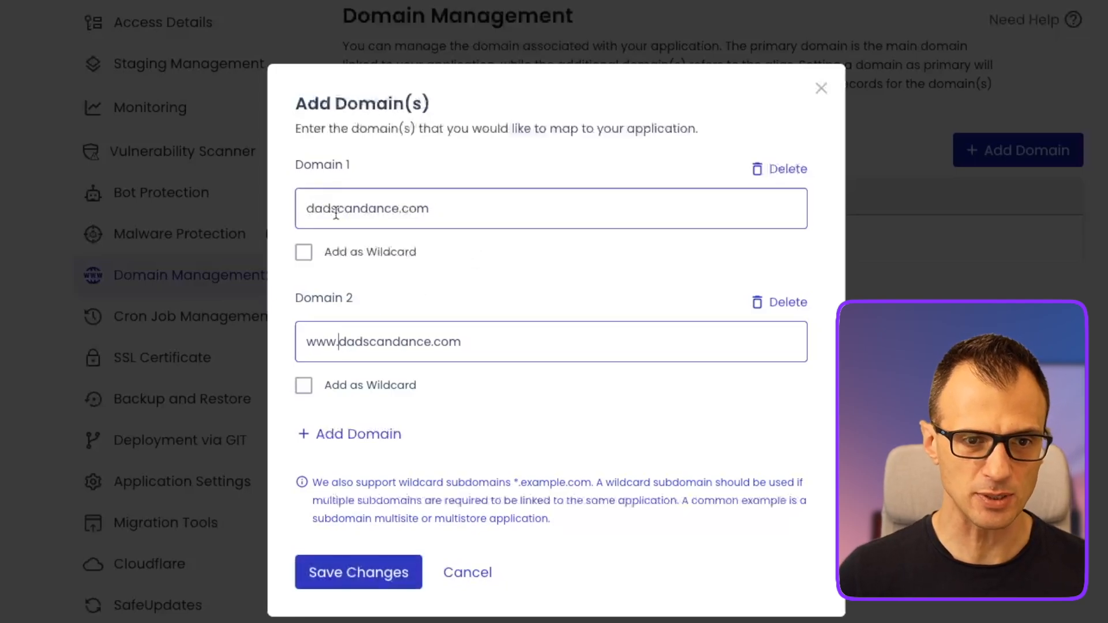
pyautogui.click(358, 572)
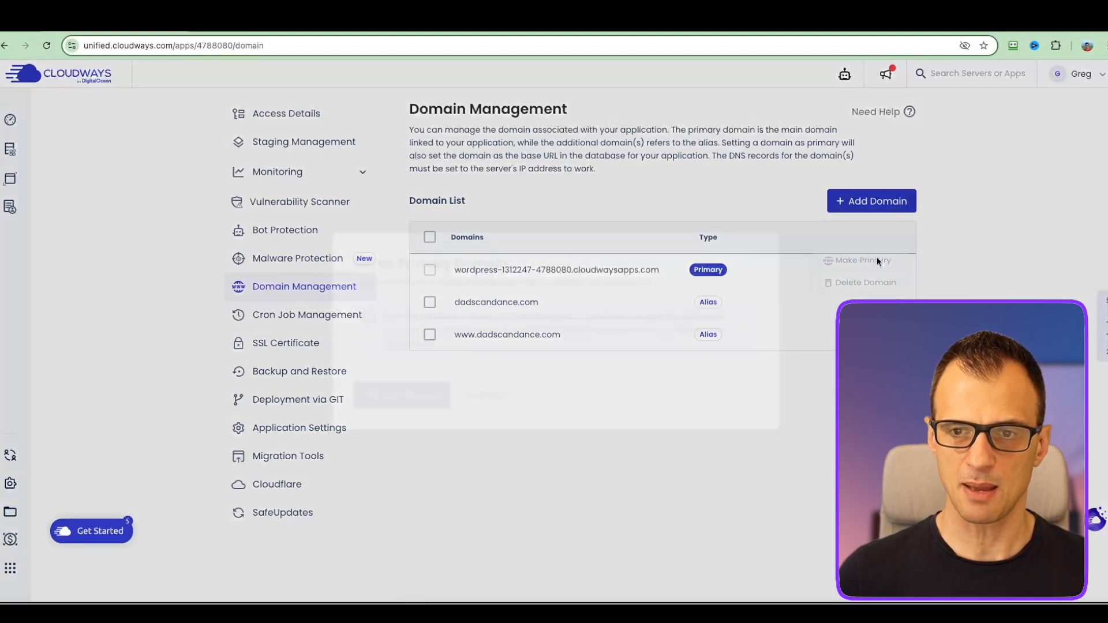
pyautogui.click(862, 261)
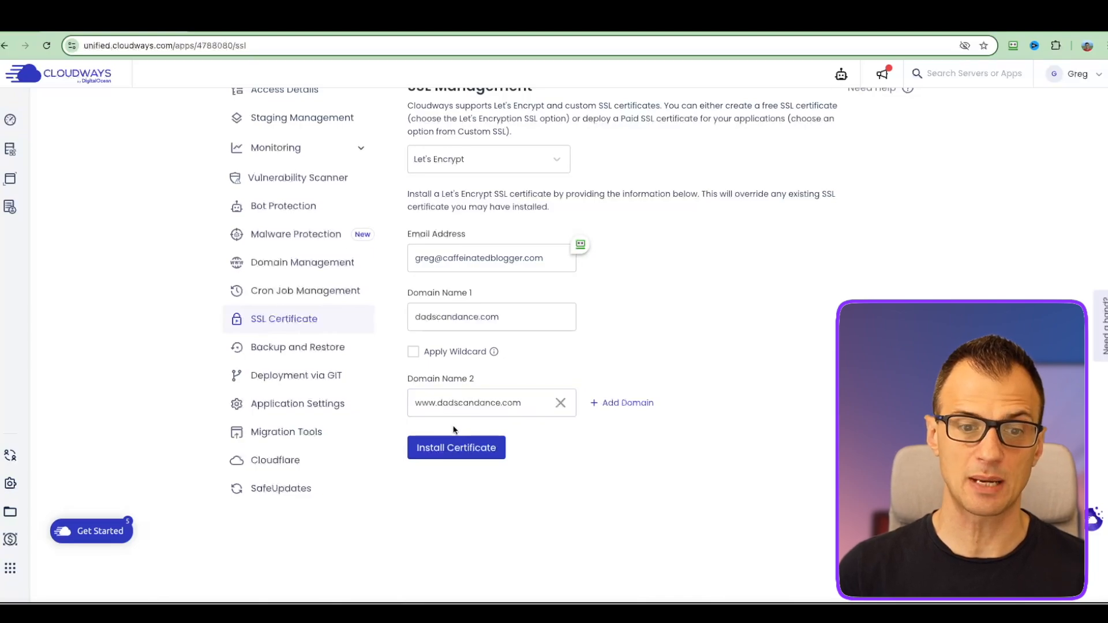
pyautogui.click(456, 447)
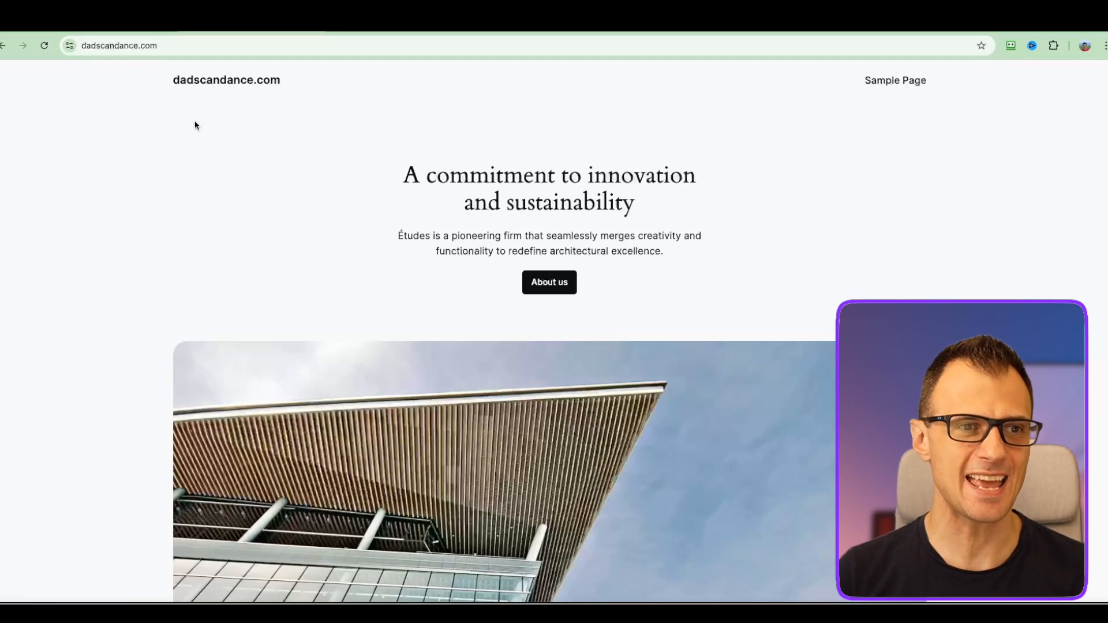
pyautogui.moveTo(165, 75)
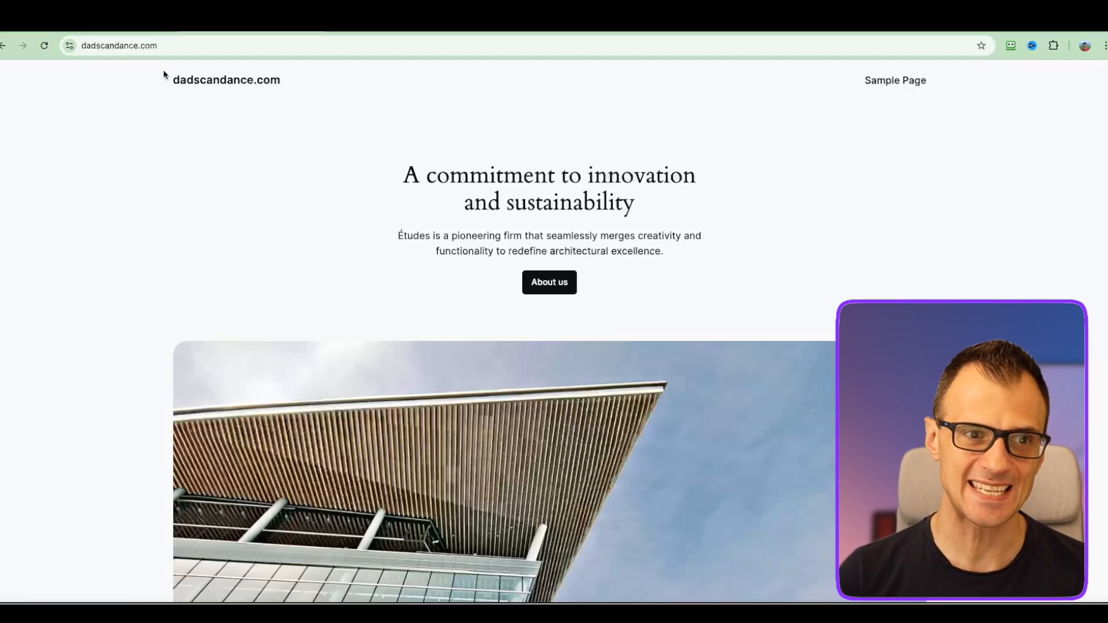
pyautogui.scroll(-3)
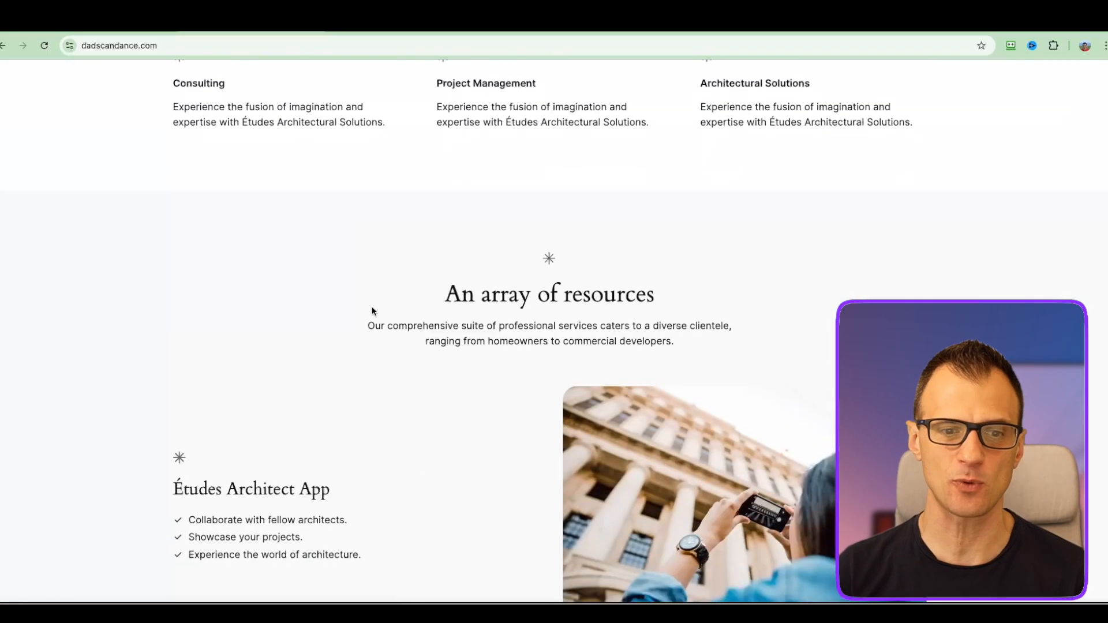
pyautogui.scroll(-3)
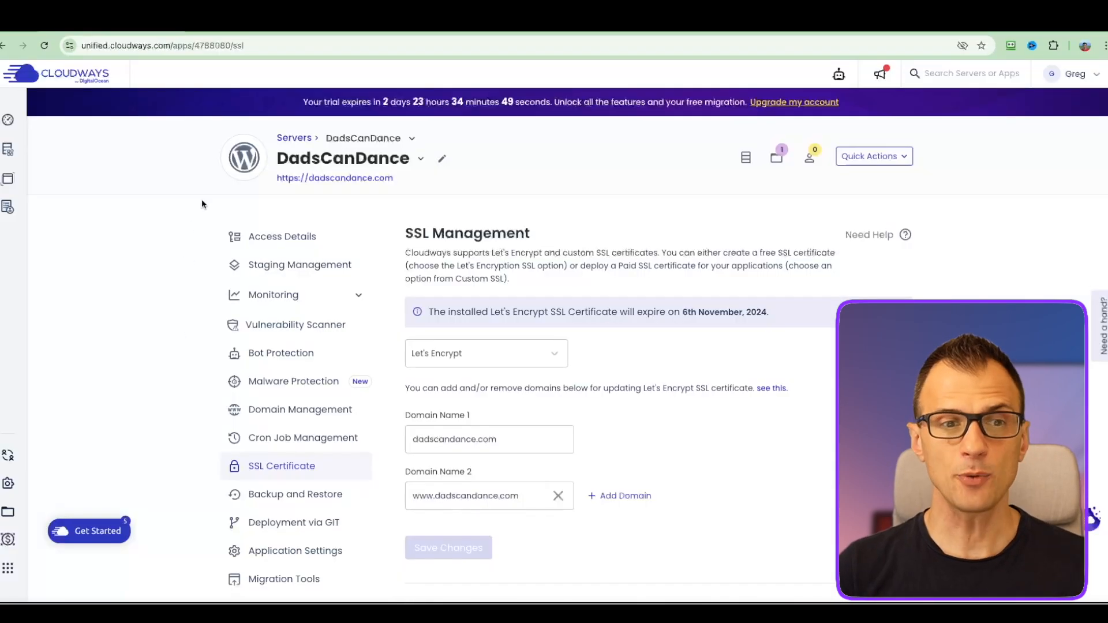
# Step: From Access Details, open the WordPress admin at dadscandance.com/wp-admin/
pyautogui.click(282, 237)
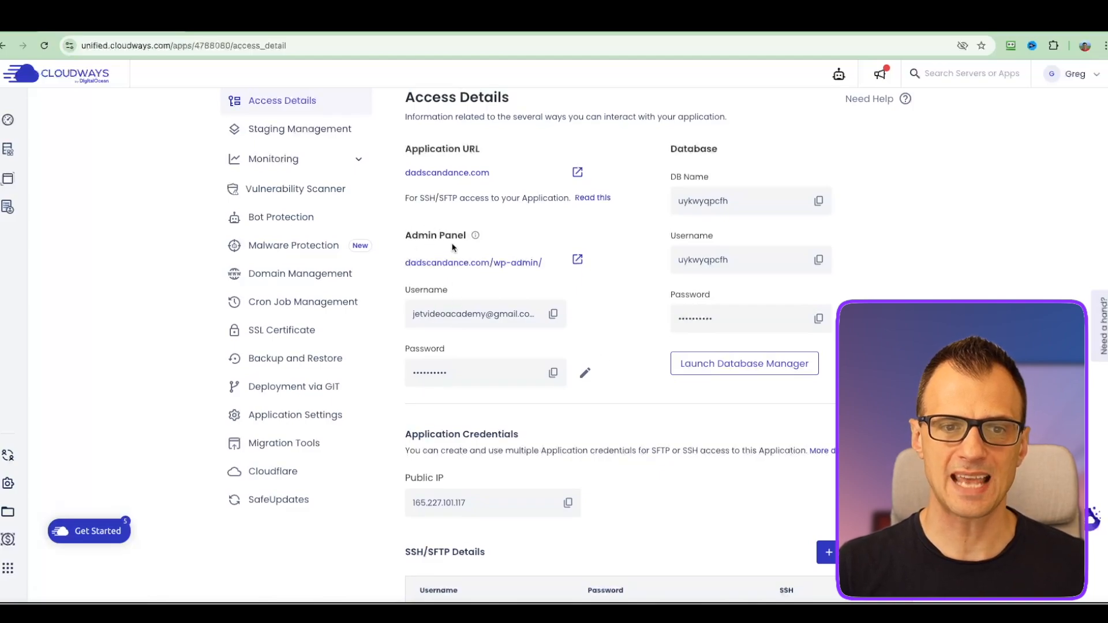
pyautogui.moveTo(437, 302)
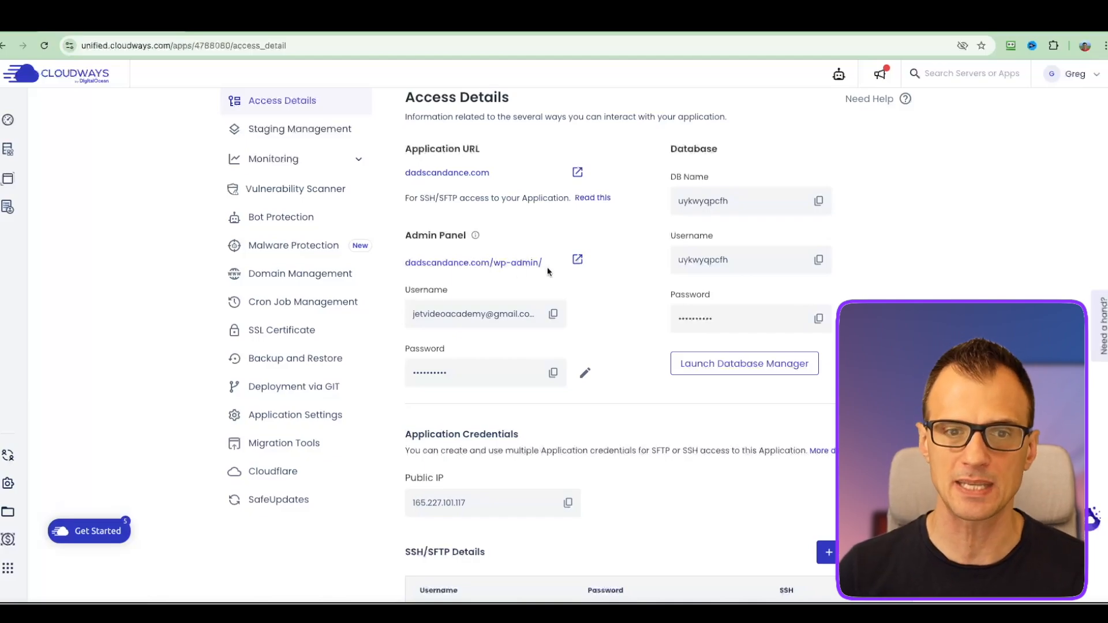
pyautogui.click(472, 262)
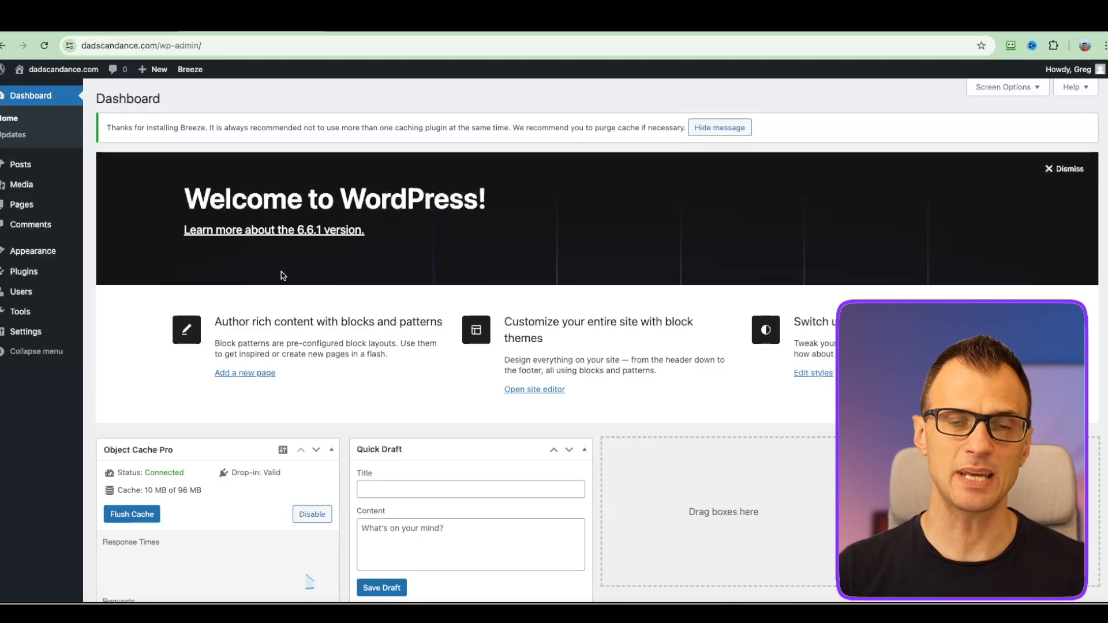
pyautogui.moveTo(25, 332)
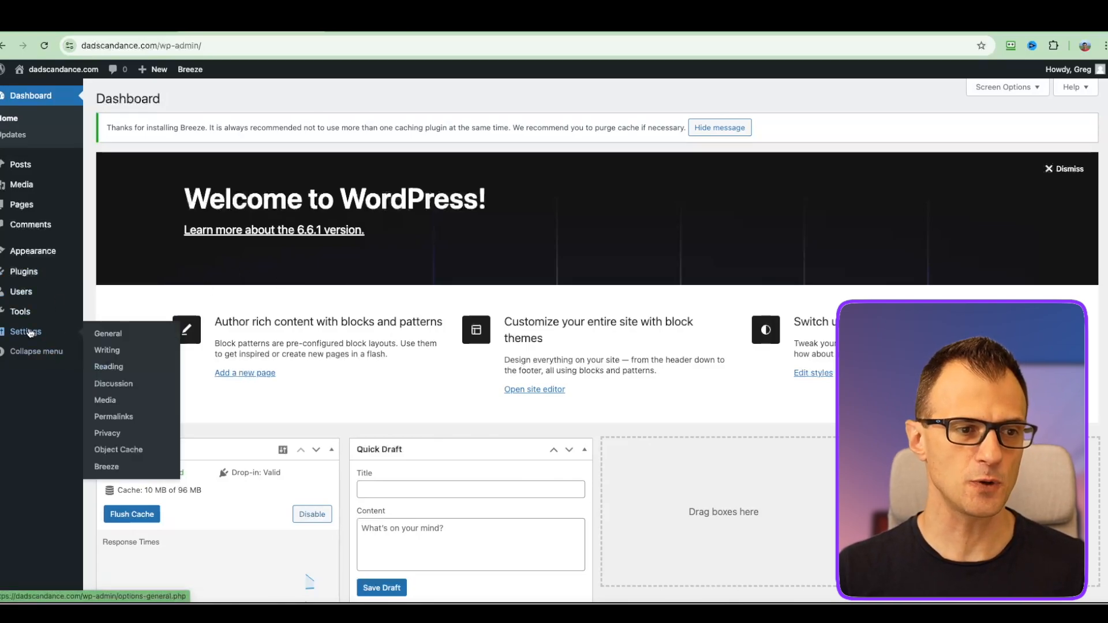
# Step: Set the WordPress site title to 'Dads Can Dance' in General Settings
pyautogui.click(108, 333)
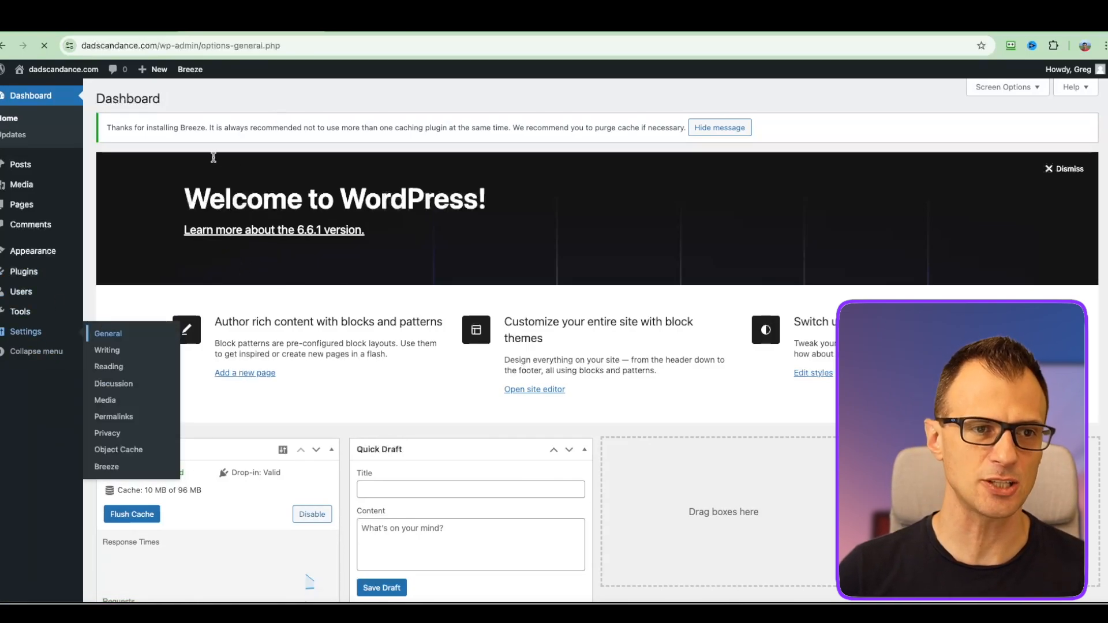
pyautogui.click(107, 333)
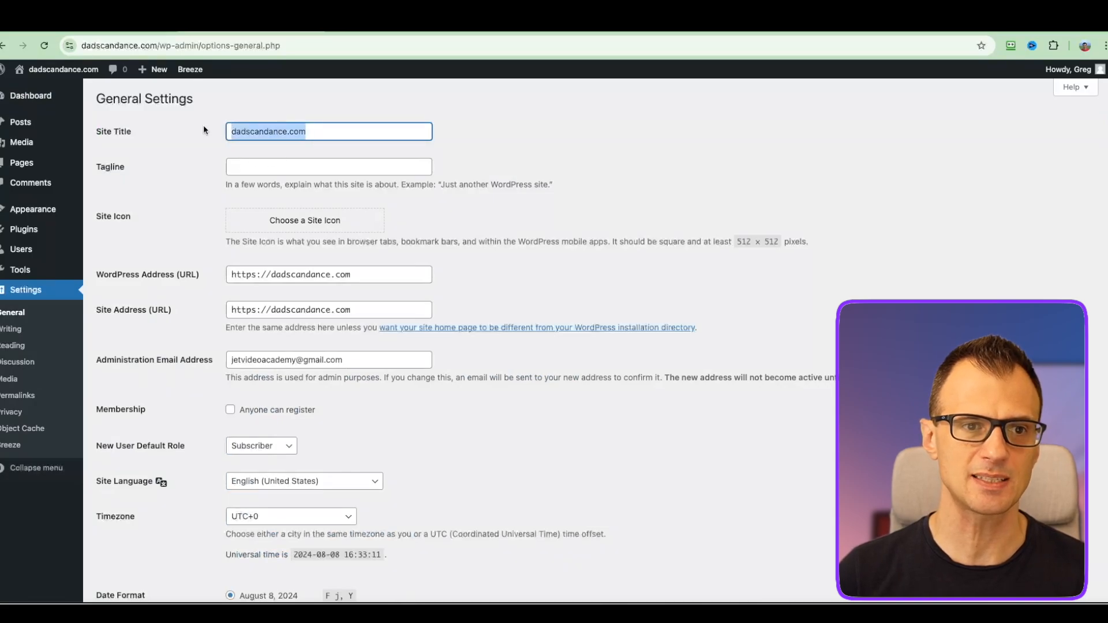
pyautogui.write('Dads Can Dance')
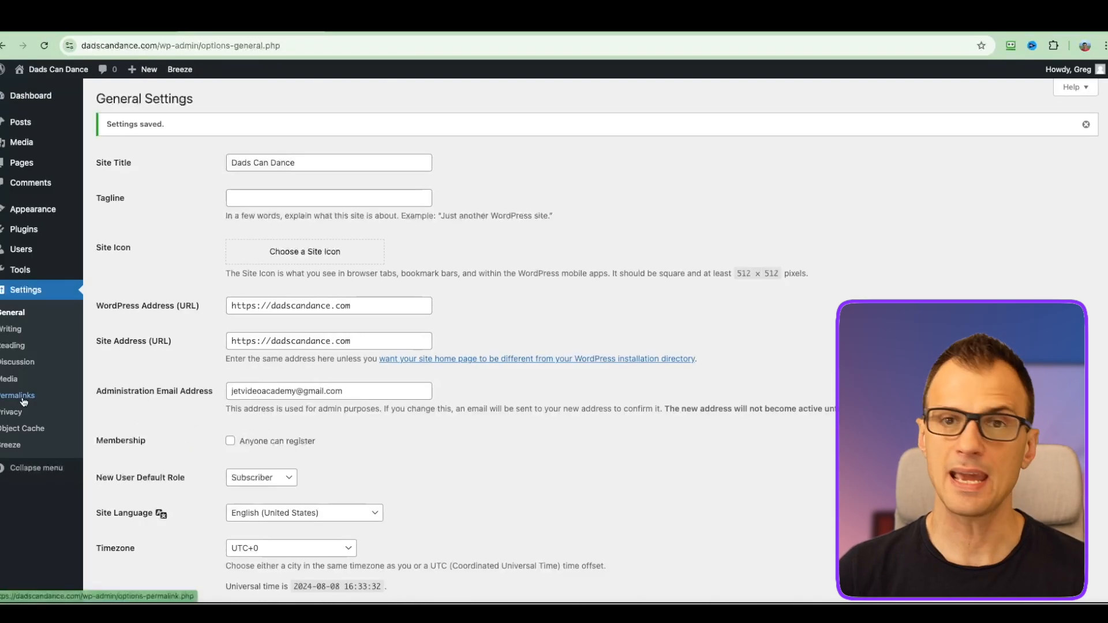
# Step: Switch the site's permalink structure to Post name
pyautogui.click(18, 395)
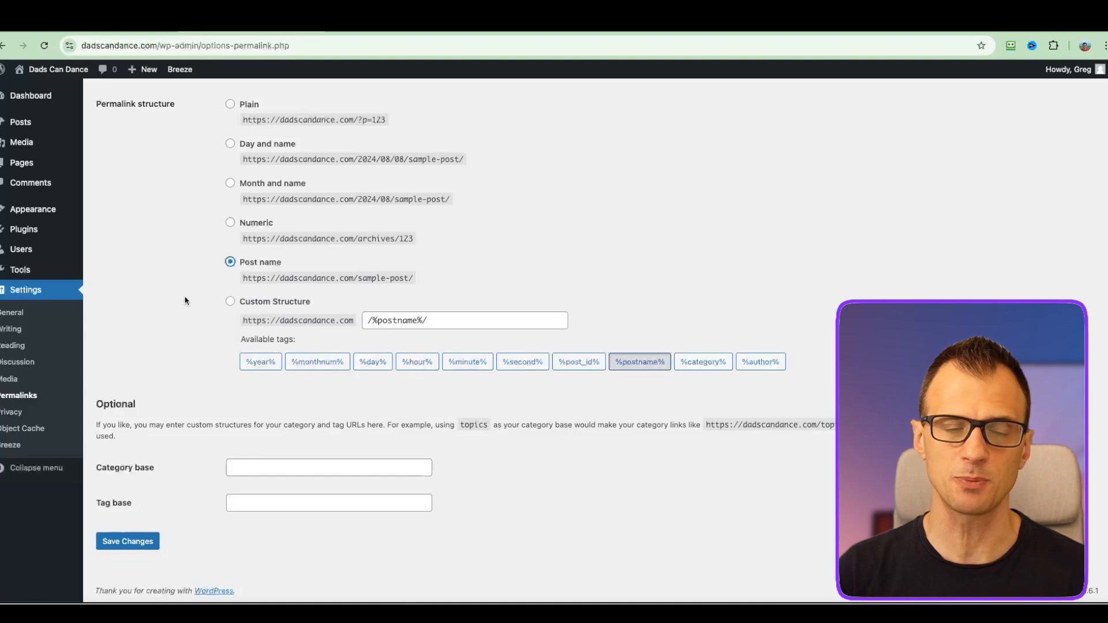
pyautogui.moveTo(180, 262)
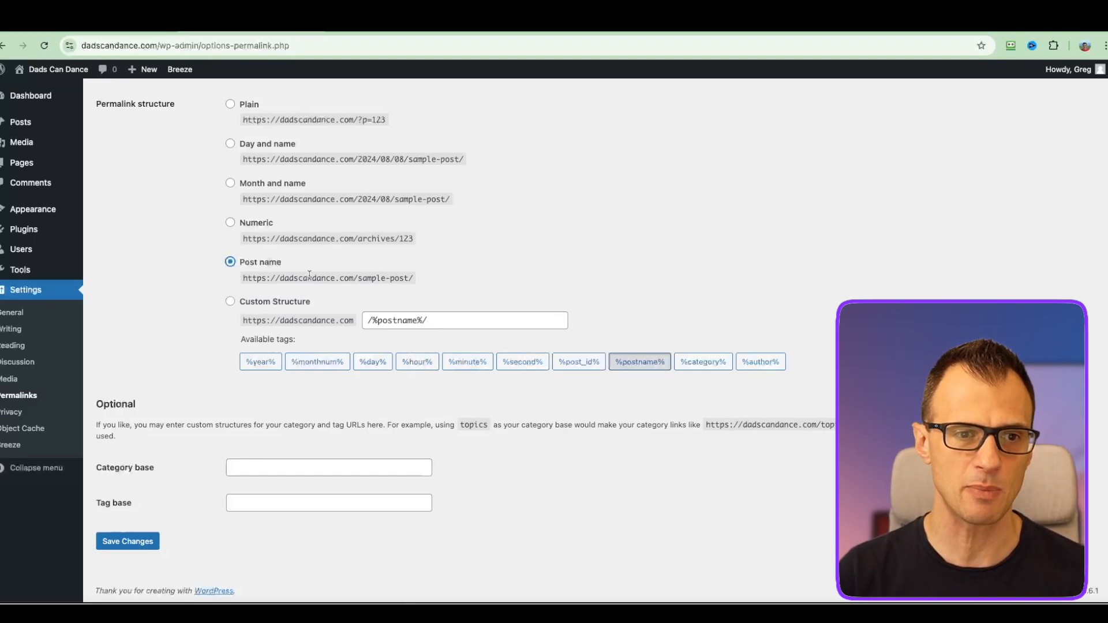
pyautogui.click(127, 541)
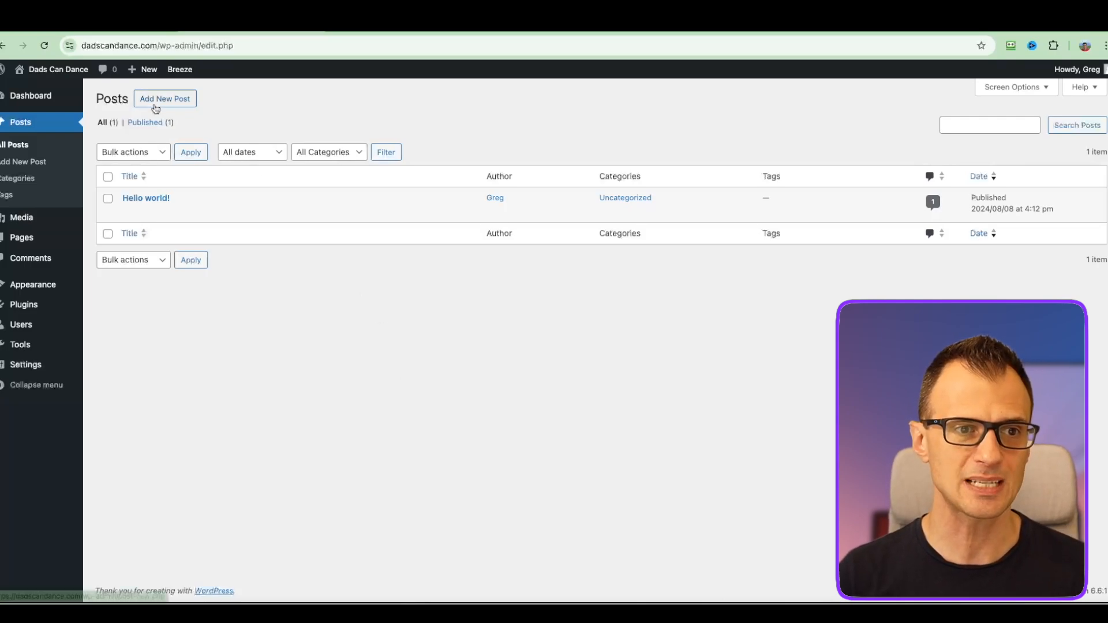
# Step: Start a new blank post, dismiss the welcome guide and show the block inserter
pyautogui.click(164, 98)
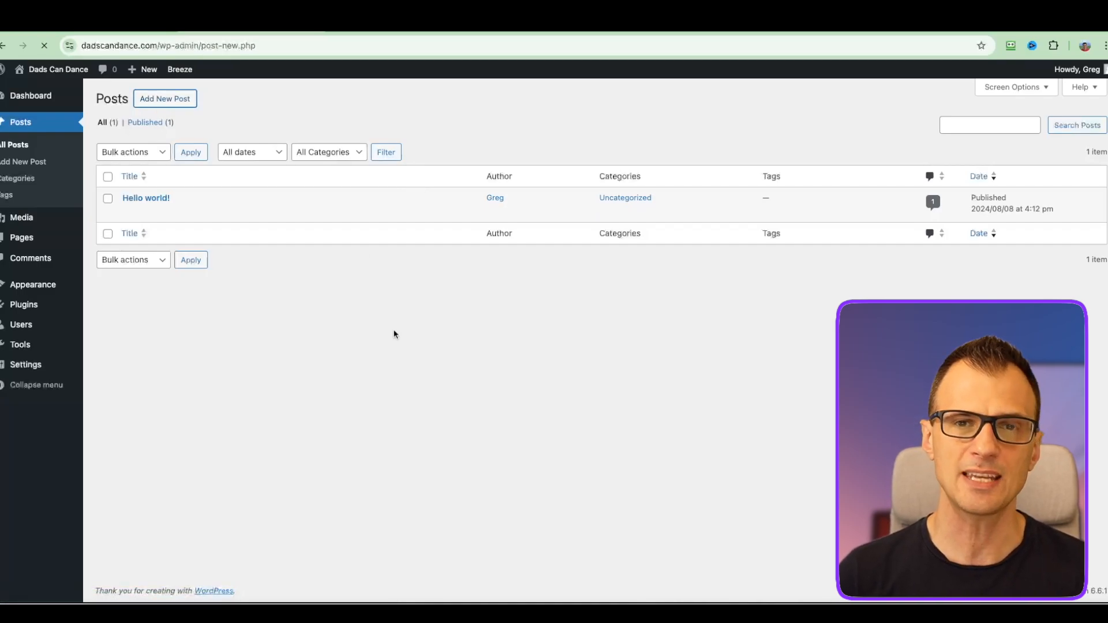
pyautogui.click(164, 98)
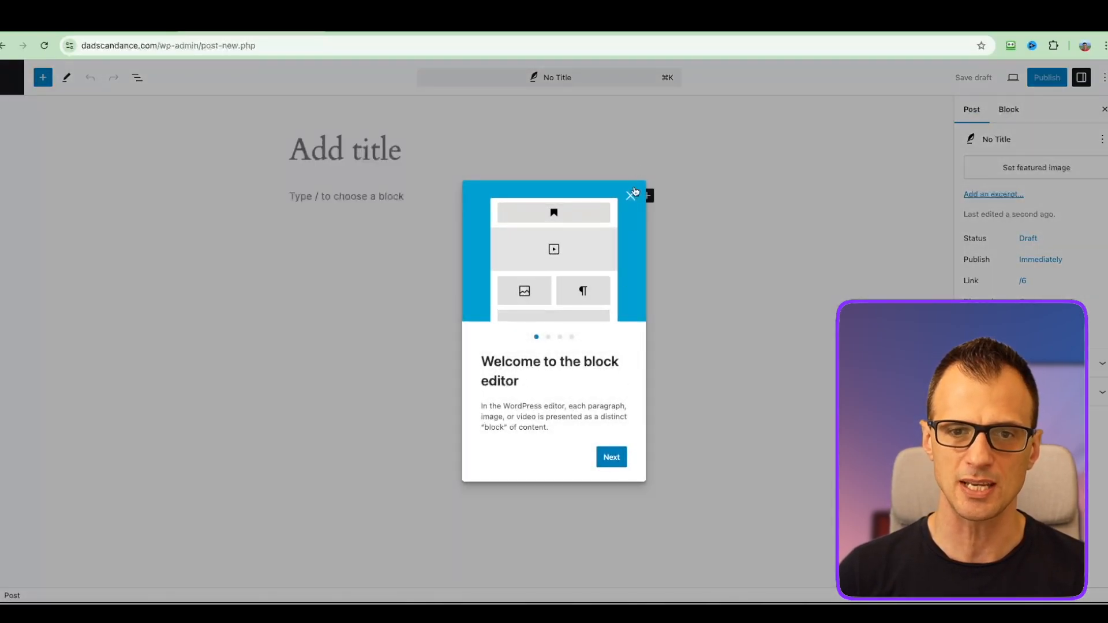
pyautogui.click(630, 195)
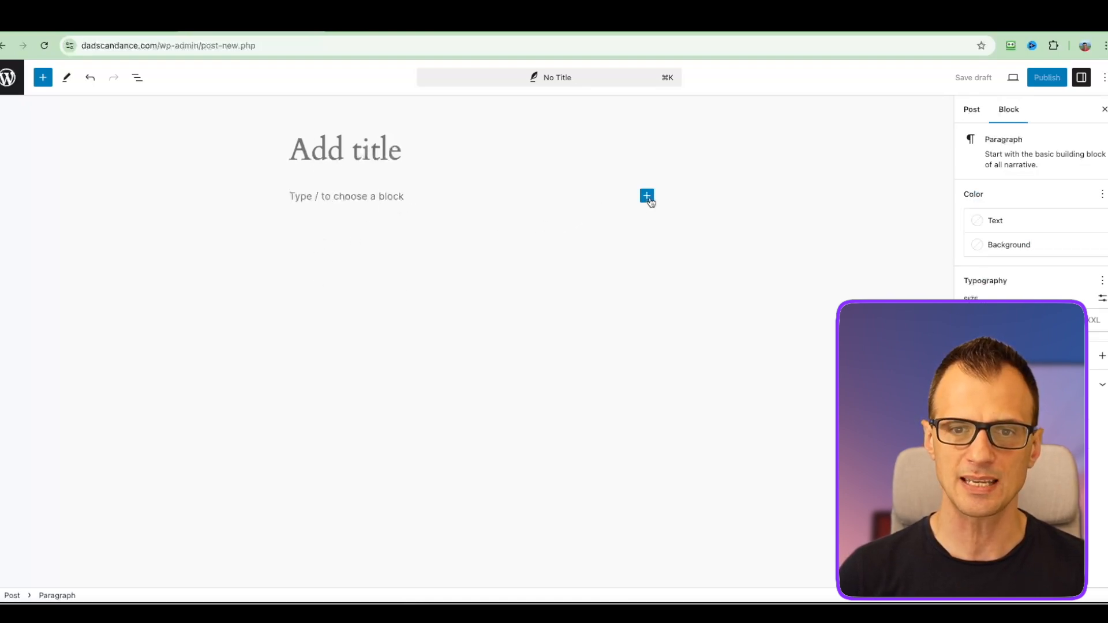
pyautogui.click(646, 196)
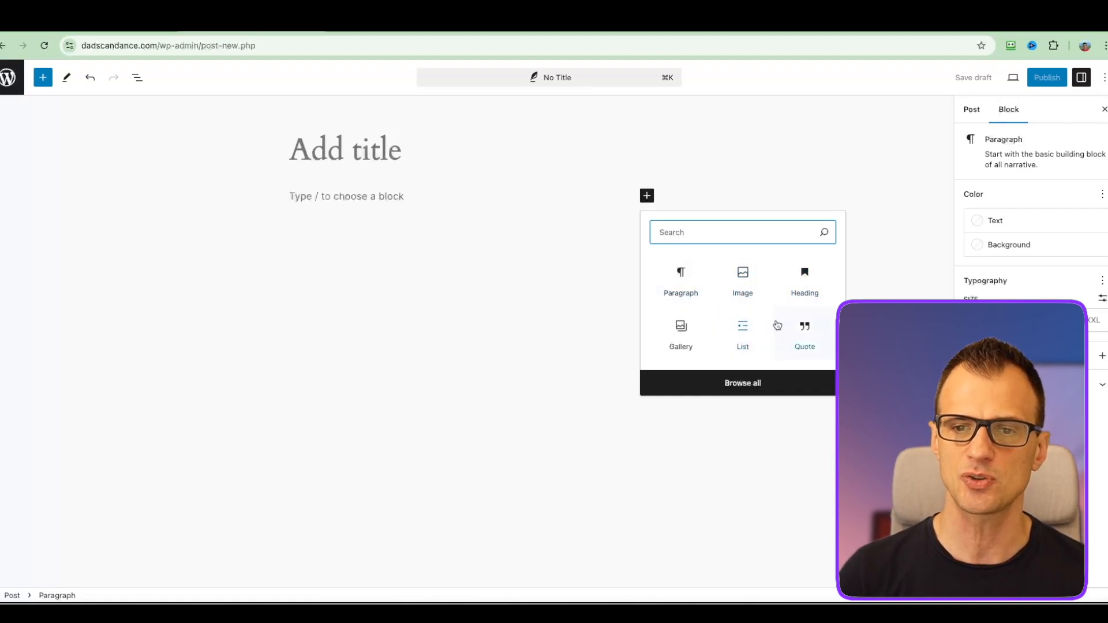
pyautogui.moveTo(409, 213)
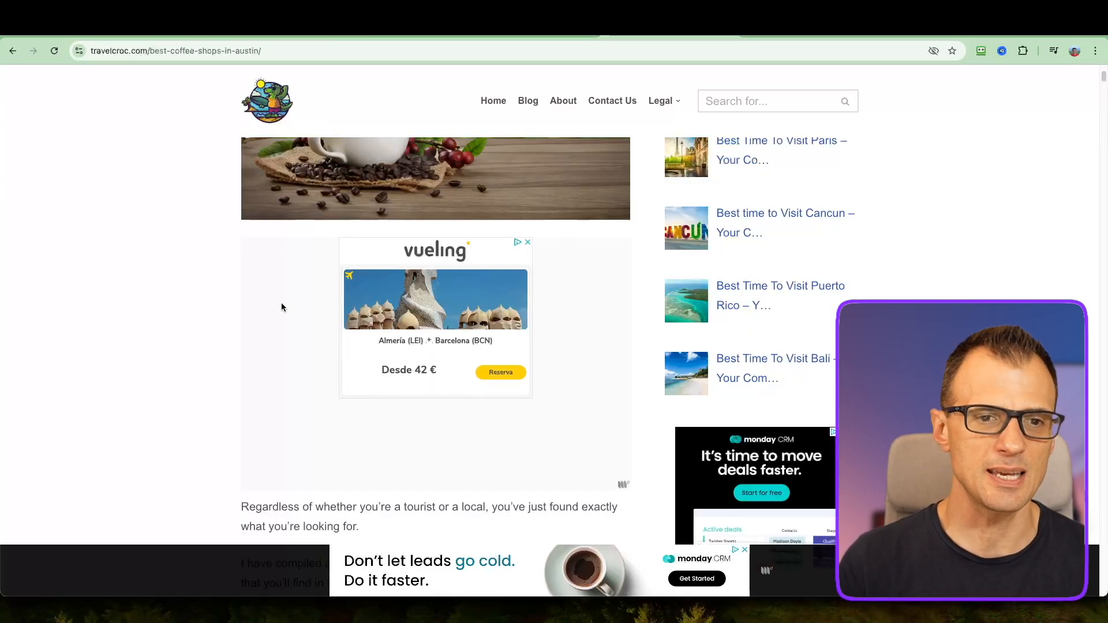
pyautogui.moveTo(233, 270)
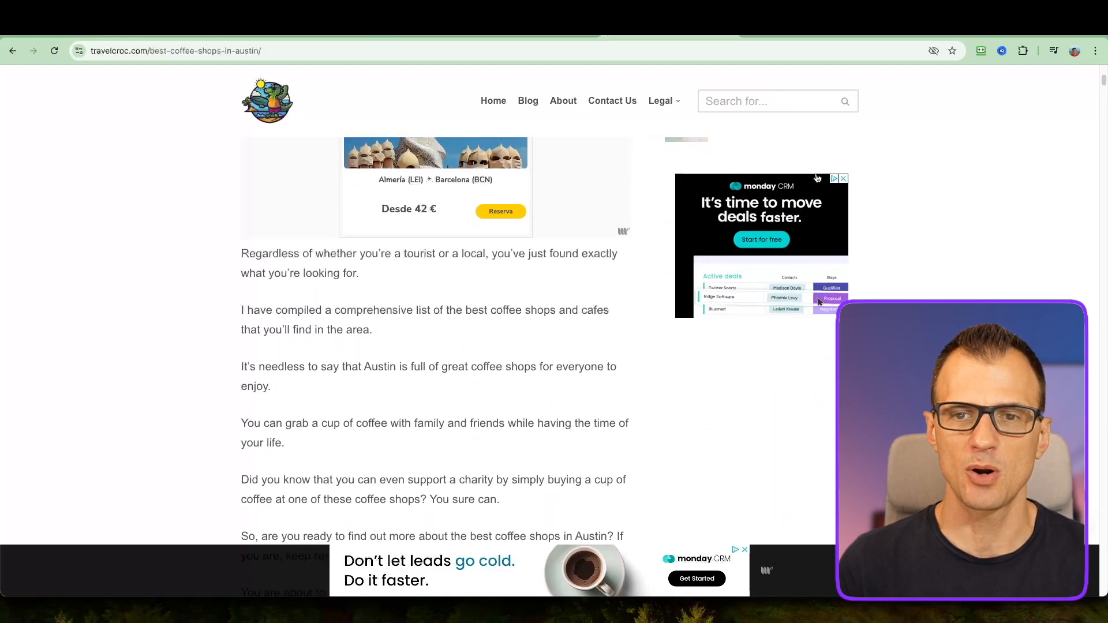
# Step: Scroll through the Austin coffee shops article past its intro and ads to the Patika listing
pyautogui.scroll(-3)
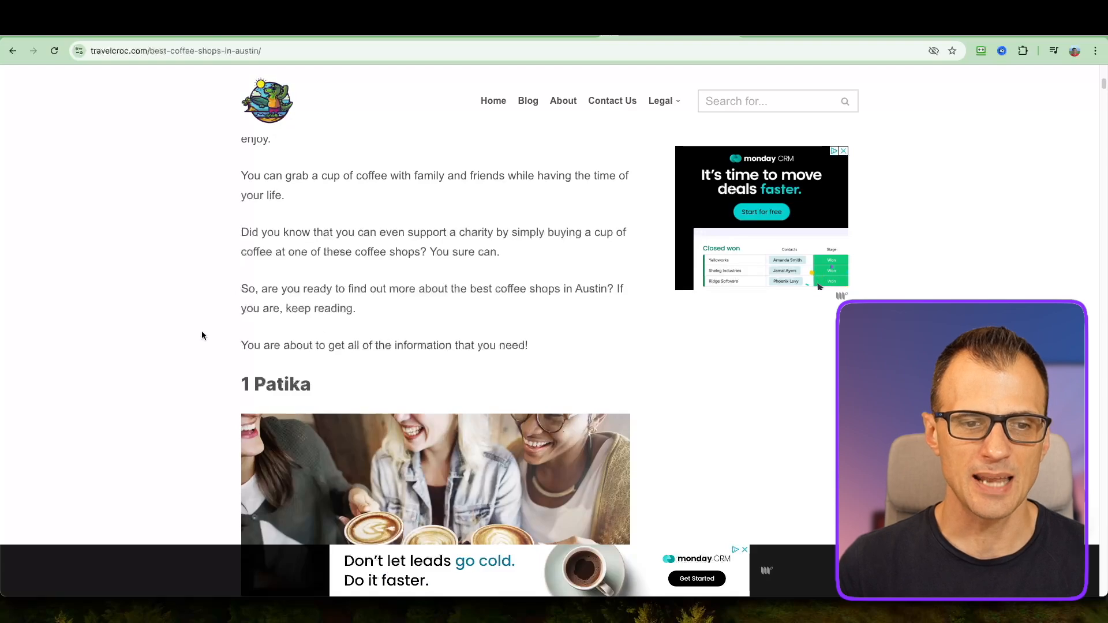
pyautogui.scroll(-3)
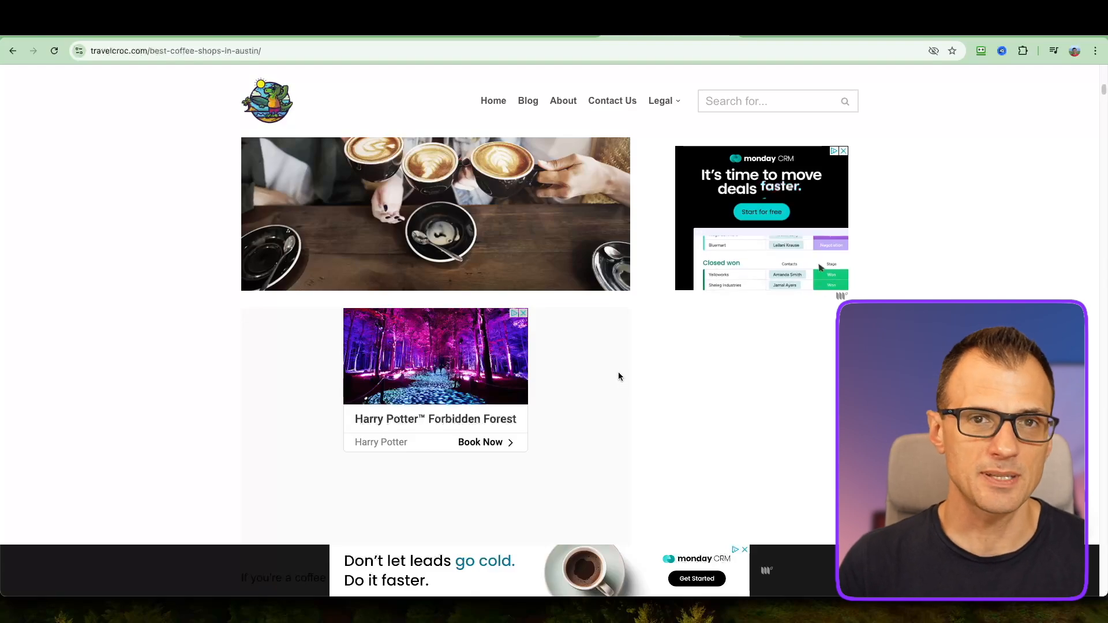
pyautogui.scroll(-3)
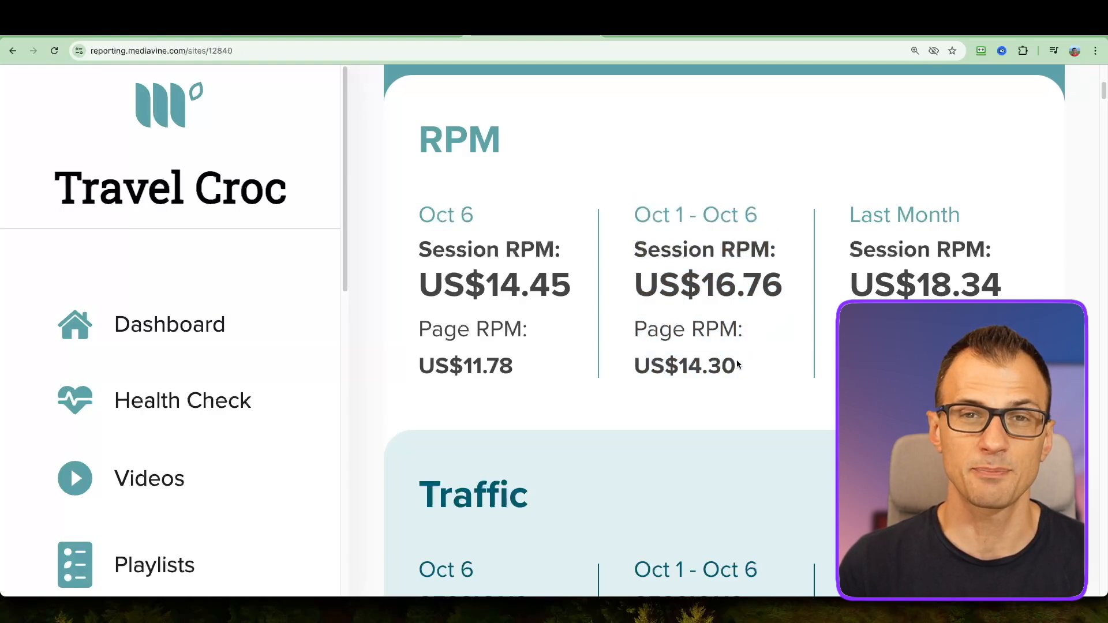
pyautogui.moveTo(714, 276)
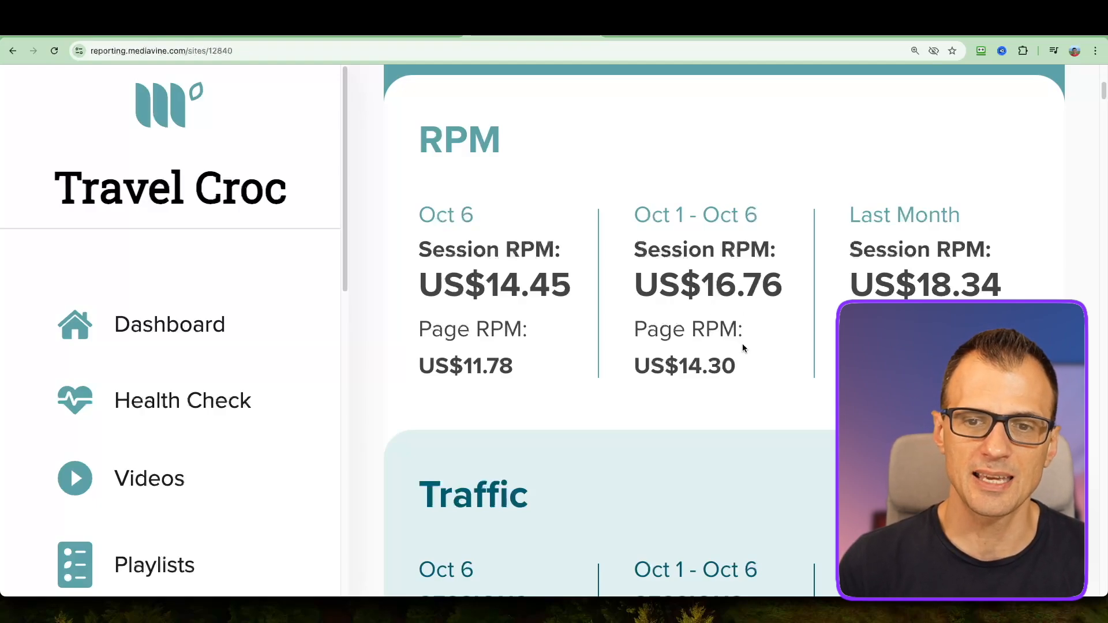
# Step: Review Travel Croc's session and page RPM figures in the Mediavine dashboard
pyautogui.doubleClick(708, 284)
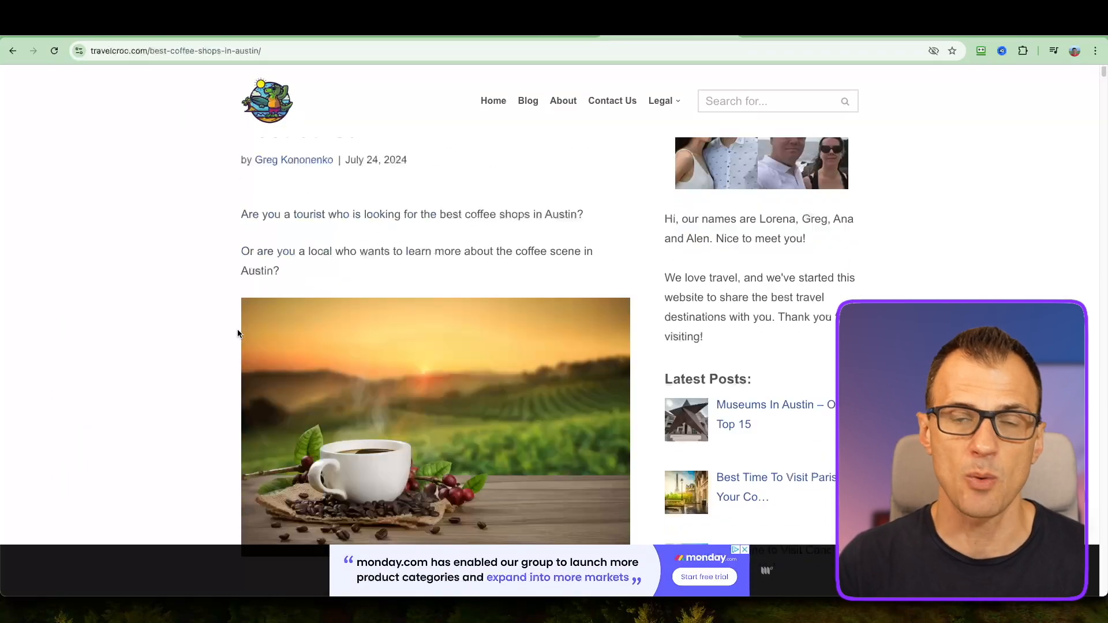
# Step: Return to the article top and select 'Best Coffee Shops' in its title
pyautogui.scroll(-3)
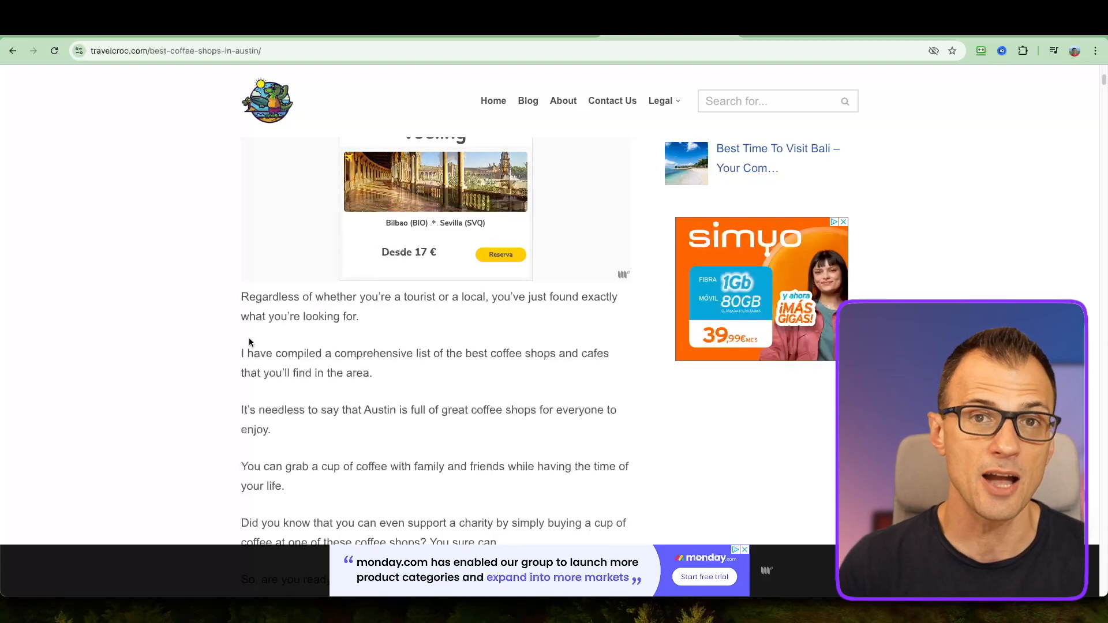
pyautogui.scroll(-3)
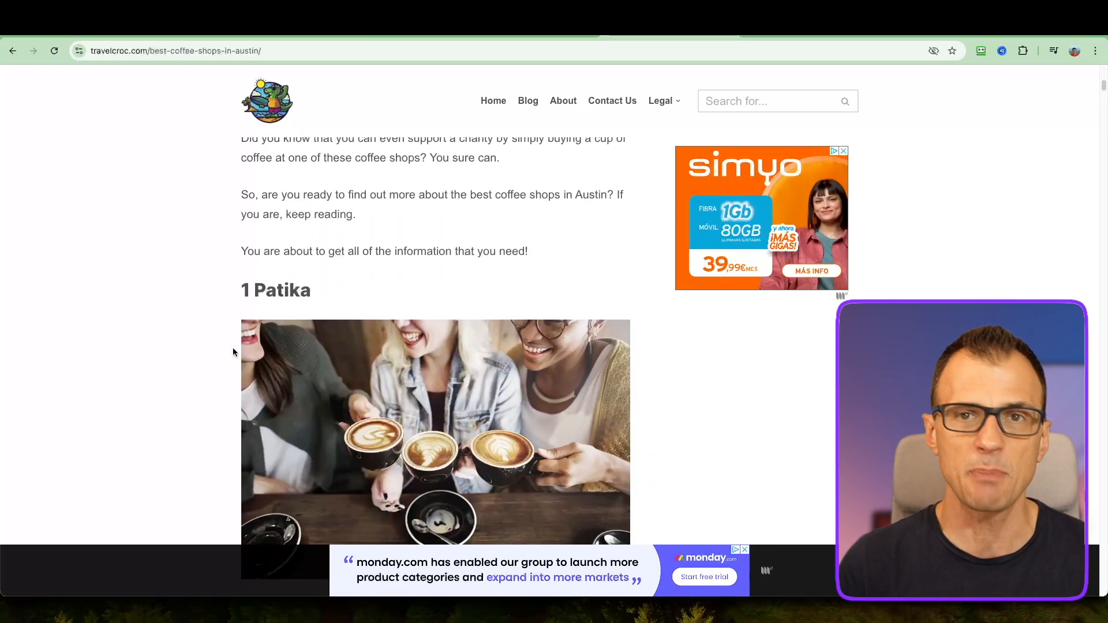
pyautogui.scroll(3)
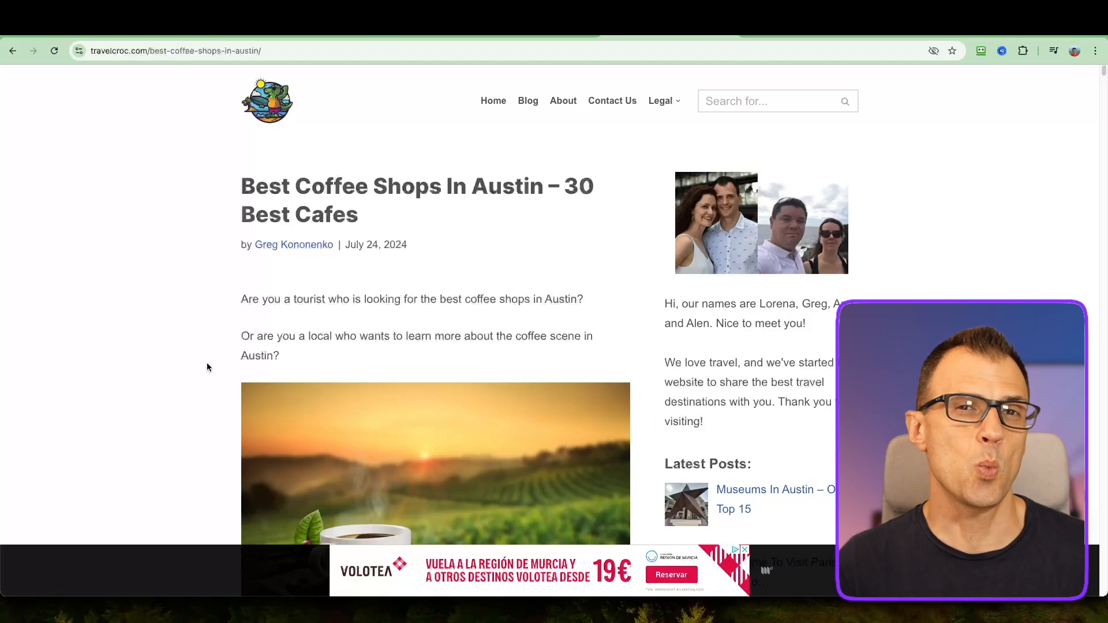
pyautogui.moveTo(239, 319)
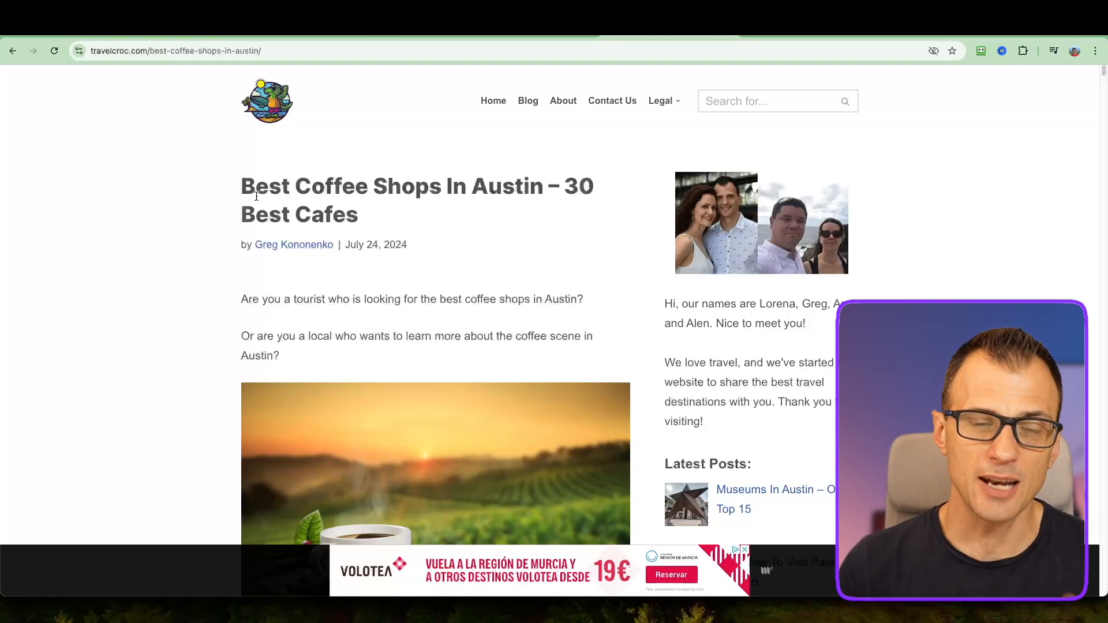
pyautogui.moveTo(242, 186); pyautogui.dragTo(311, 186)
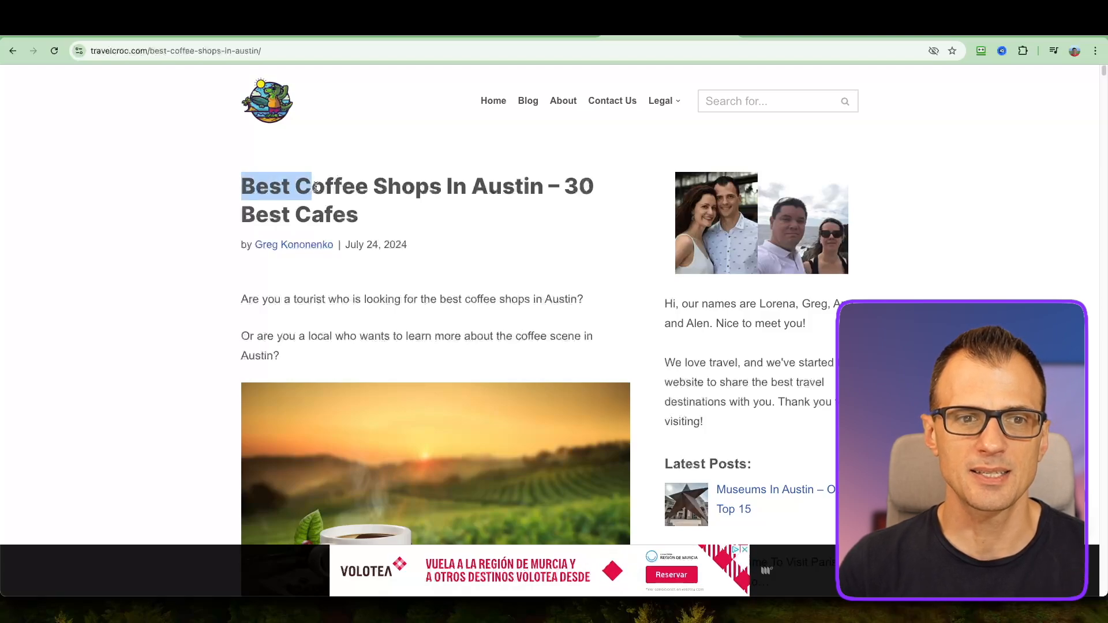
pyautogui.moveTo(311, 186); pyautogui.dragTo(438, 185)
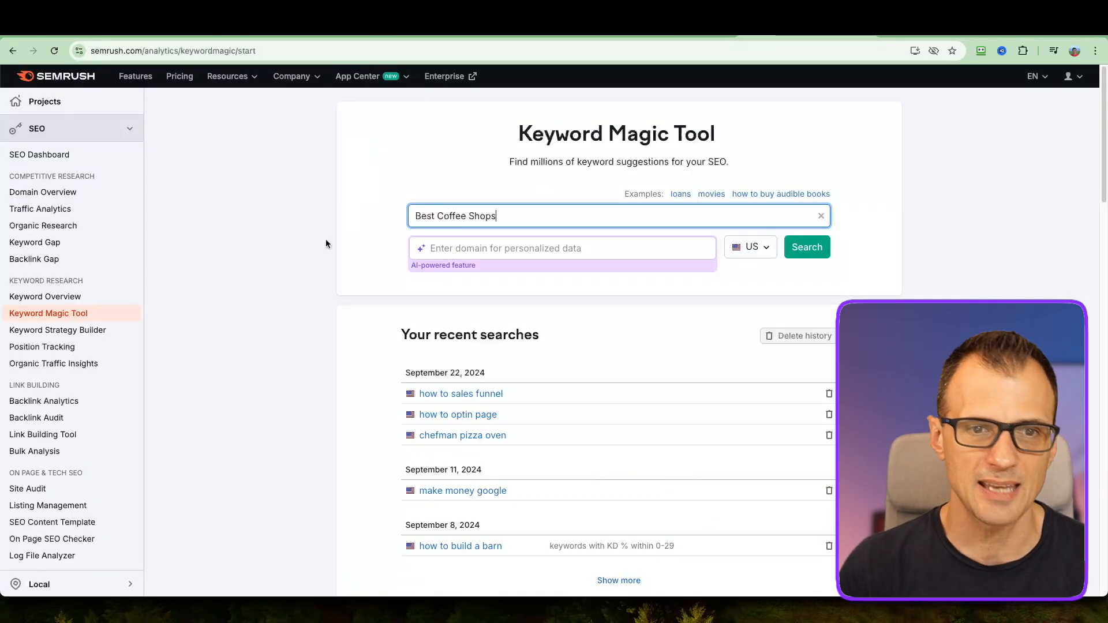
# Step: Run Best Coffee Shops keyword research filtered to KD 0–29% and browse the results
pyautogui.click(806, 247)
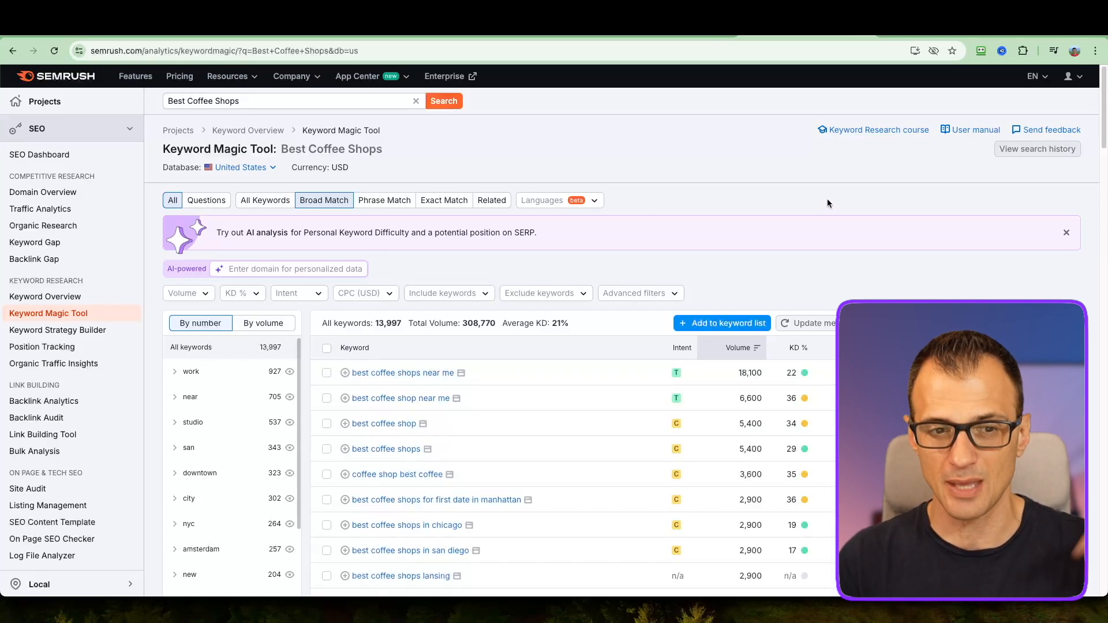
pyautogui.moveTo(677, 202)
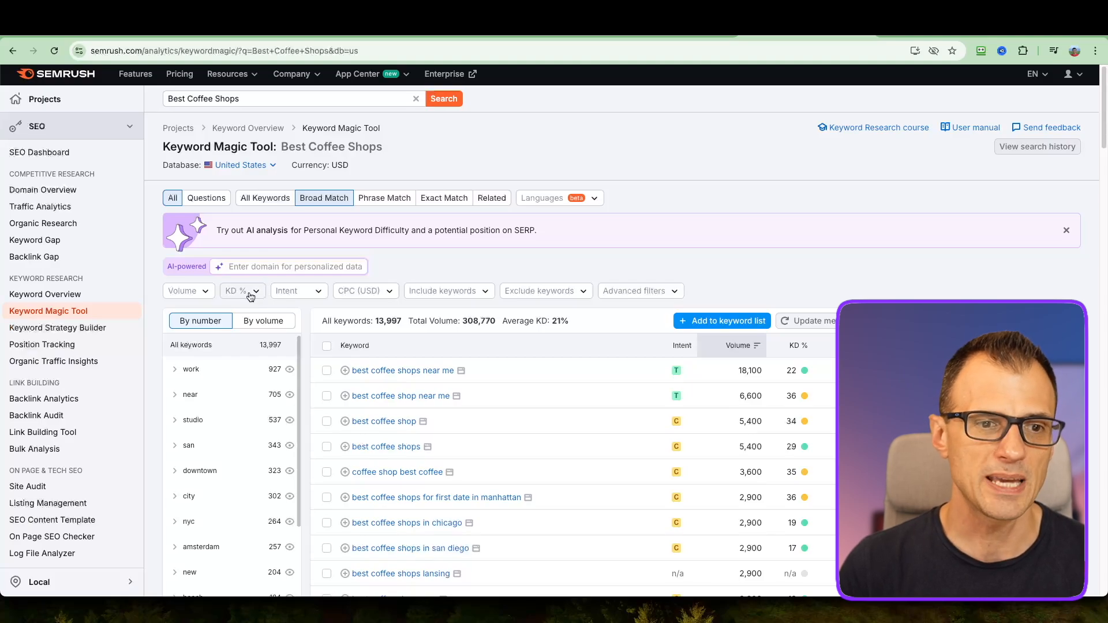
pyautogui.click(239, 291)
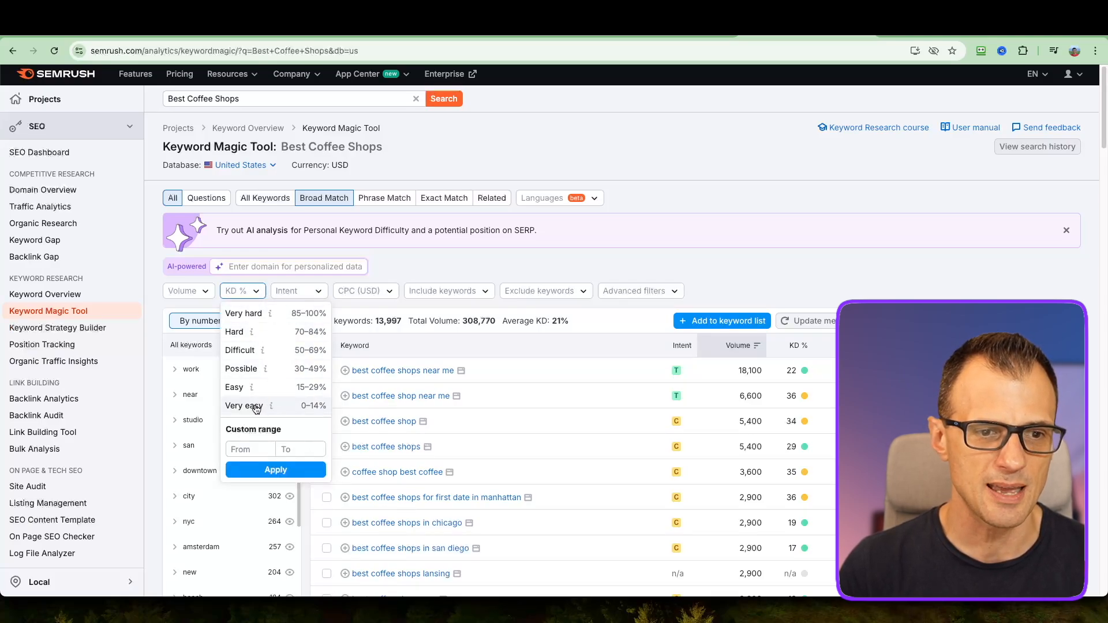
pyautogui.write('2')
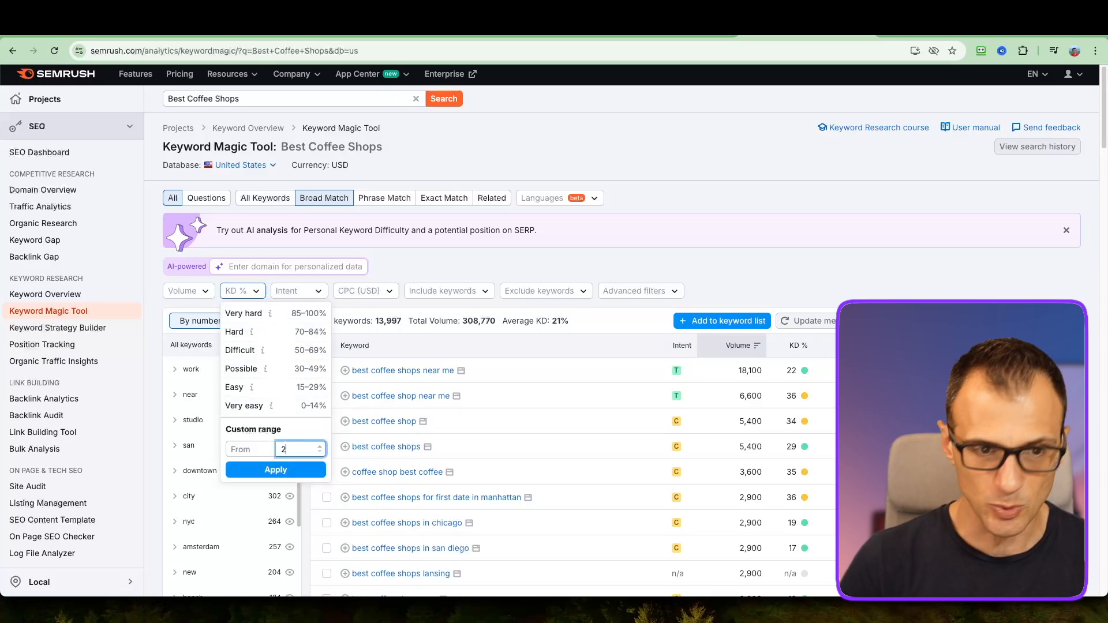
pyautogui.write('29')
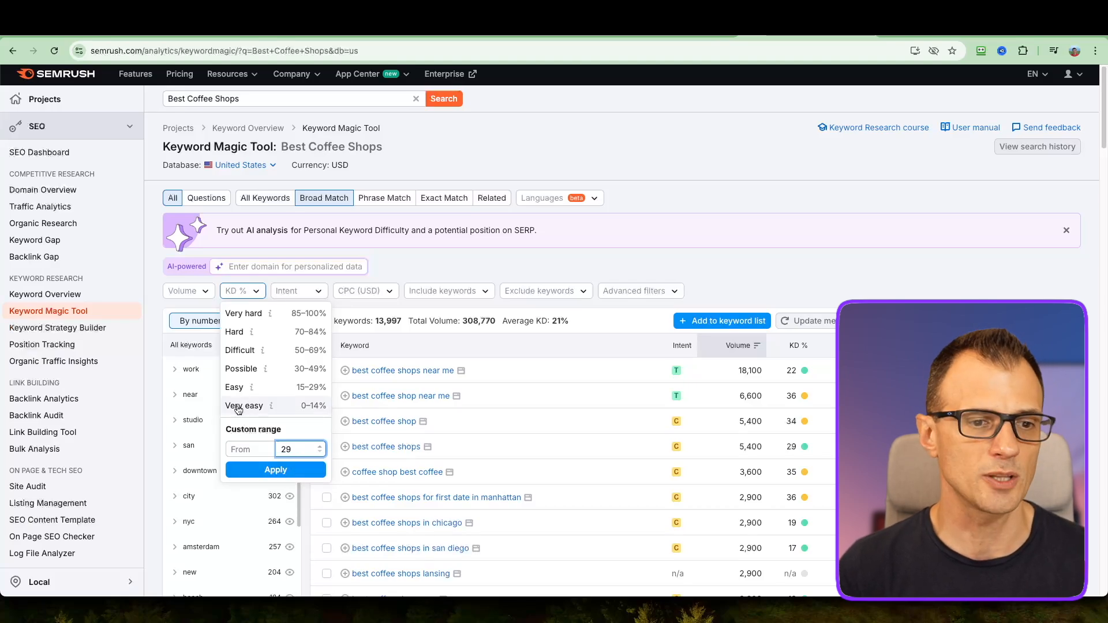
pyautogui.click(276, 470)
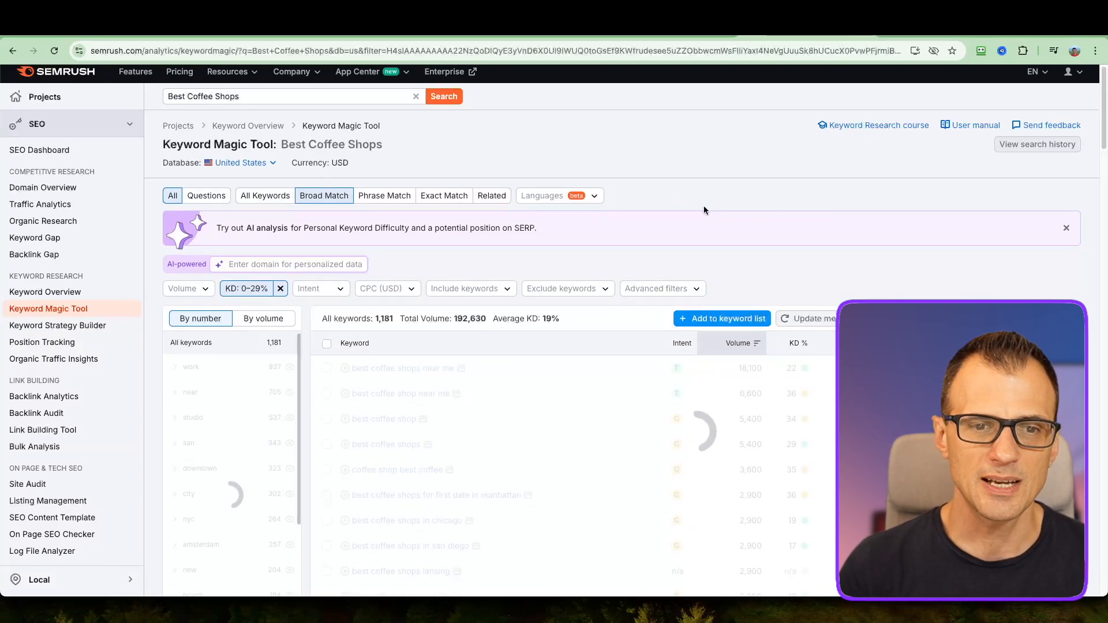
pyautogui.scroll(-3)
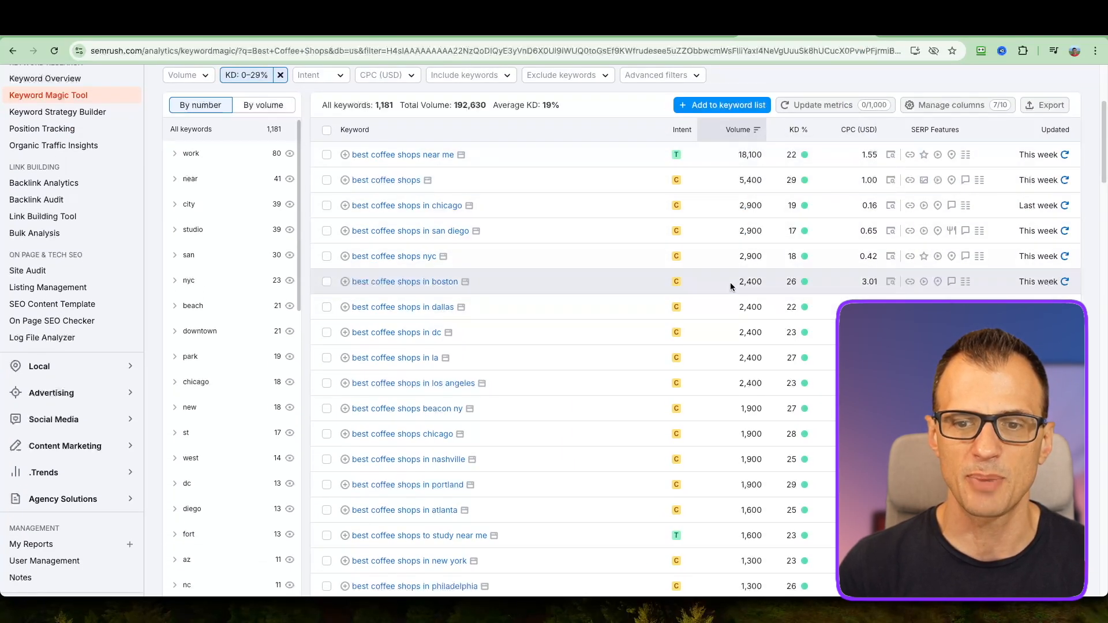
pyautogui.scroll(-3)
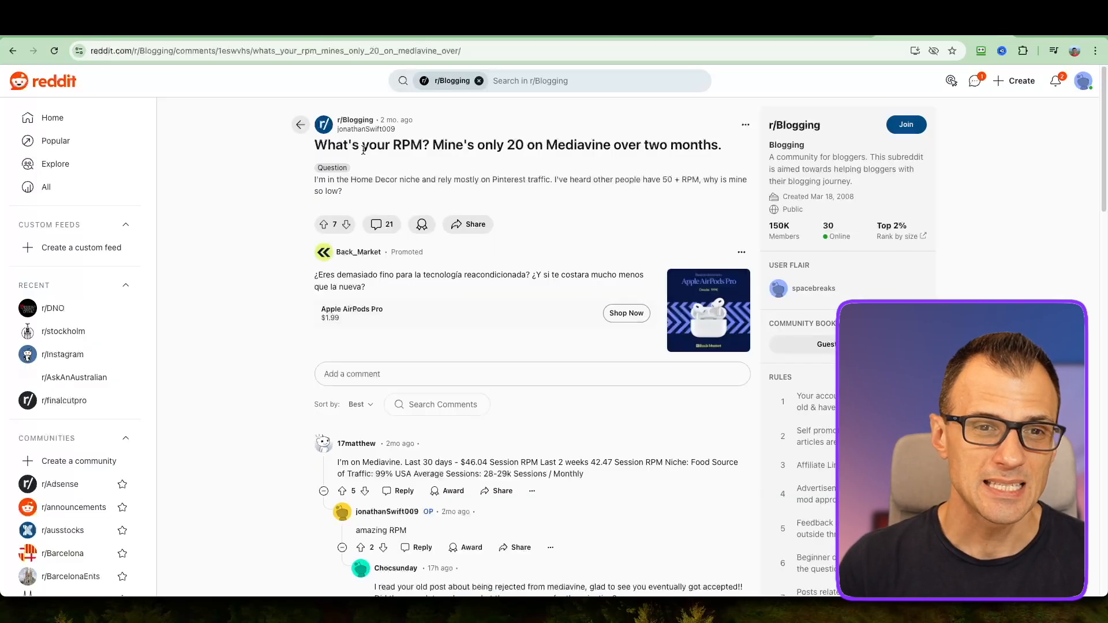
# Step: Highlight the 20 RPM figure in the thread title and read down into the comments
pyautogui.doubleClick(517, 145)
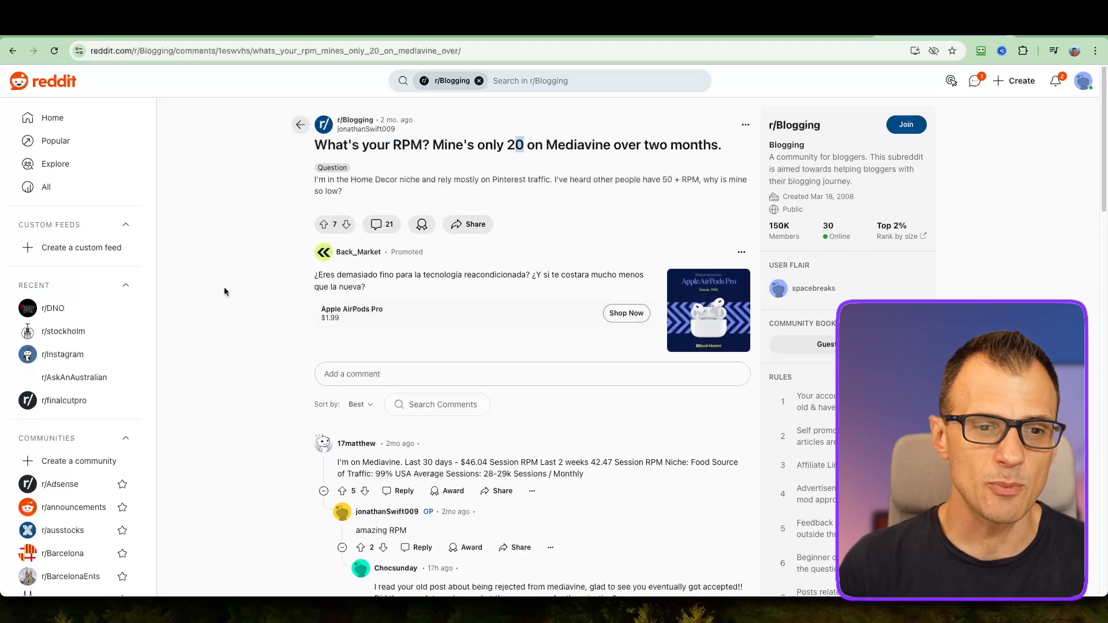
pyautogui.scroll(-3)
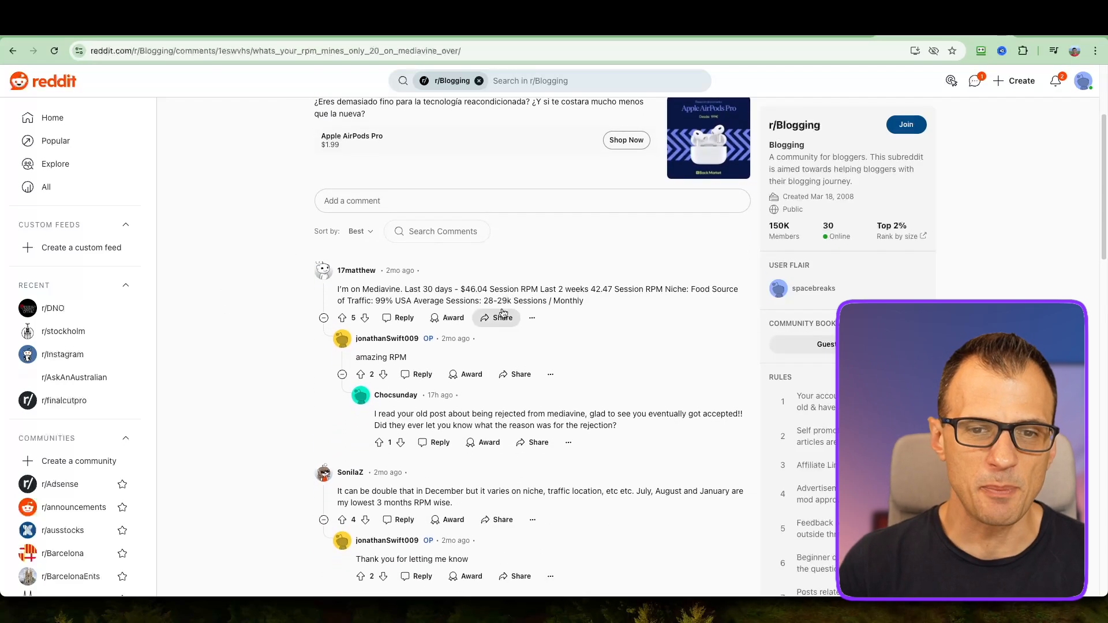
pyautogui.doubleClick(475, 289)
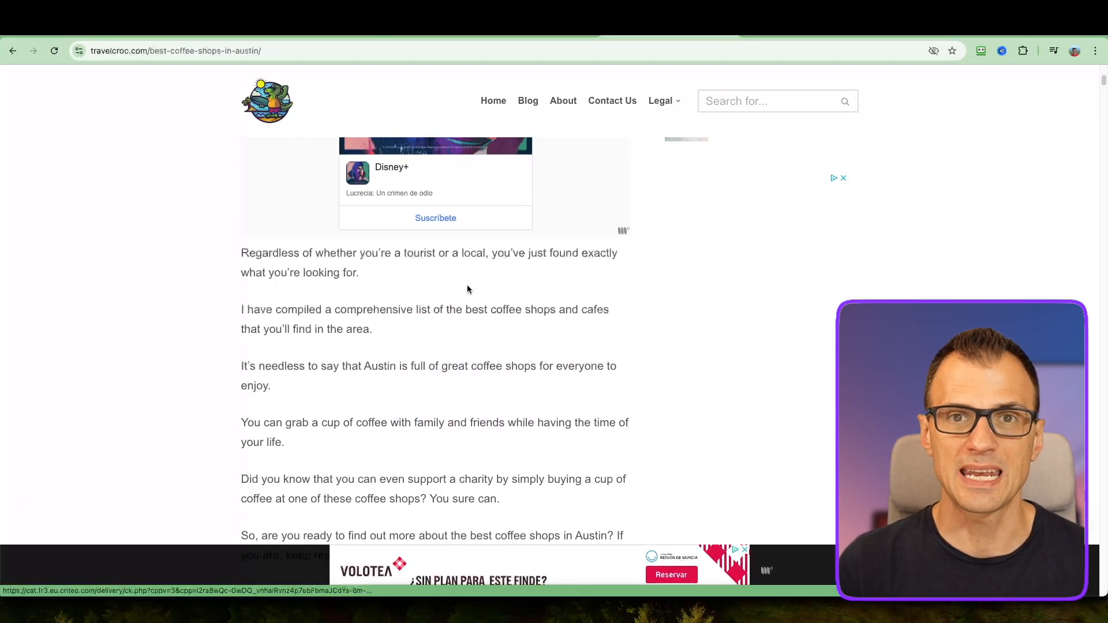
# Step: Scroll through the intro of the Austin coffee shops article
pyautogui.scroll(-3)
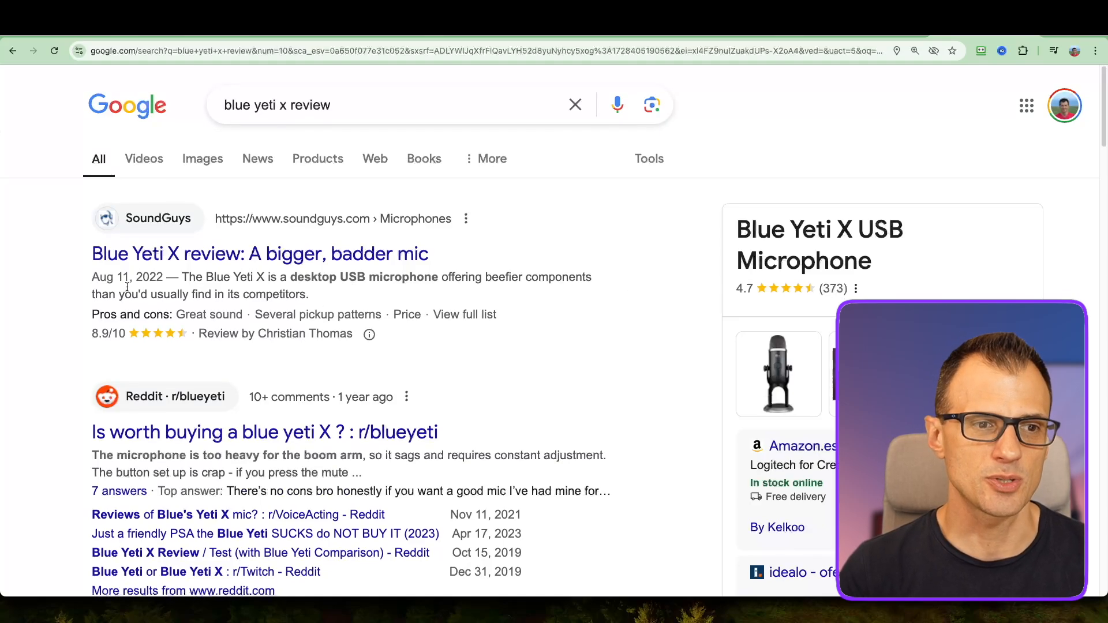
# Step: Read Tom's Hardware's Blue Yeti X review down through verdict and specs to the price comparison
pyautogui.scroll(-3)
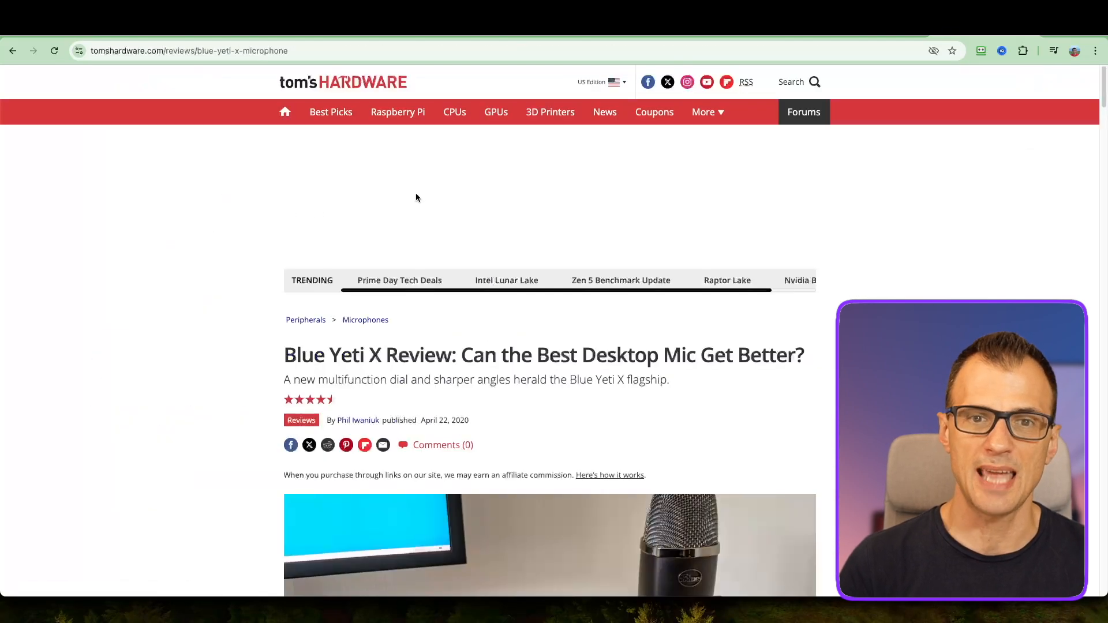
pyautogui.scroll(-3)
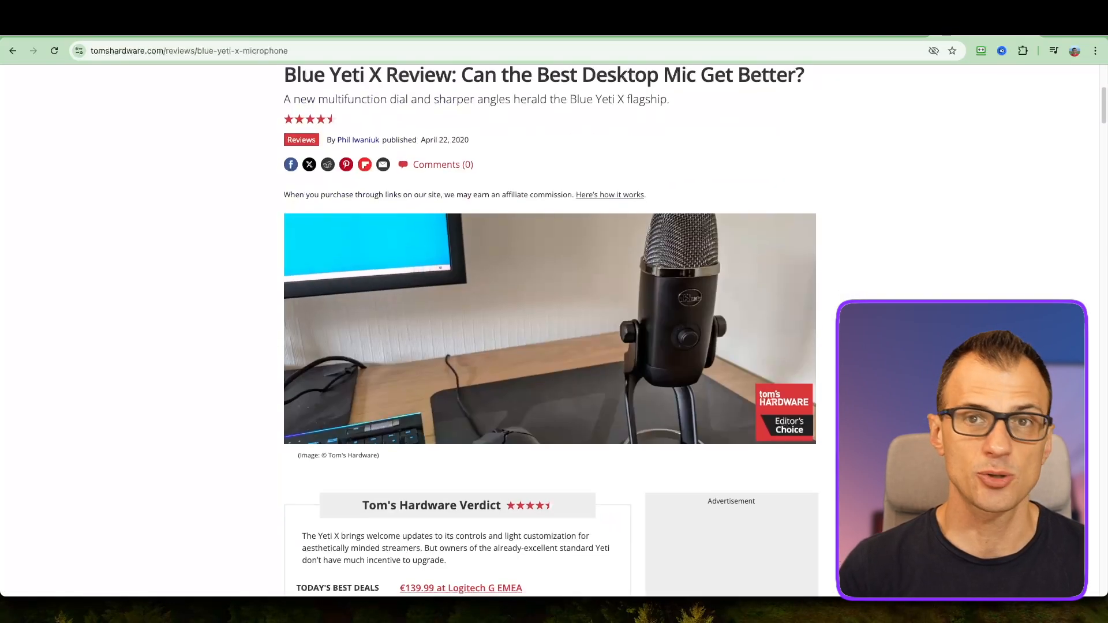
pyautogui.scroll(-3)
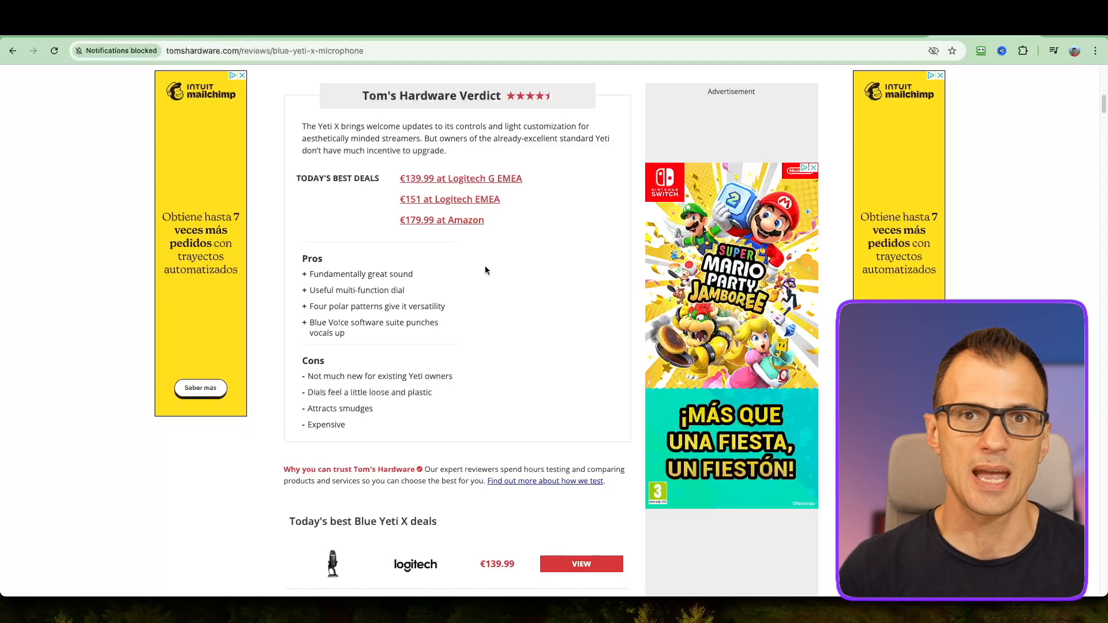
pyautogui.scroll(-3)
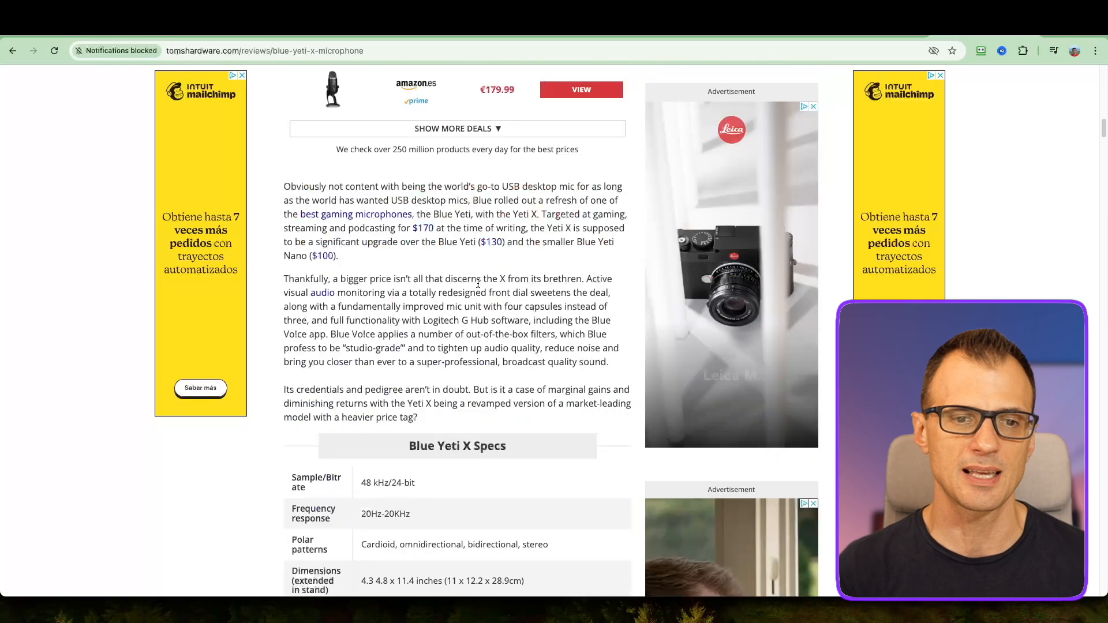
pyautogui.scroll(-3)
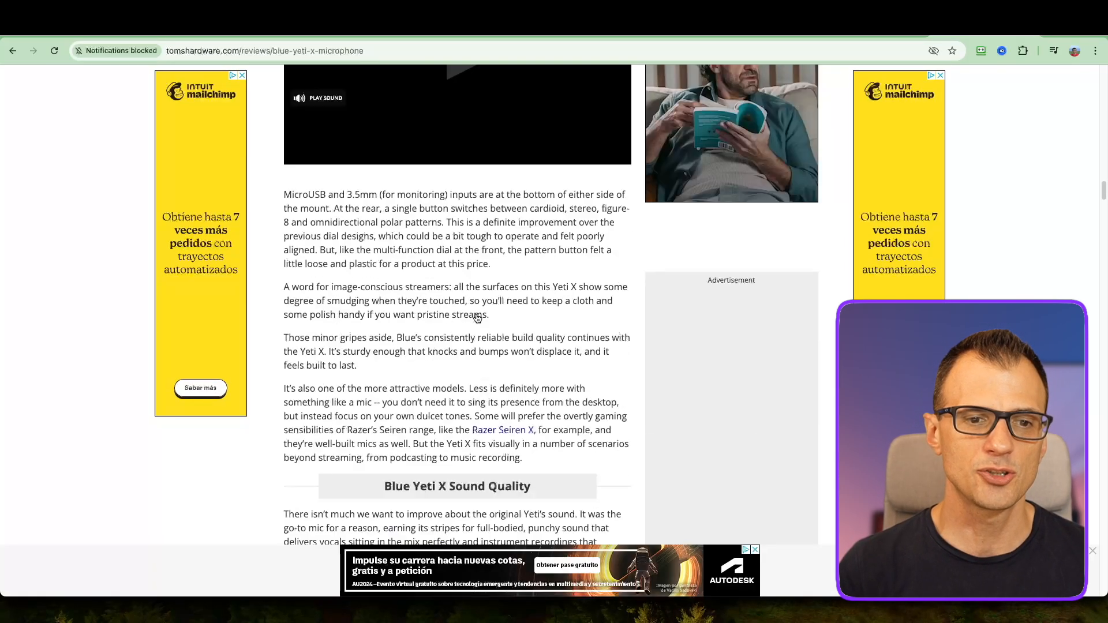
pyautogui.scroll(-3)
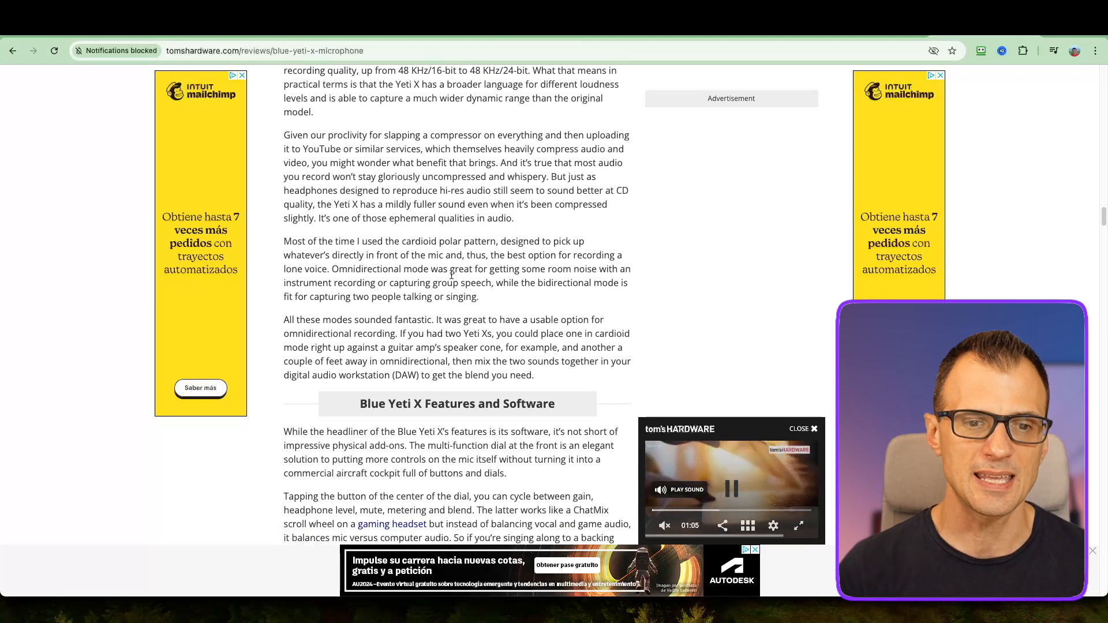
pyautogui.scroll(-3)
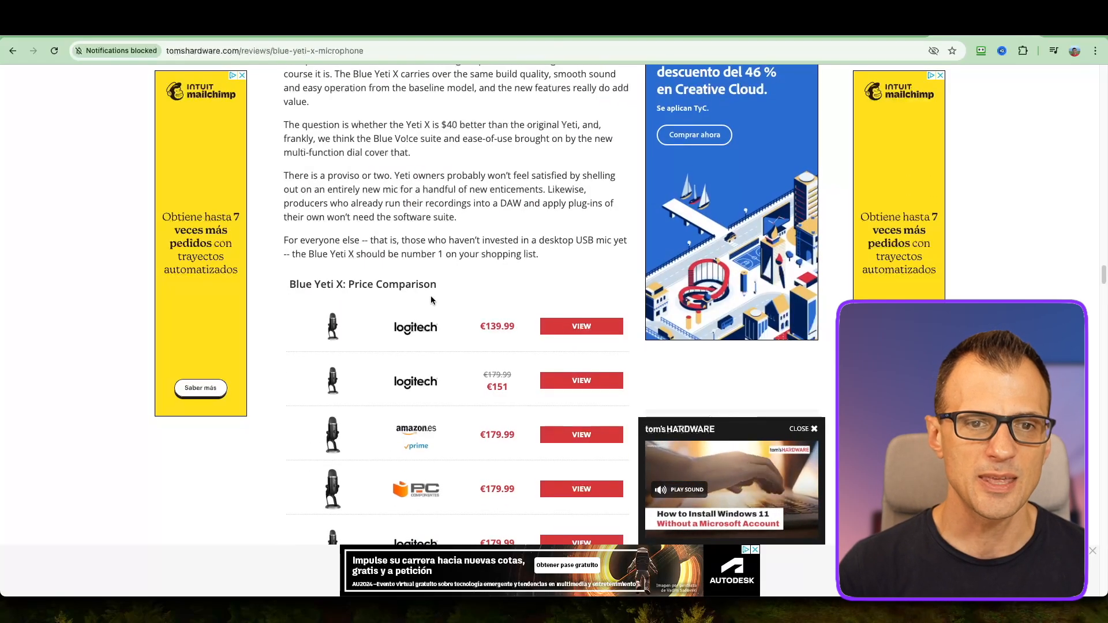
pyautogui.scroll(-3)
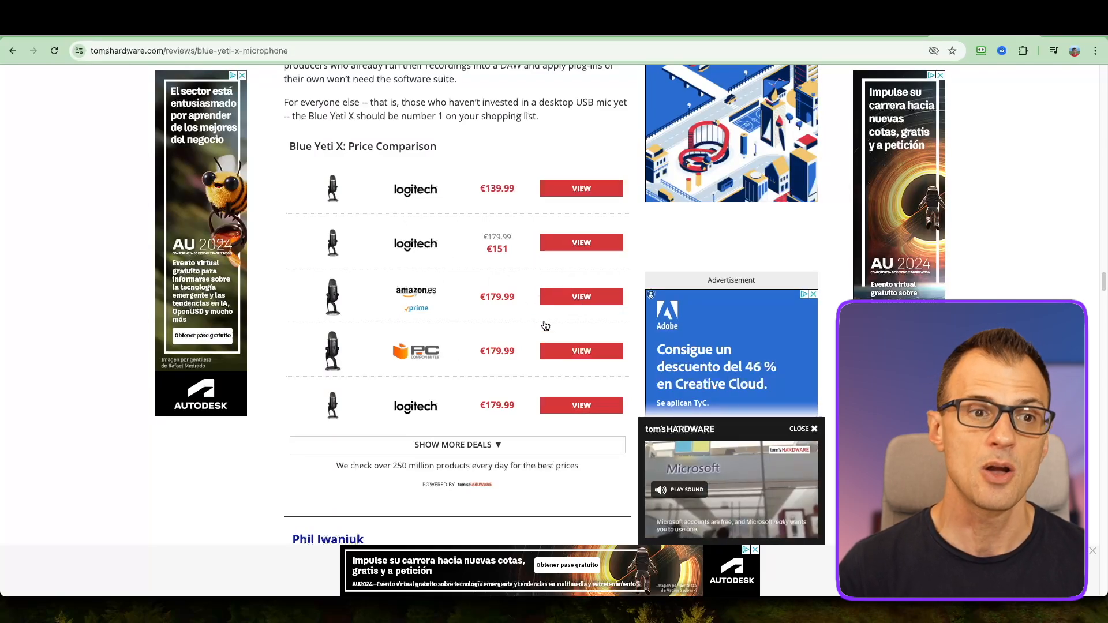
pyautogui.moveTo(497, 352)
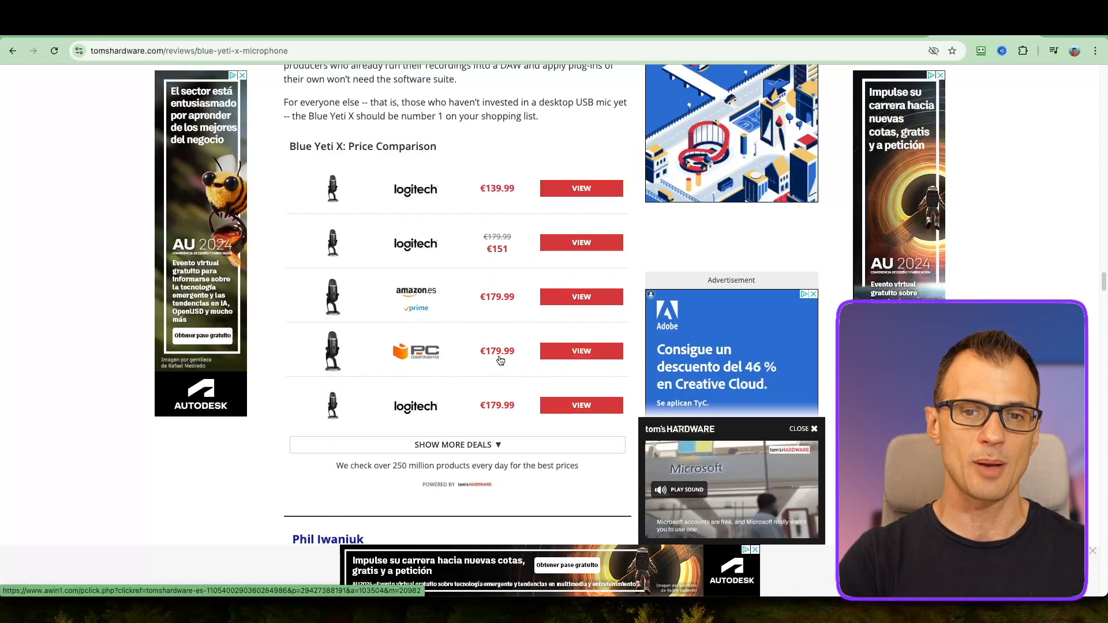
pyautogui.scroll(-3)
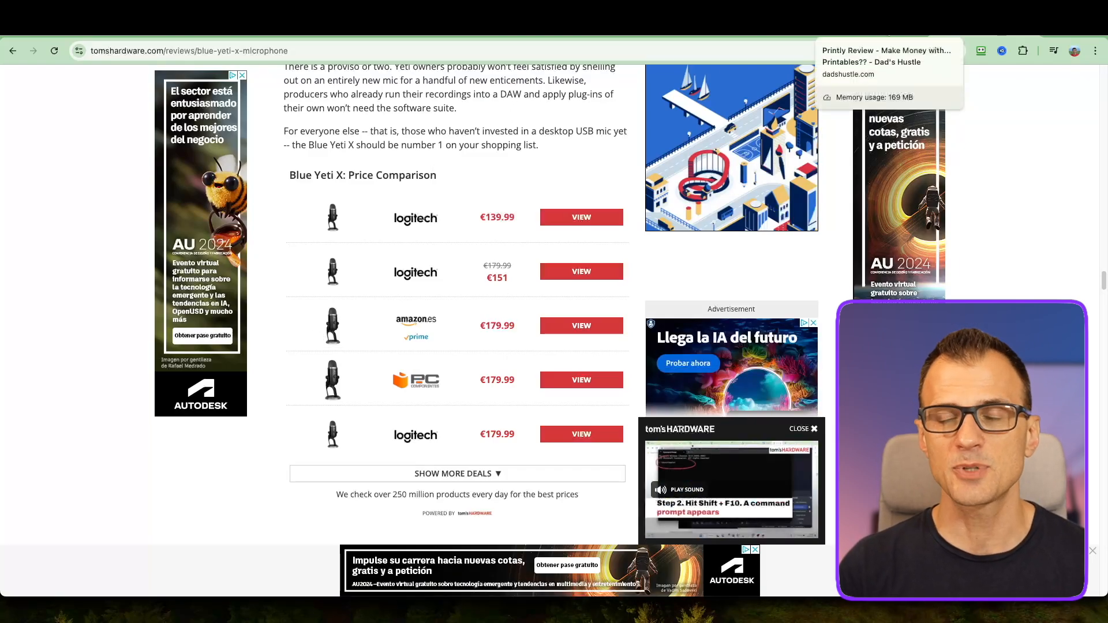
# Step: Show the Printly Review Google results led by the Dad's Hustle article and scroll them
pyautogui.click(887, 67)
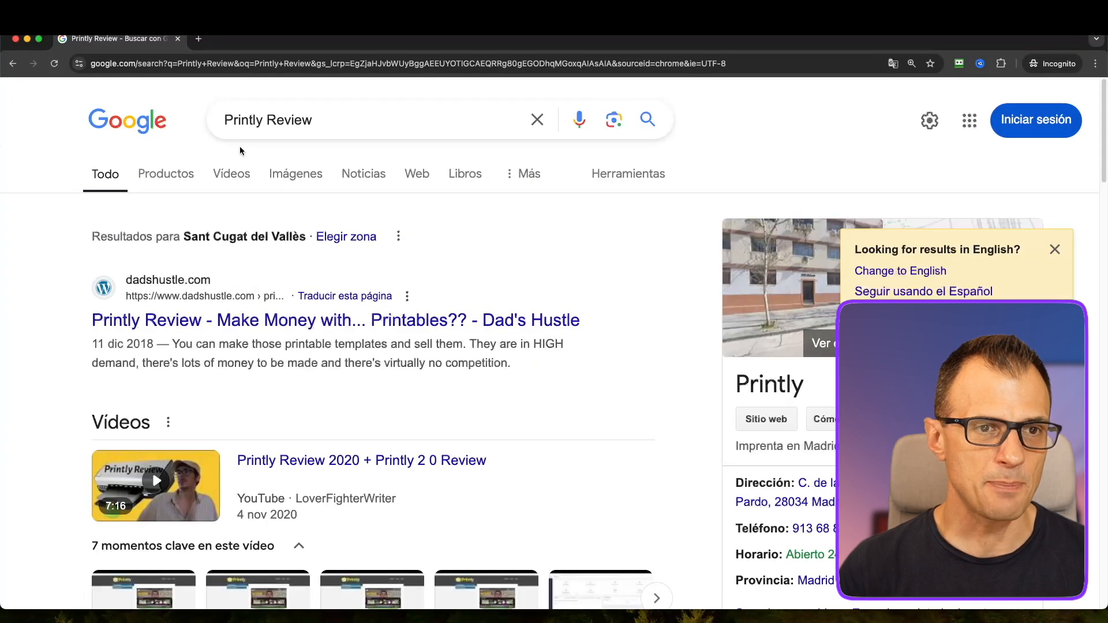
pyautogui.scroll(-3)
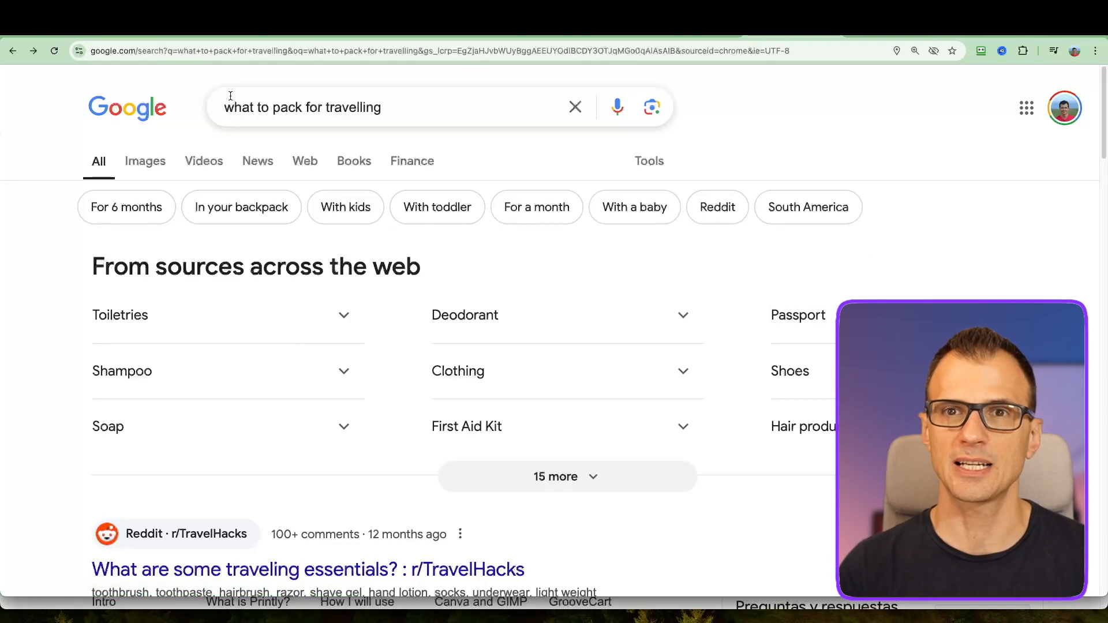
# Step: Open SmarterTravel's 'The Ultimate Packing List' from the 'what to pack for travelling' results
pyautogui.scroll(-3)
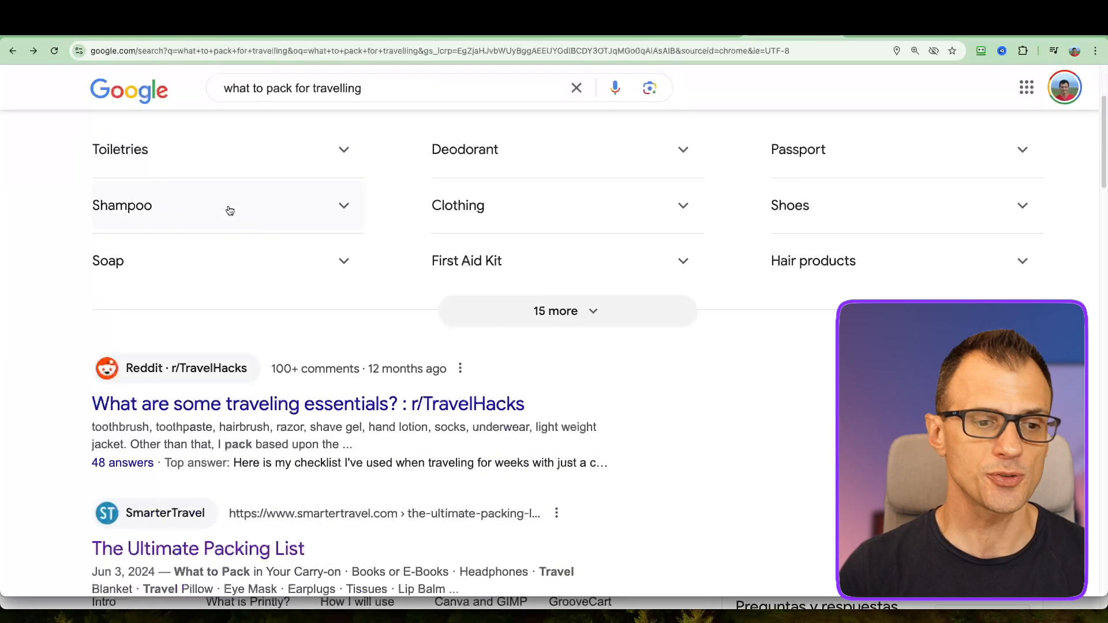
pyautogui.scroll(-3)
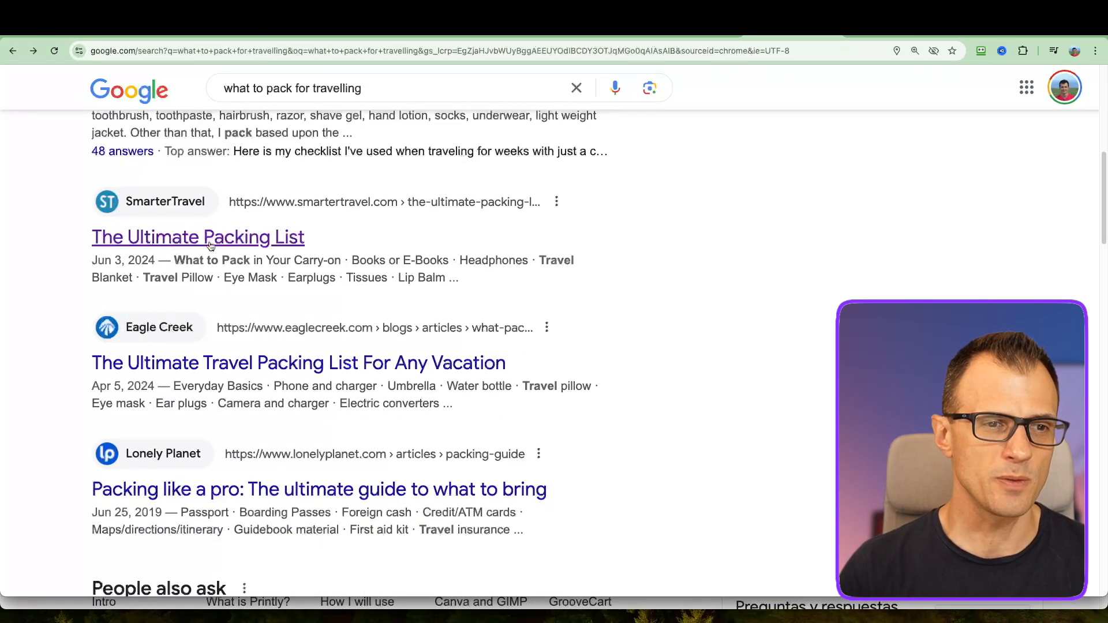
pyautogui.click(198, 237)
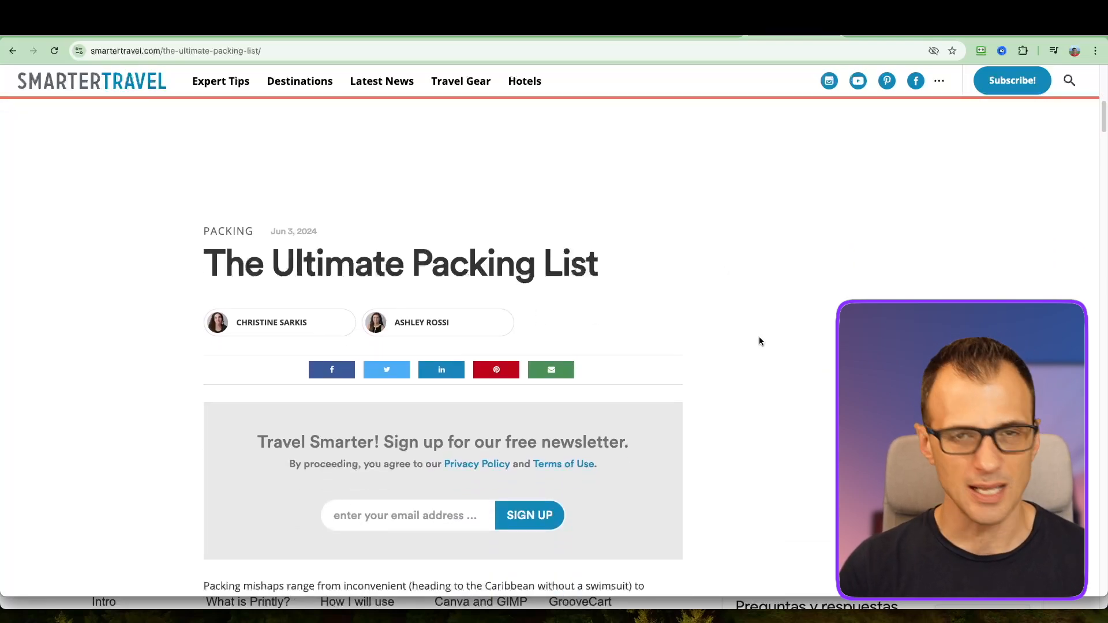
# Step: Scroll the packing article to its clothing section with affiliate links like merino wool layers
pyautogui.scroll(-3)
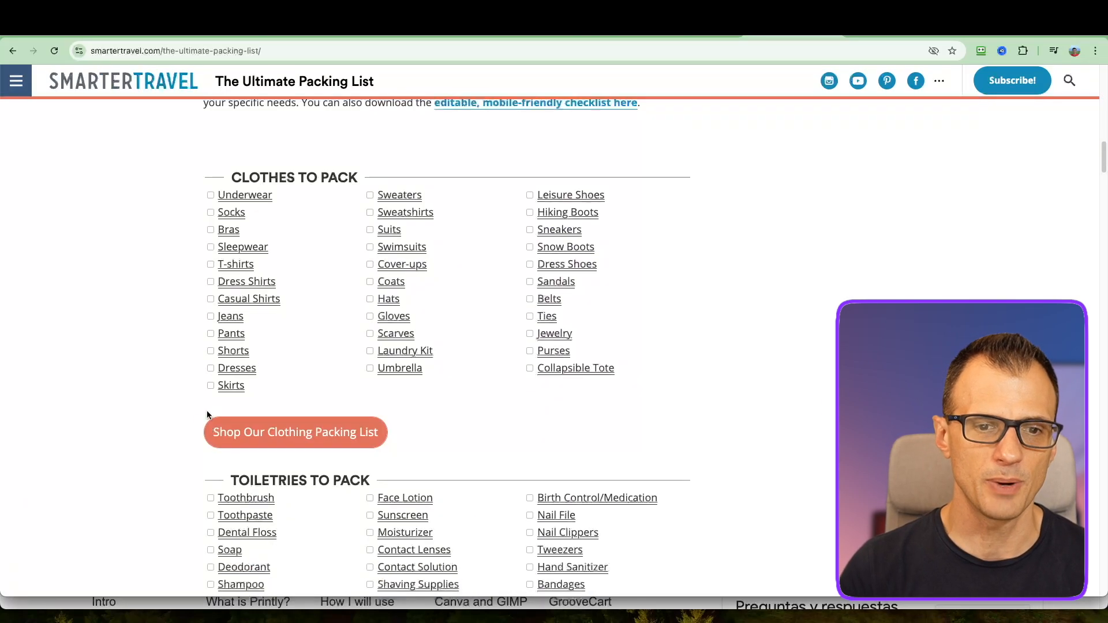
pyautogui.scroll(3)
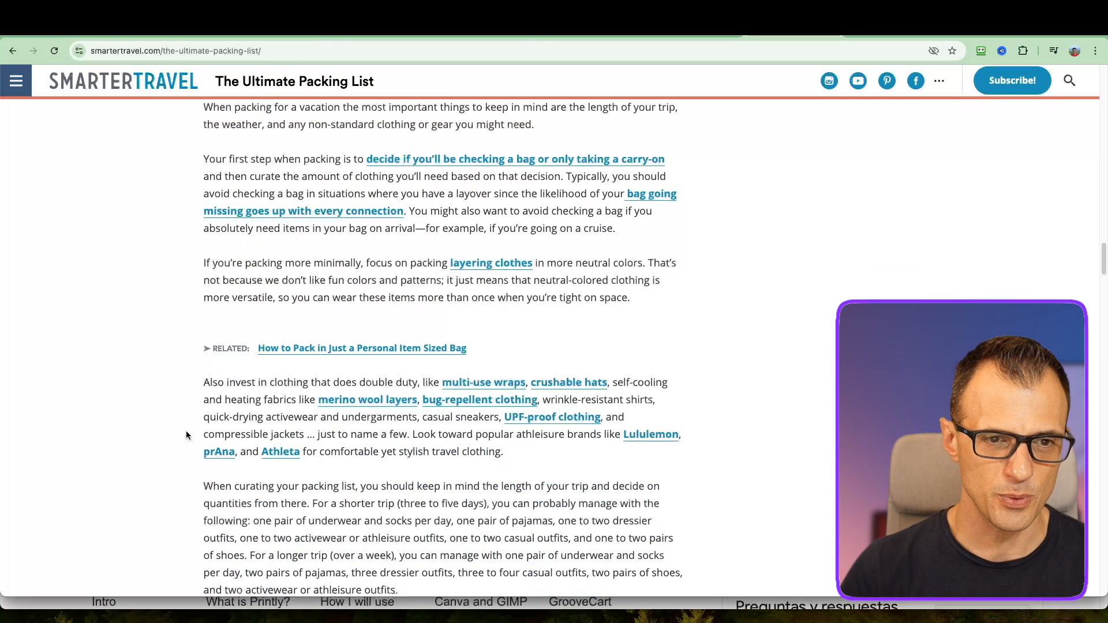
pyautogui.scroll(-3)
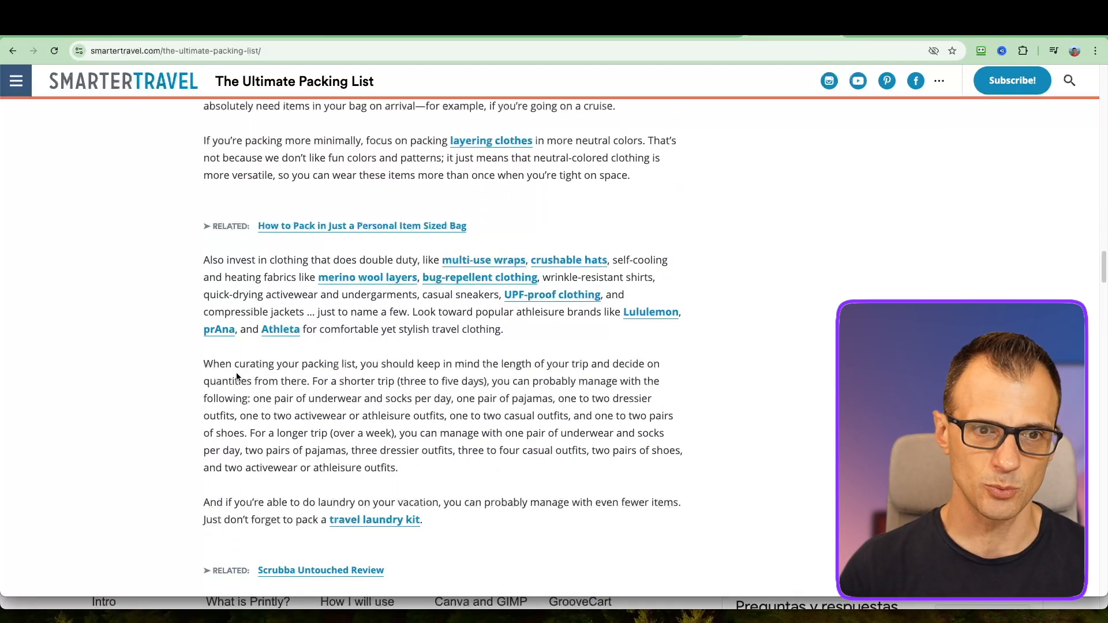
pyautogui.scroll(-3)
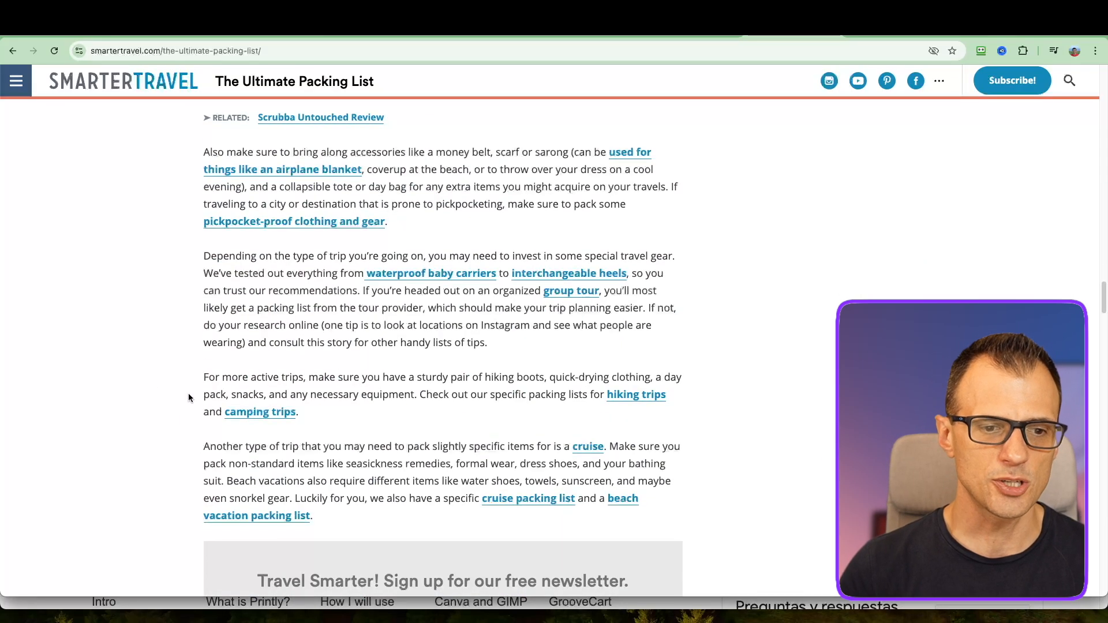
pyautogui.scroll(3)
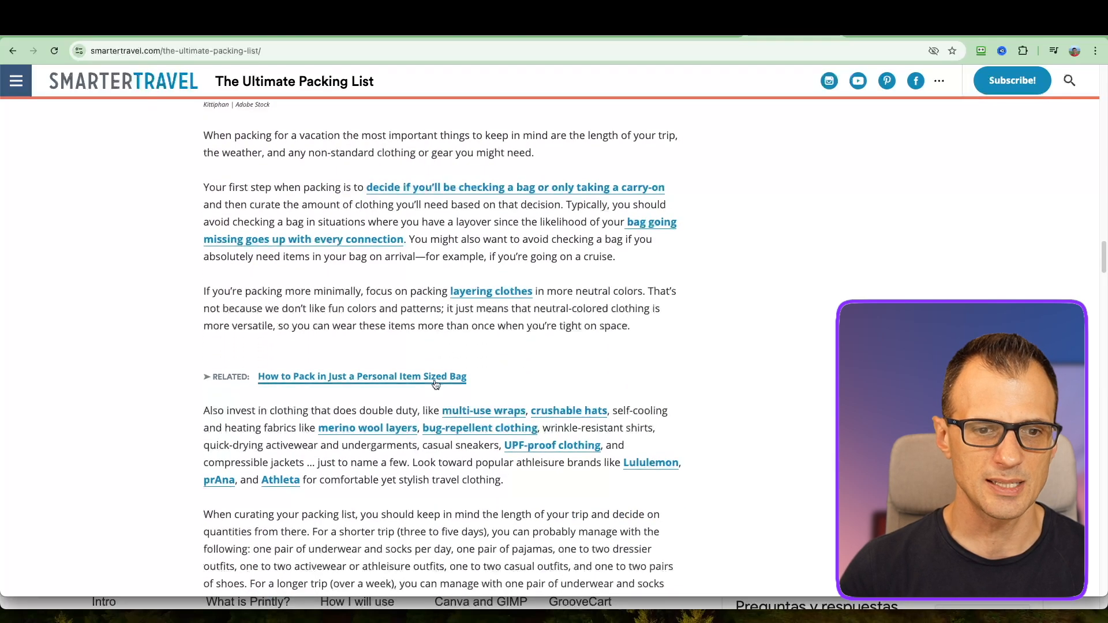
pyautogui.scroll(-3)
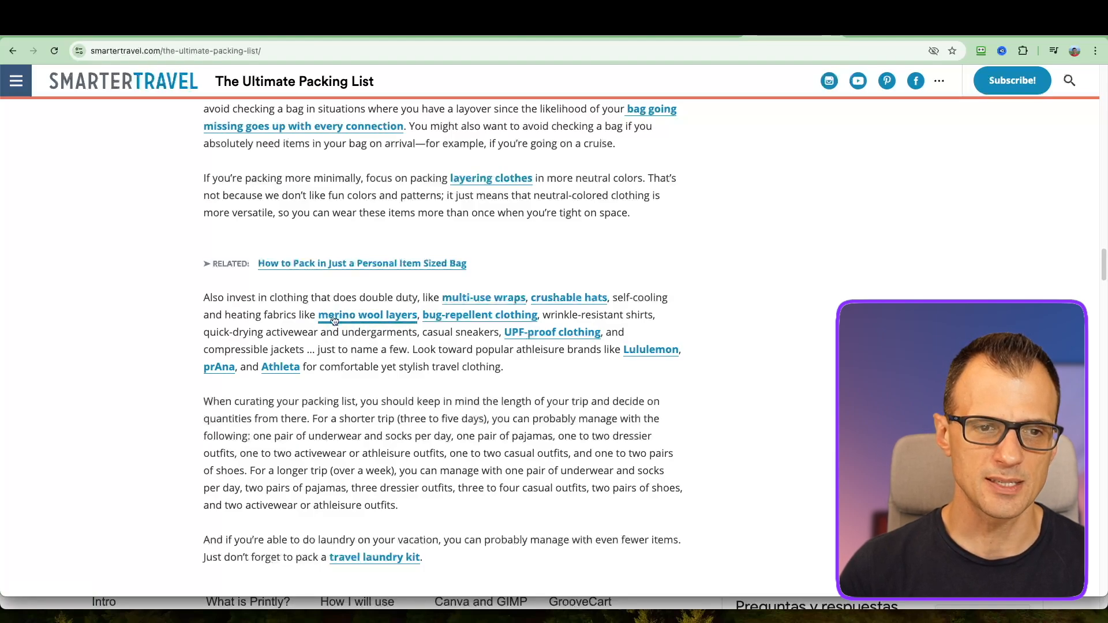
pyautogui.moveTo(367, 314)
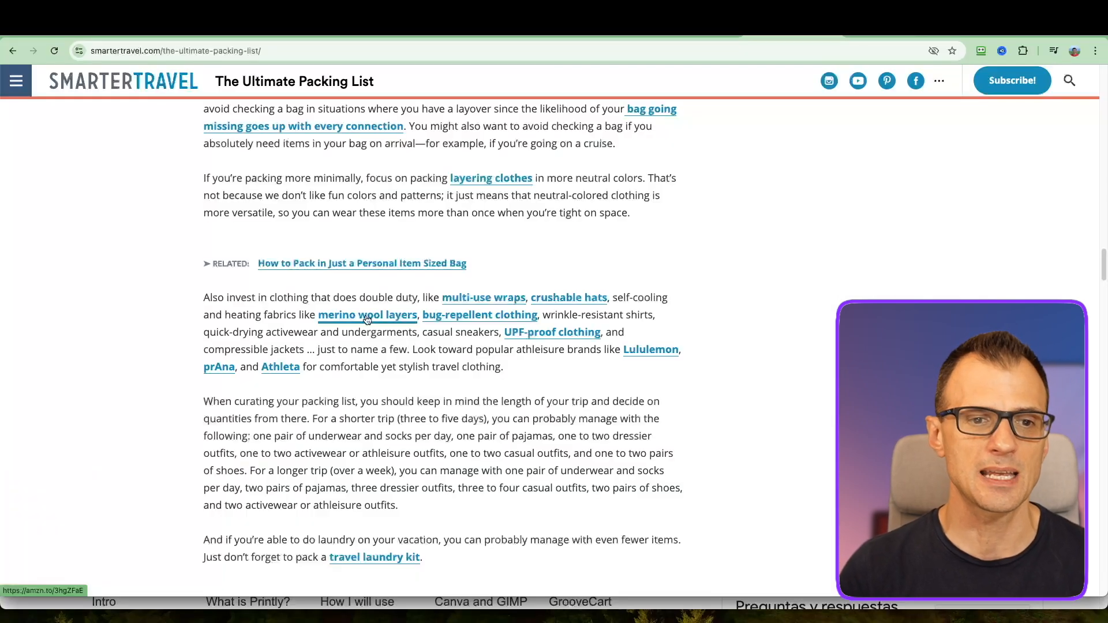
pyautogui.click(367, 315)
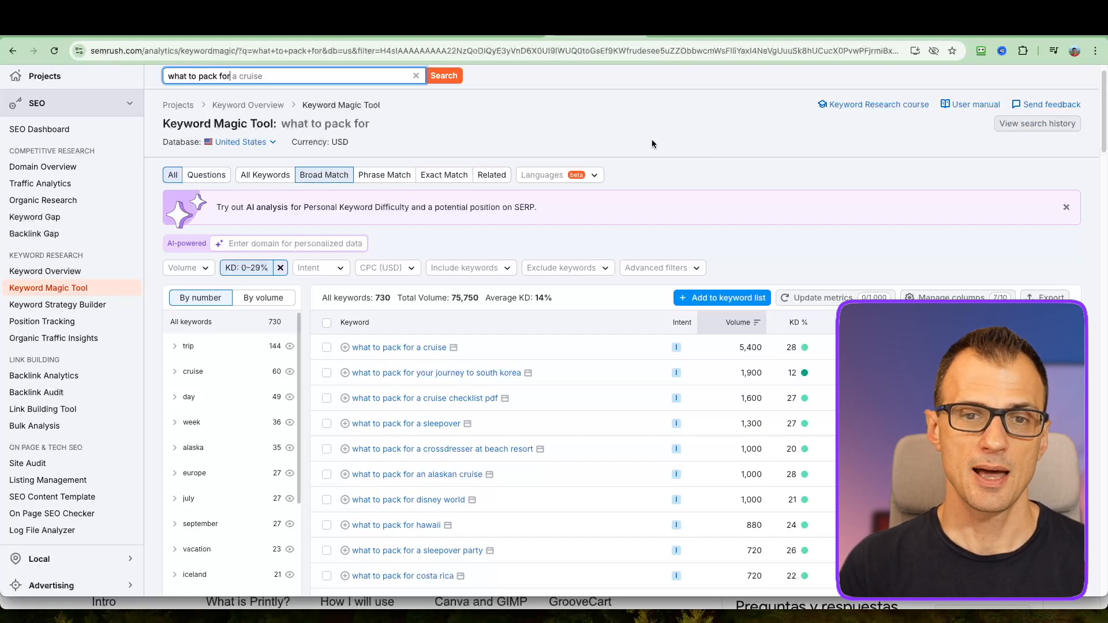
pyautogui.moveTo(643, 128)
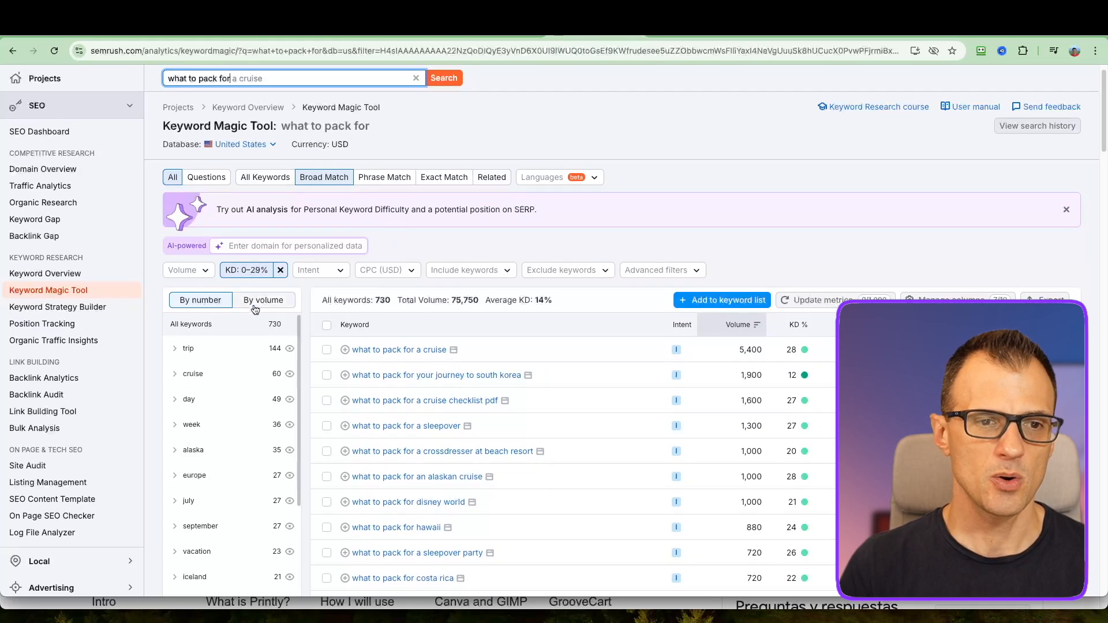
pyautogui.moveTo(215, 222)
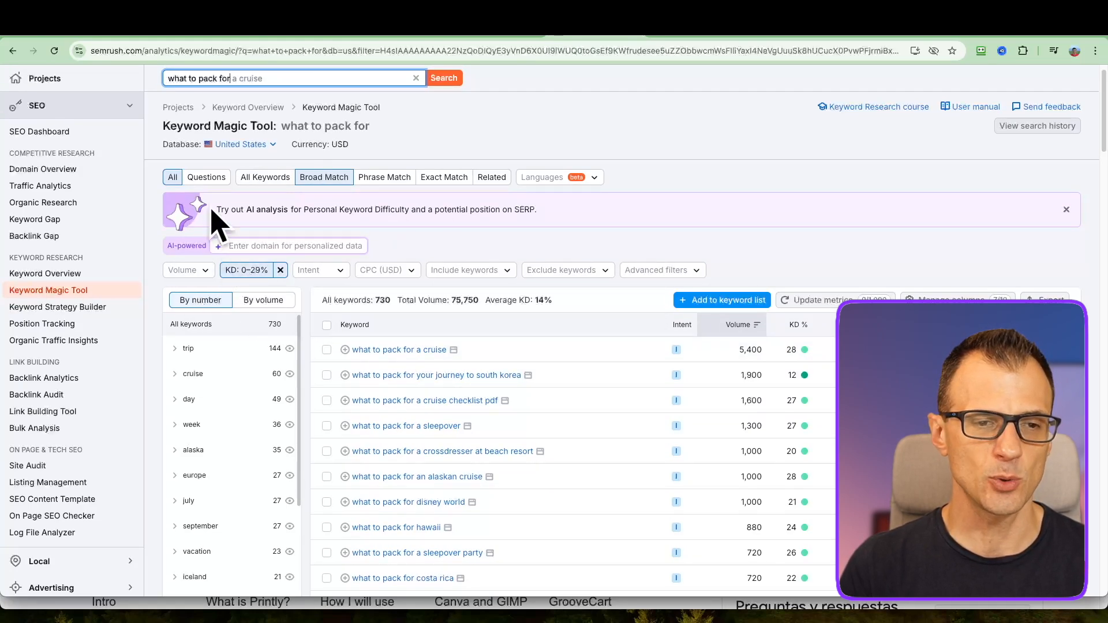
# Step: Filter the 'what to pack for' keyword ideas to a custom KD maximum of 29%
pyautogui.click(248, 270)
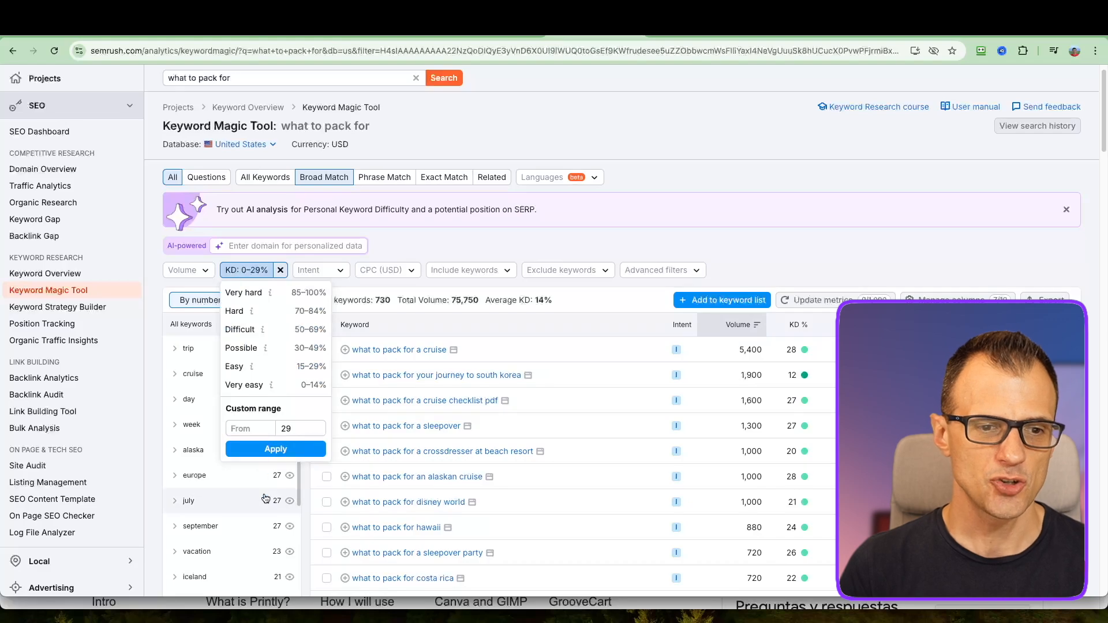
pyautogui.click(286, 429)
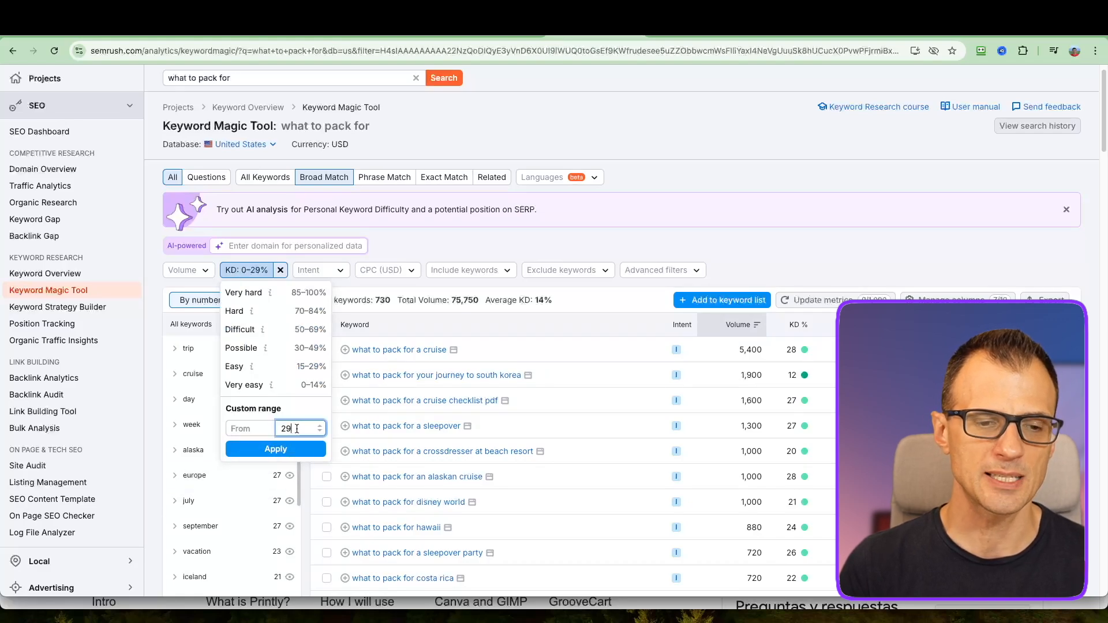
pyautogui.click(275, 449)
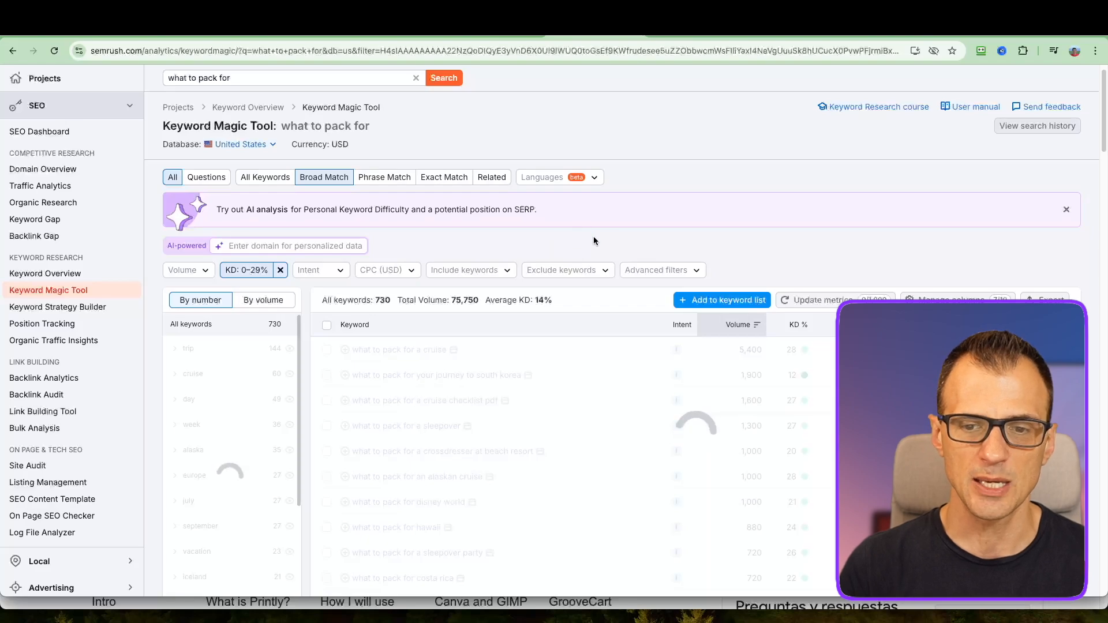
pyautogui.scroll(-3)
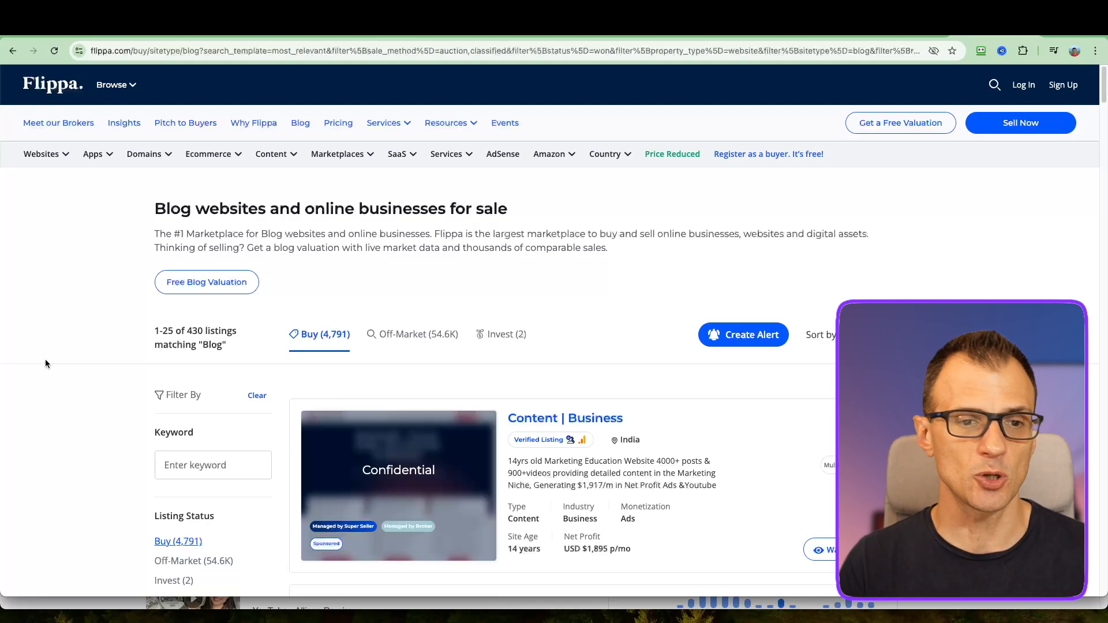
# Step: Review Flippa's sold blog listings with their prices and net profits, then reach the Sort by choices
pyautogui.scroll(-3)
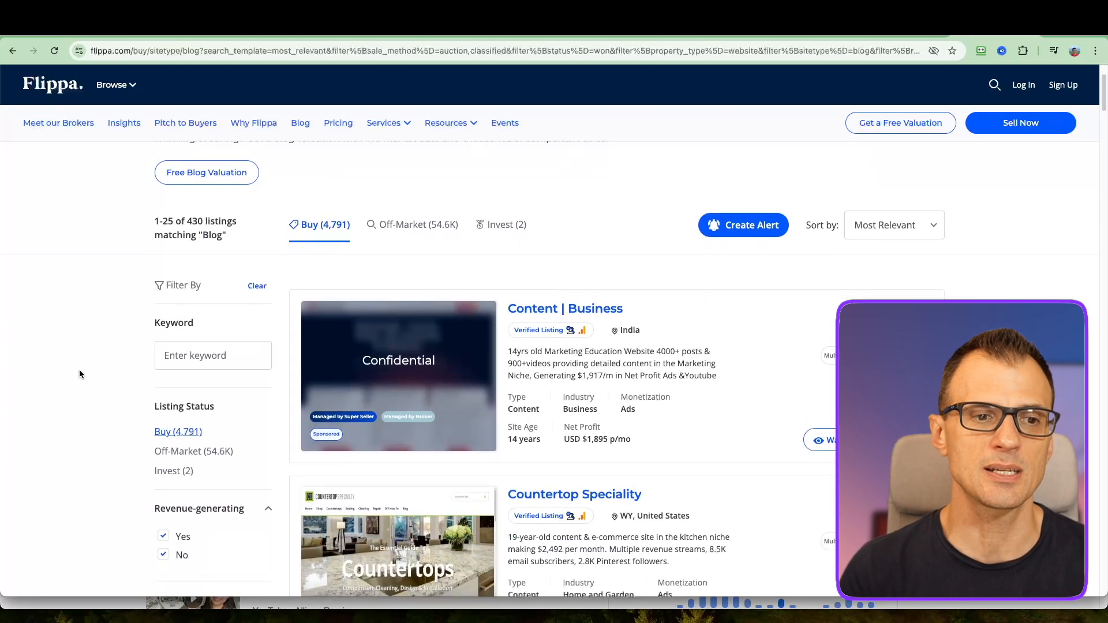
pyautogui.scroll(-3)
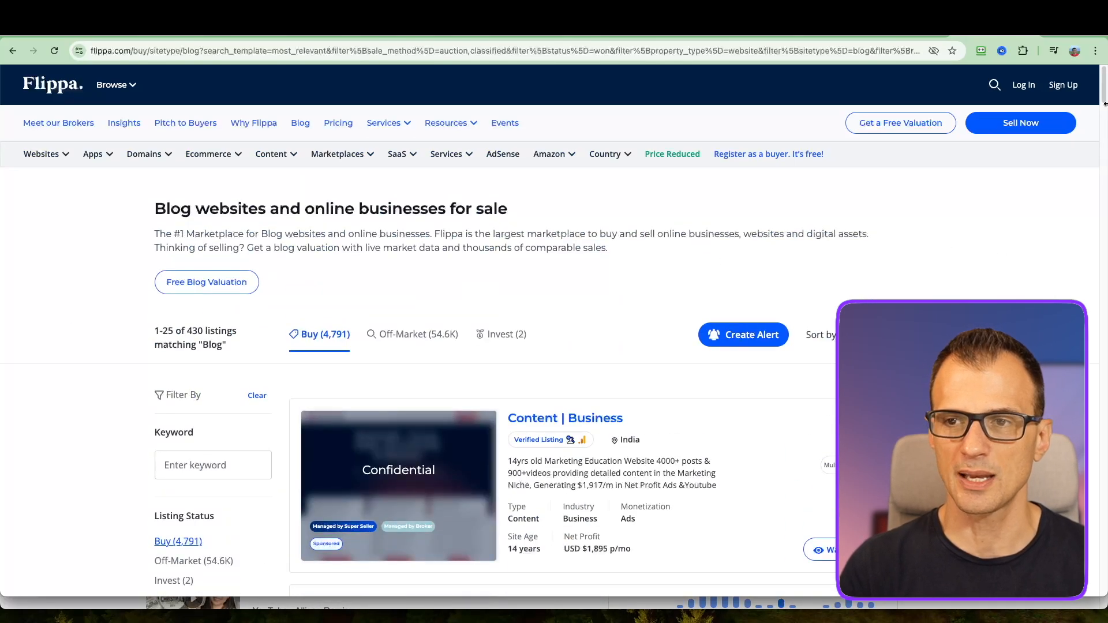
pyautogui.scroll(-3)
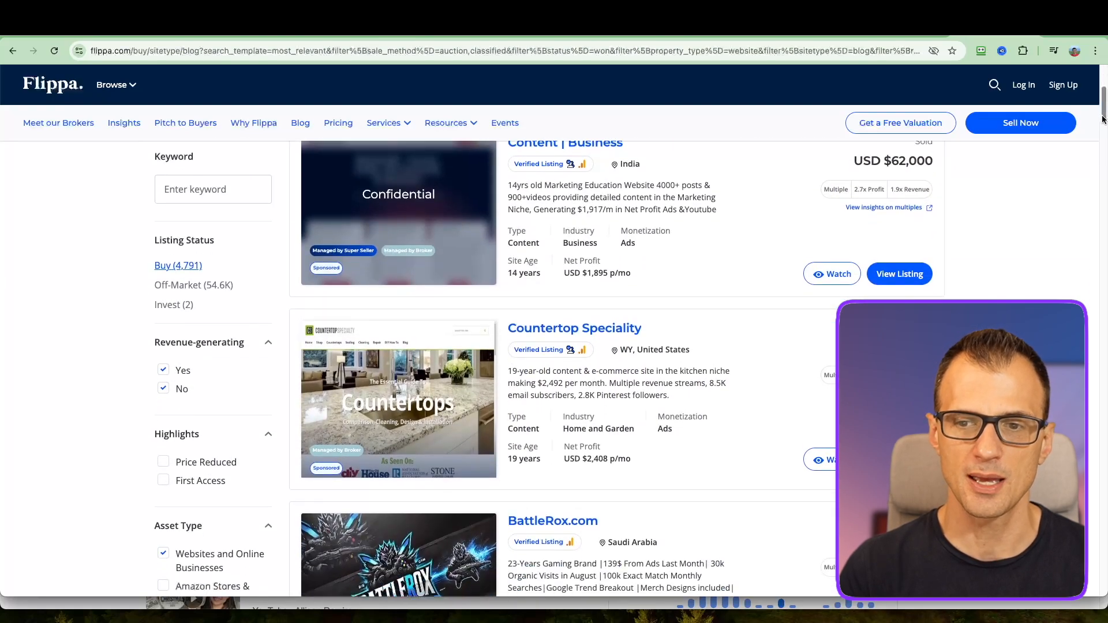
pyautogui.scroll(-3)
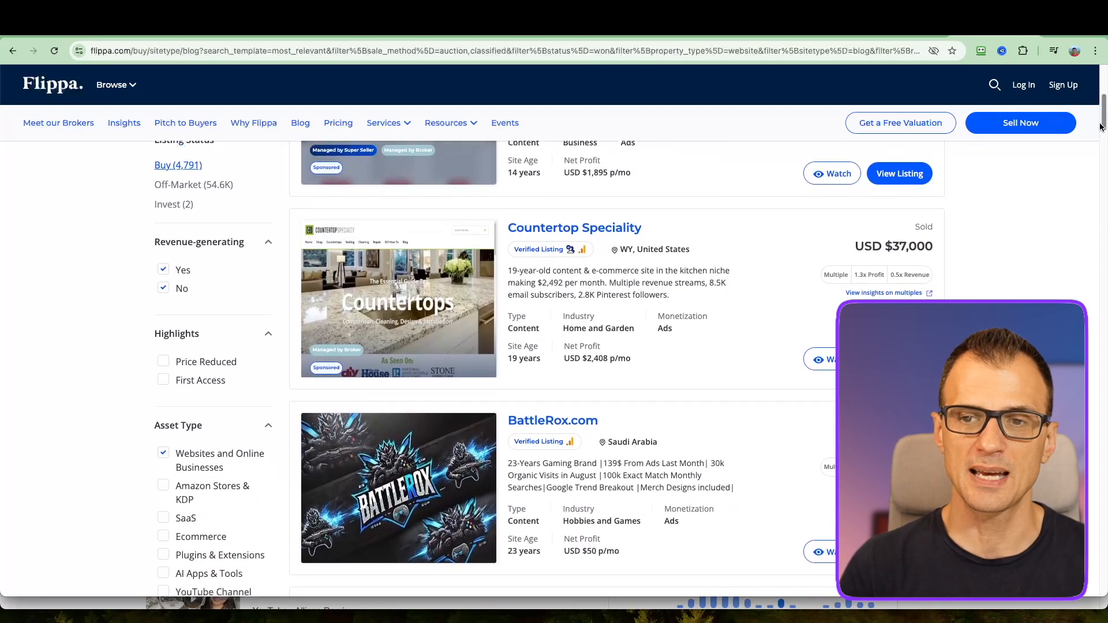
pyautogui.scroll(-3)
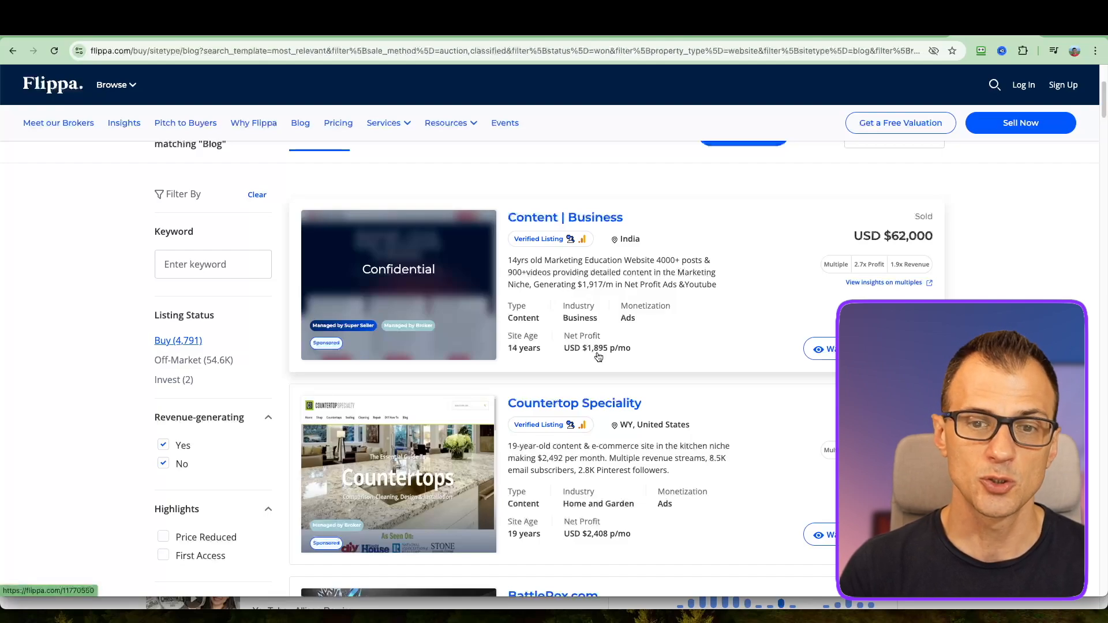
pyautogui.click(892, 196)
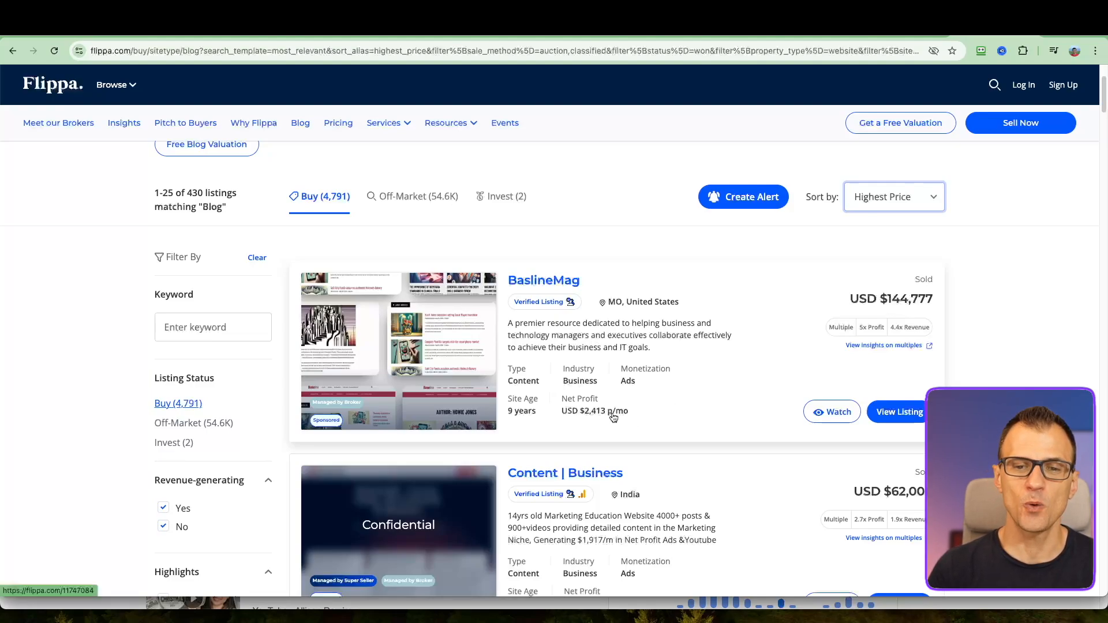
# Step: Scroll the highest-price blog listings led by BaslineMag at USD $144,777
pyautogui.scroll(-3)
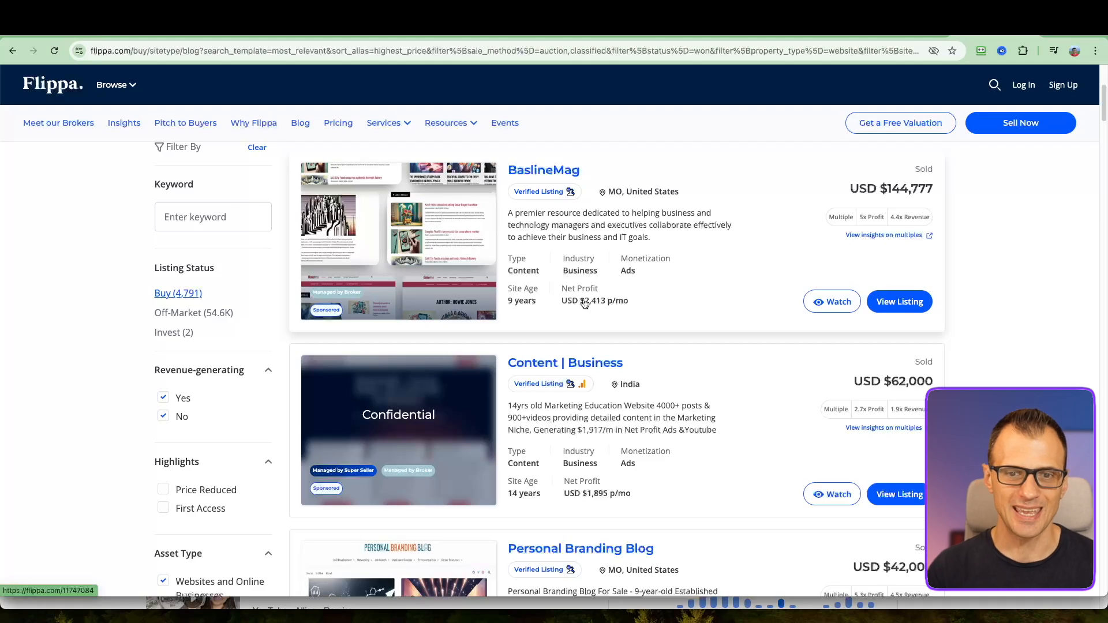
pyautogui.moveTo(620, 288)
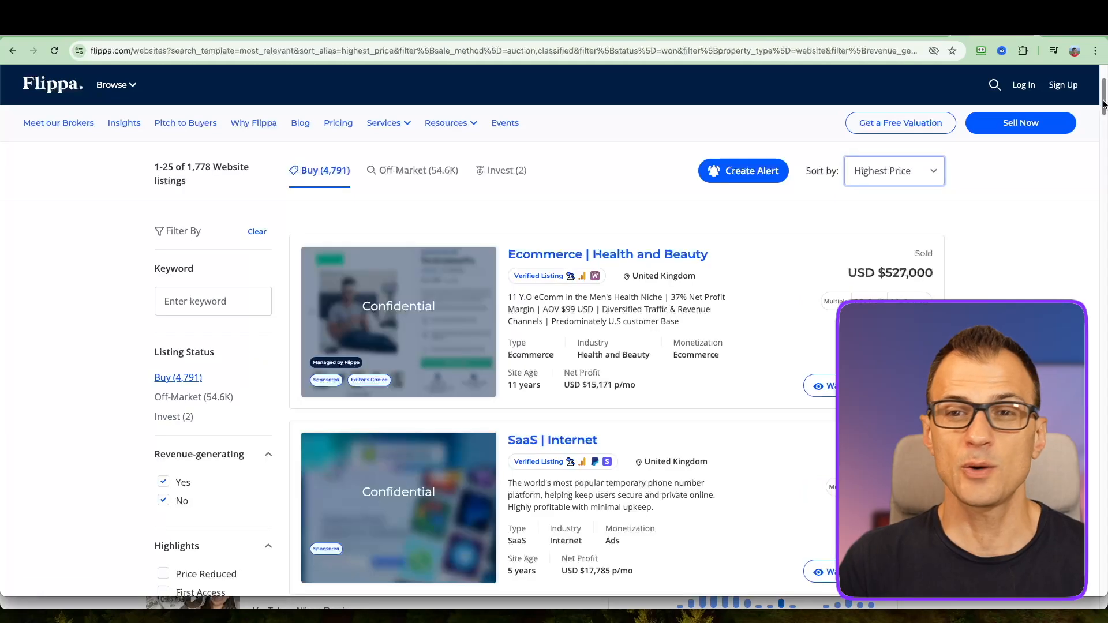
# Step: Scroll the all-website listings sorted by highest price, led by a $527,000 ecommerce sale
pyautogui.scroll(-3)
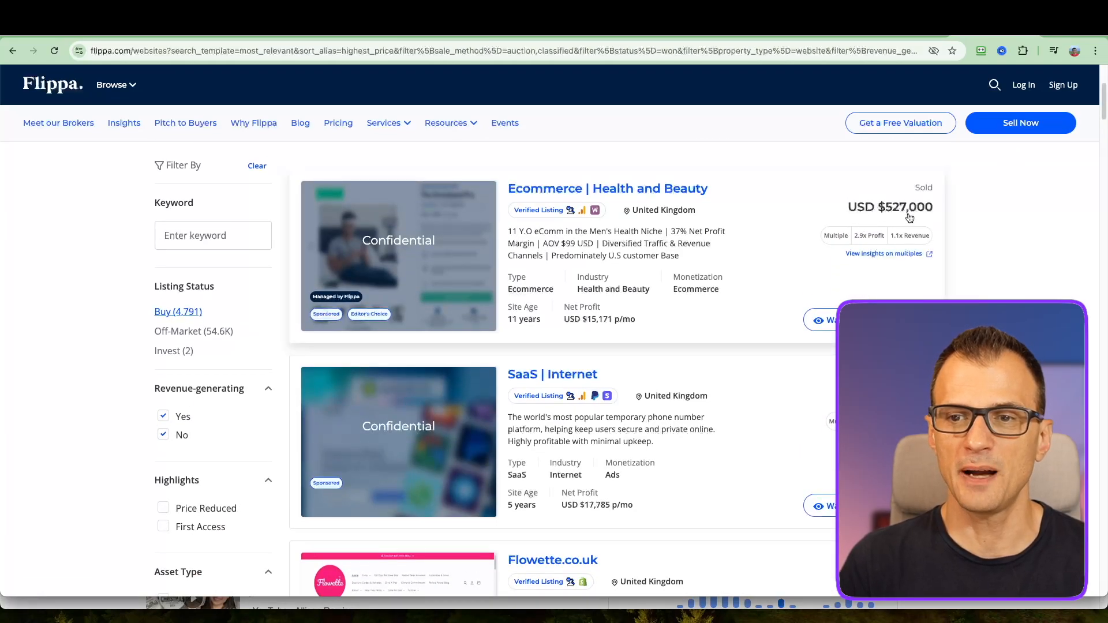
pyautogui.scroll(-3)
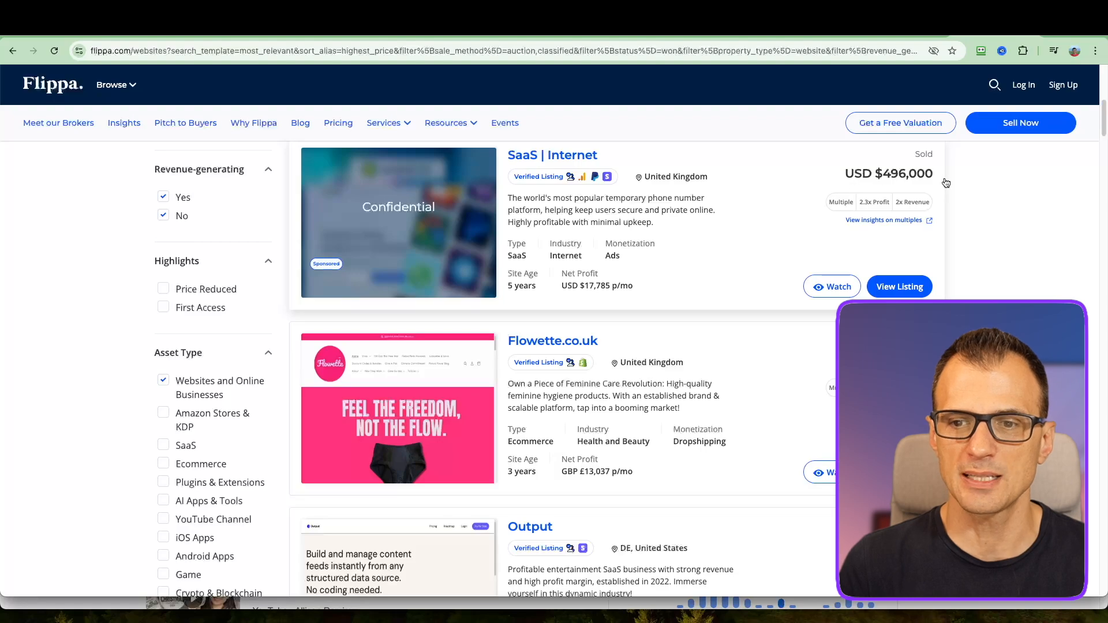
pyautogui.scroll(-3)
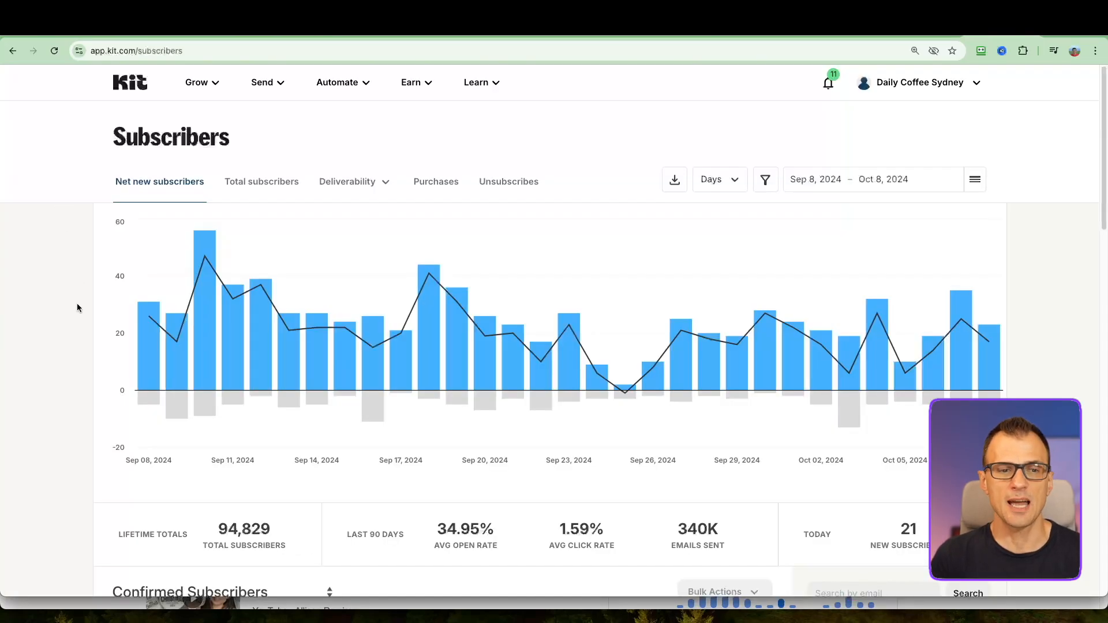
pyautogui.moveTo(96, 314)
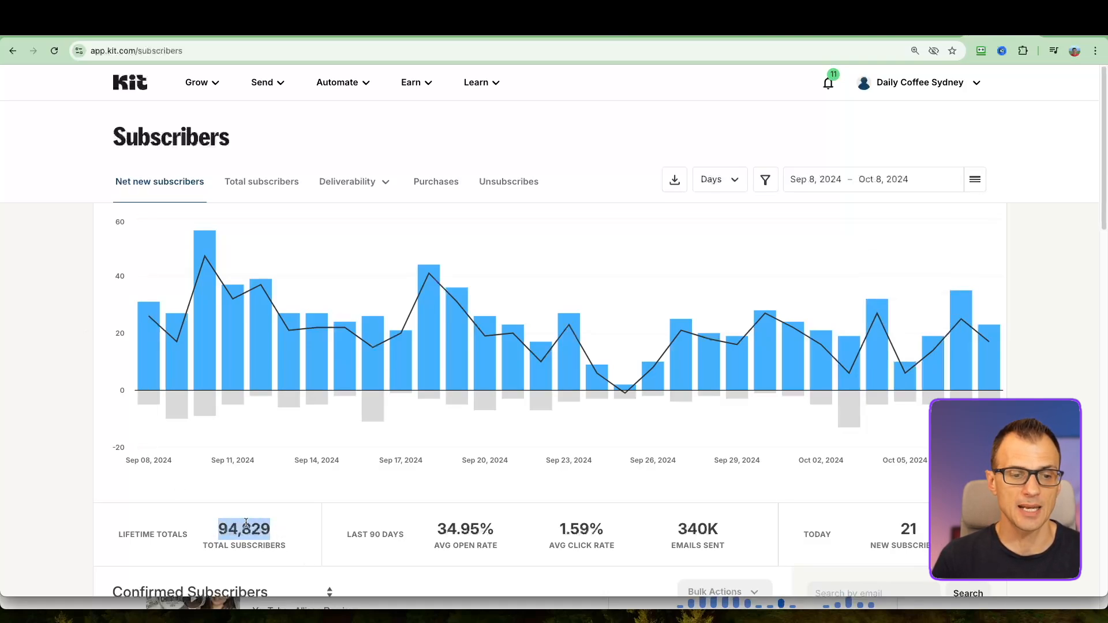
pyautogui.moveTo(346, 371)
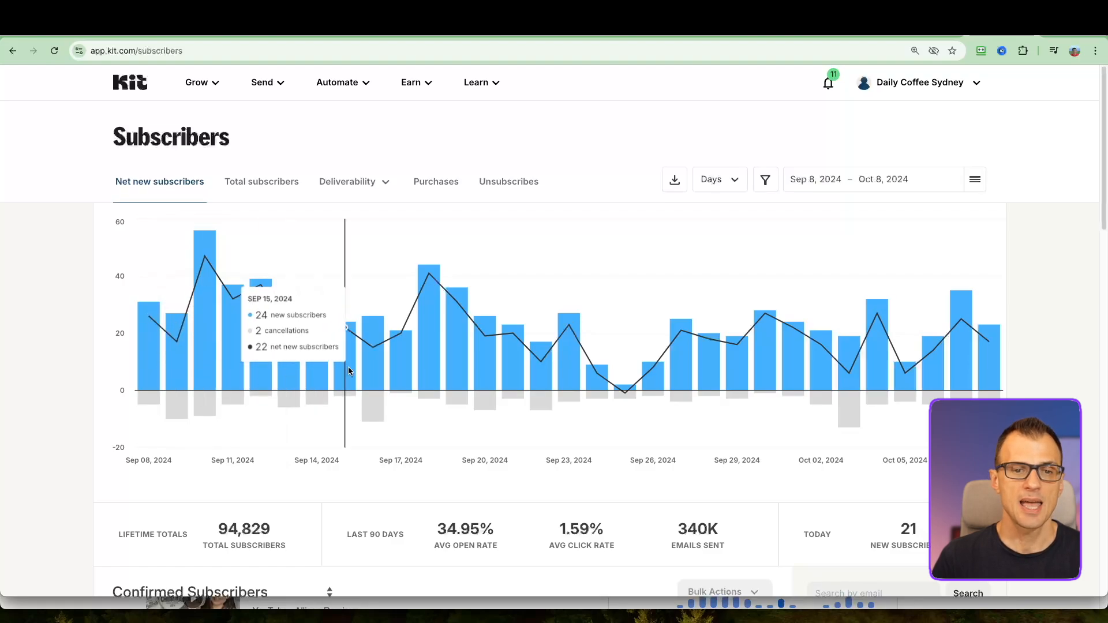
pyautogui.moveTo(737, 346)
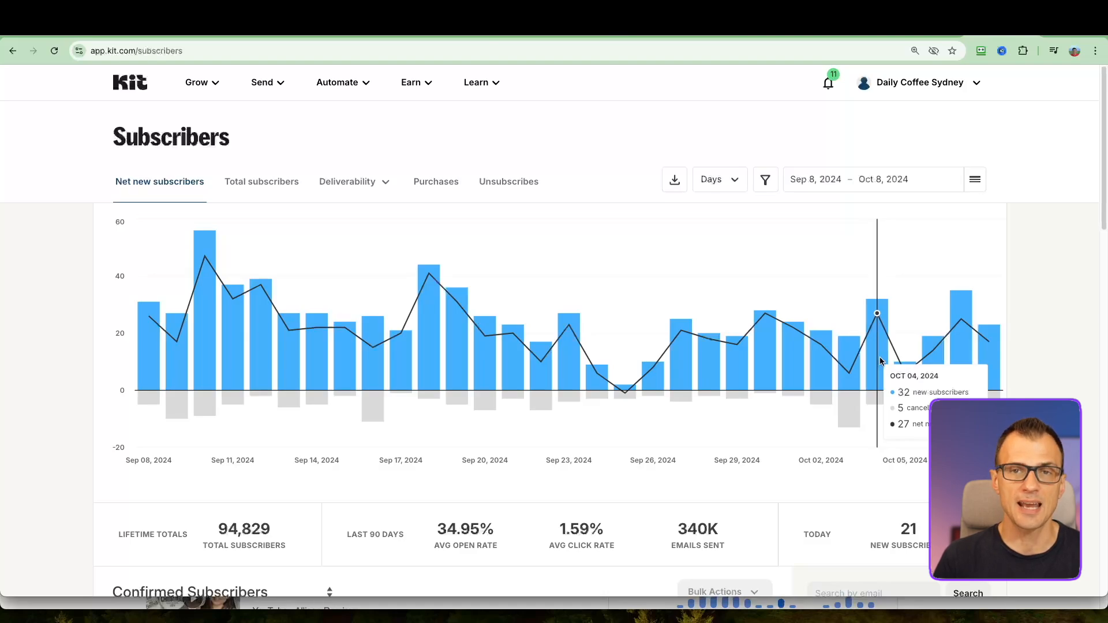
pyautogui.moveTo(63, 324)
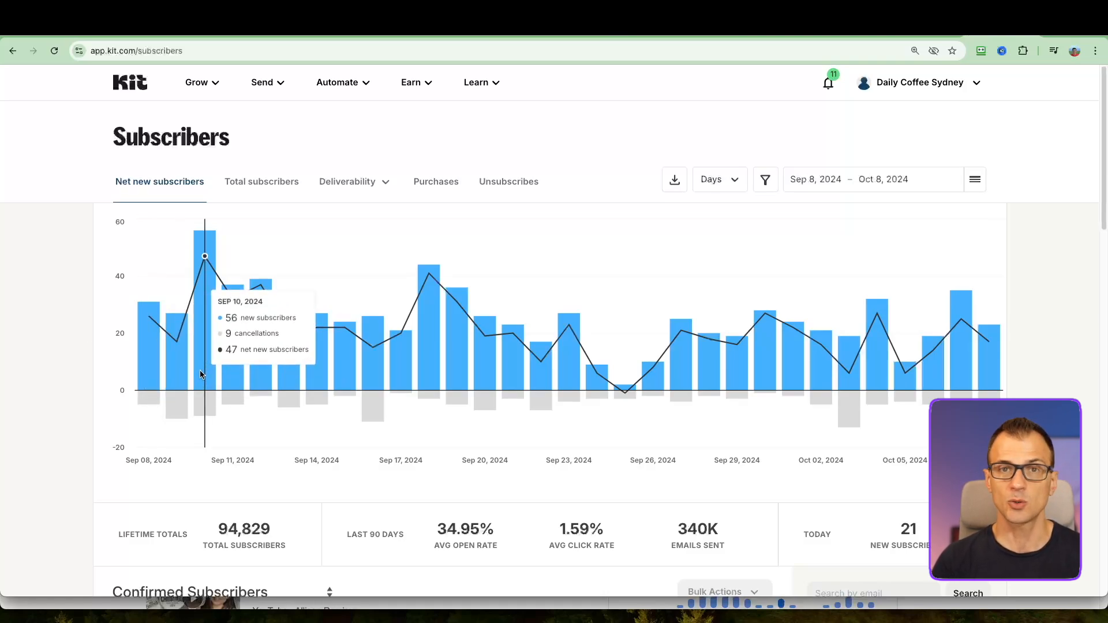
pyautogui.moveTo(208, 380)
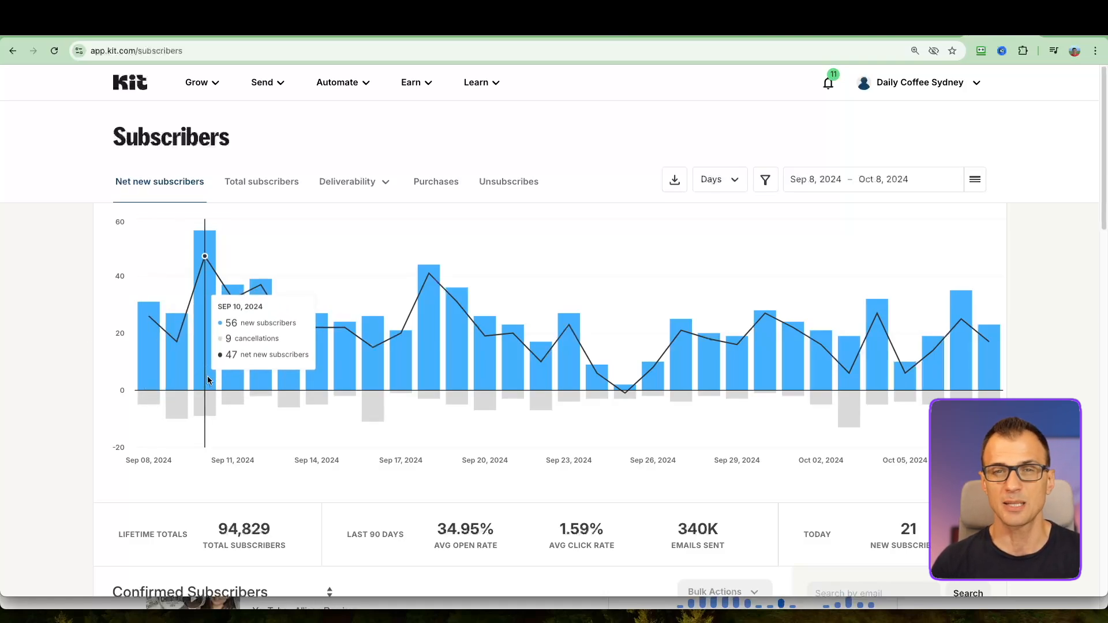